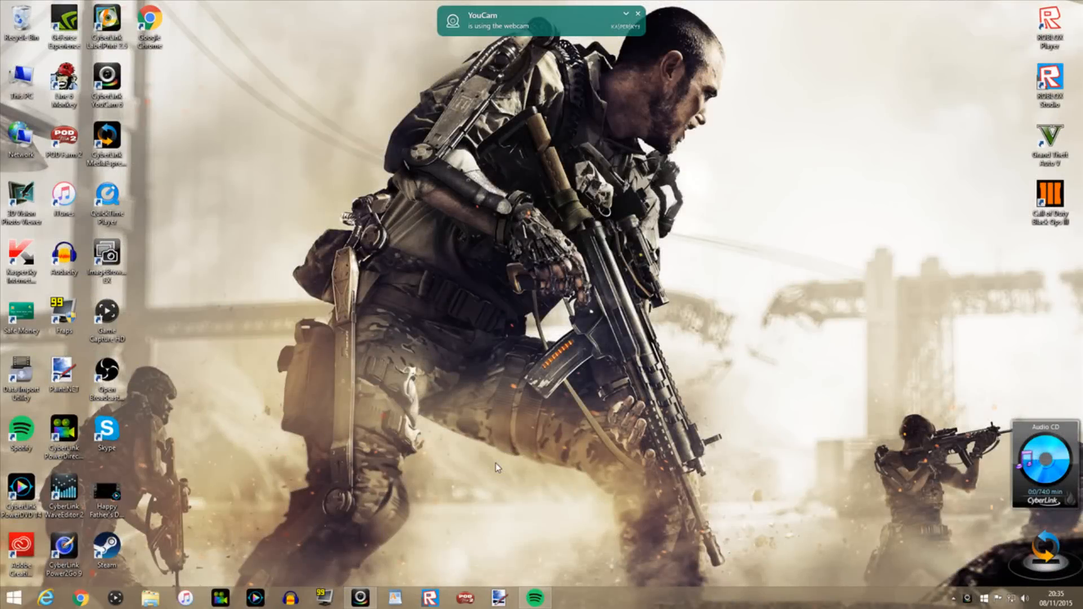
Launch paint.net from its desktop shortcut
click(65, 375)
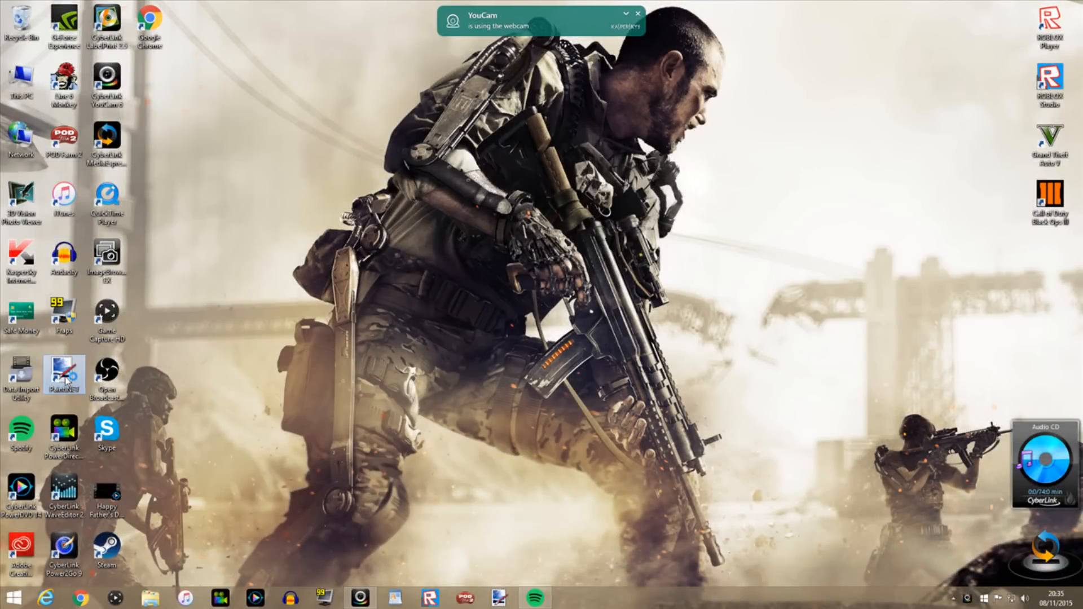
double_click(65, 381)
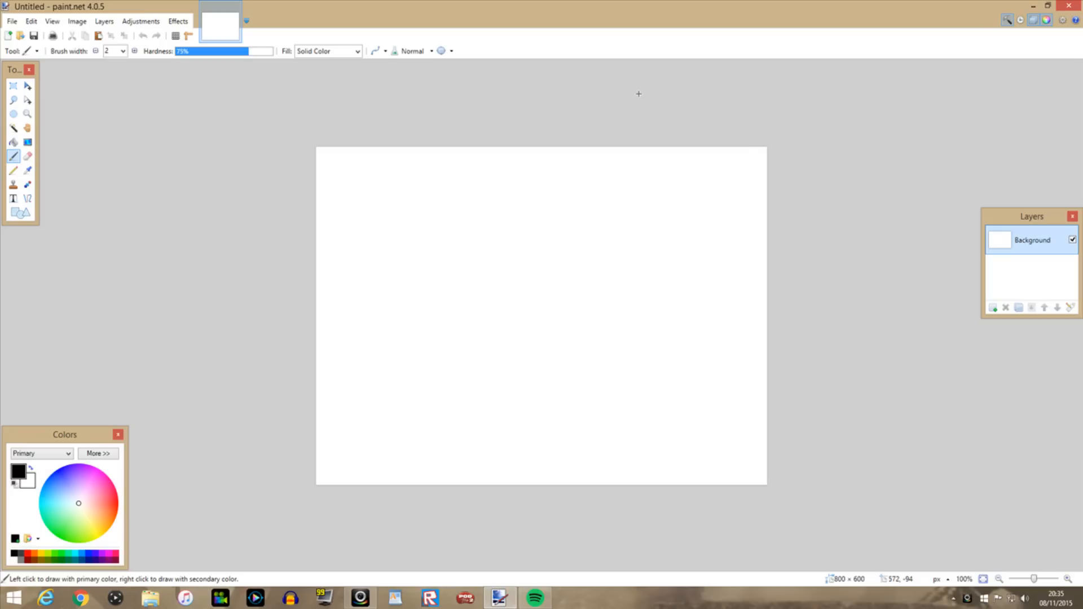
mouse_move(634, 103)
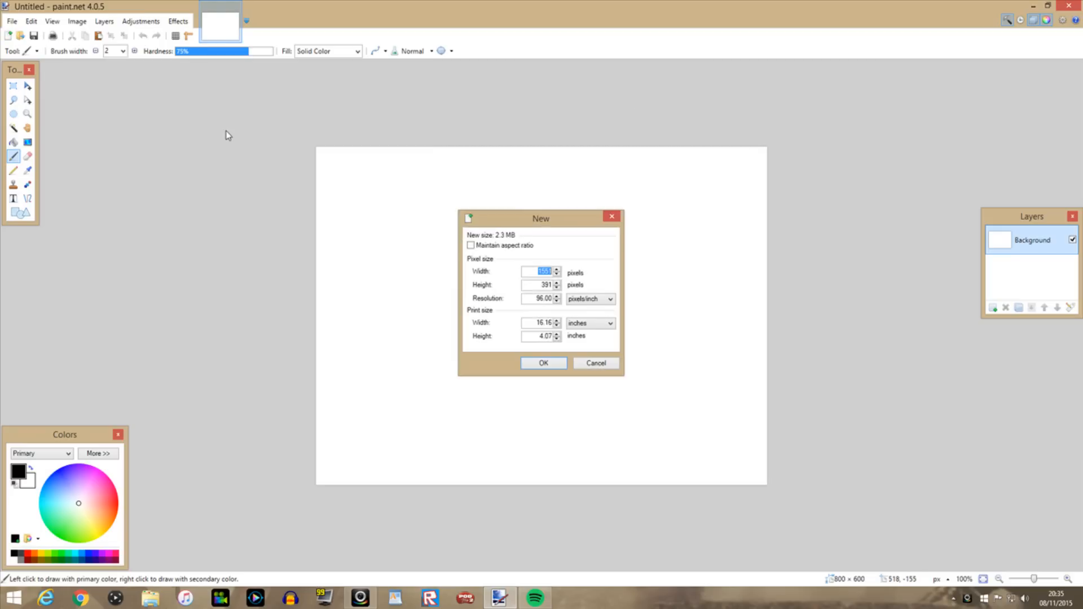
mouse_move(588, 258)
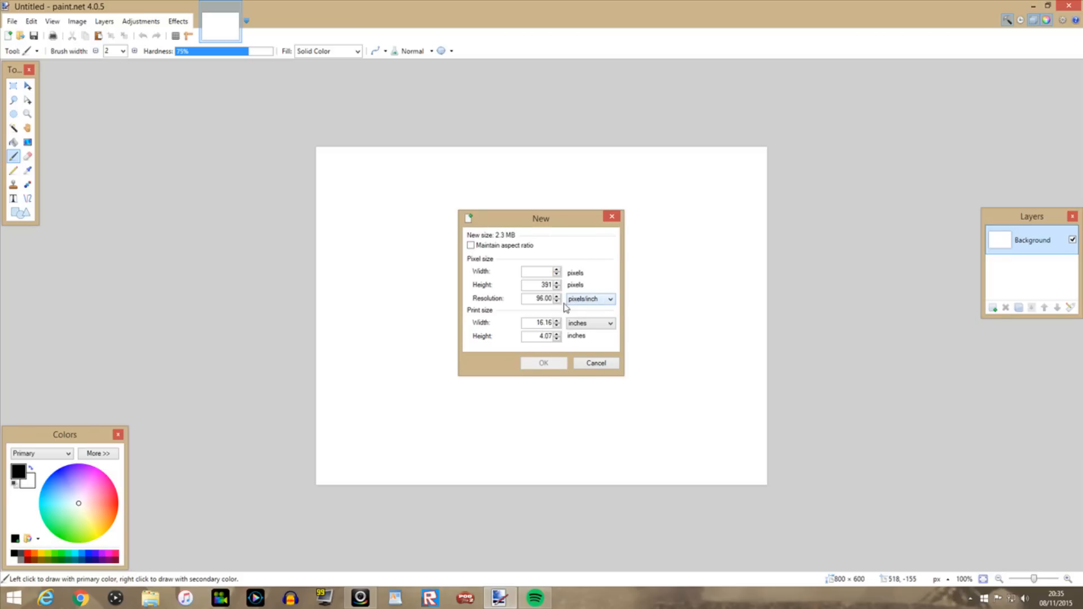
Create a new image with width 1920 and height 1080 pixels
click(540, 271)
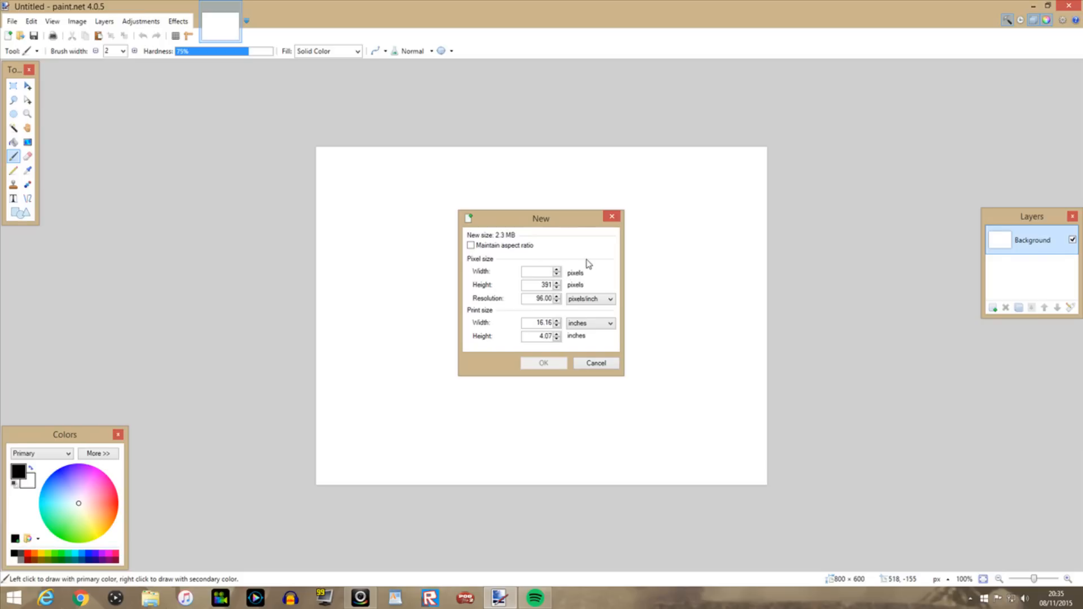
text(1920)
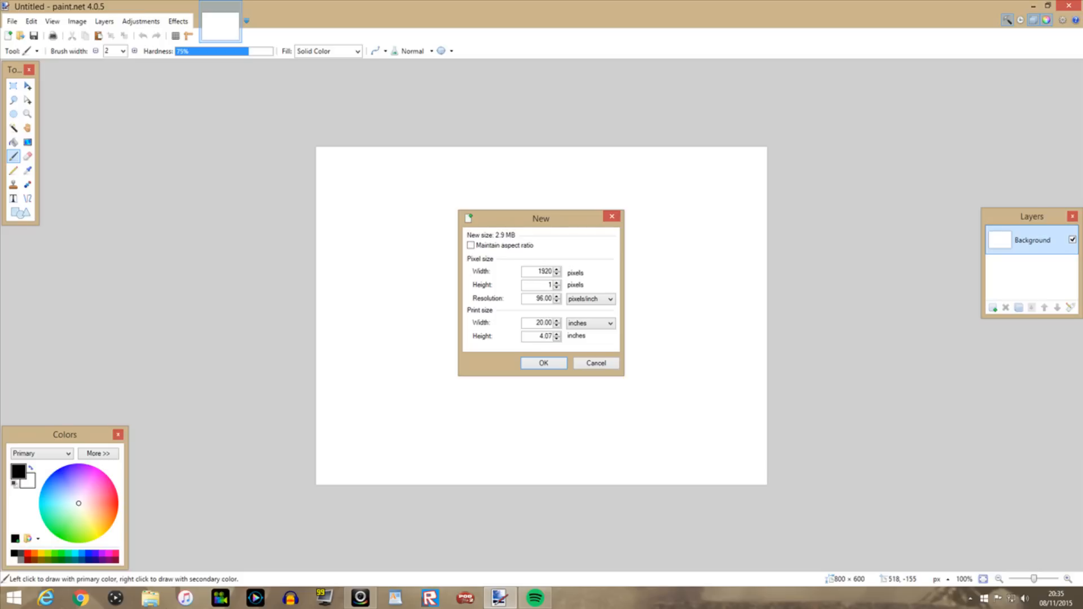
text(1080)
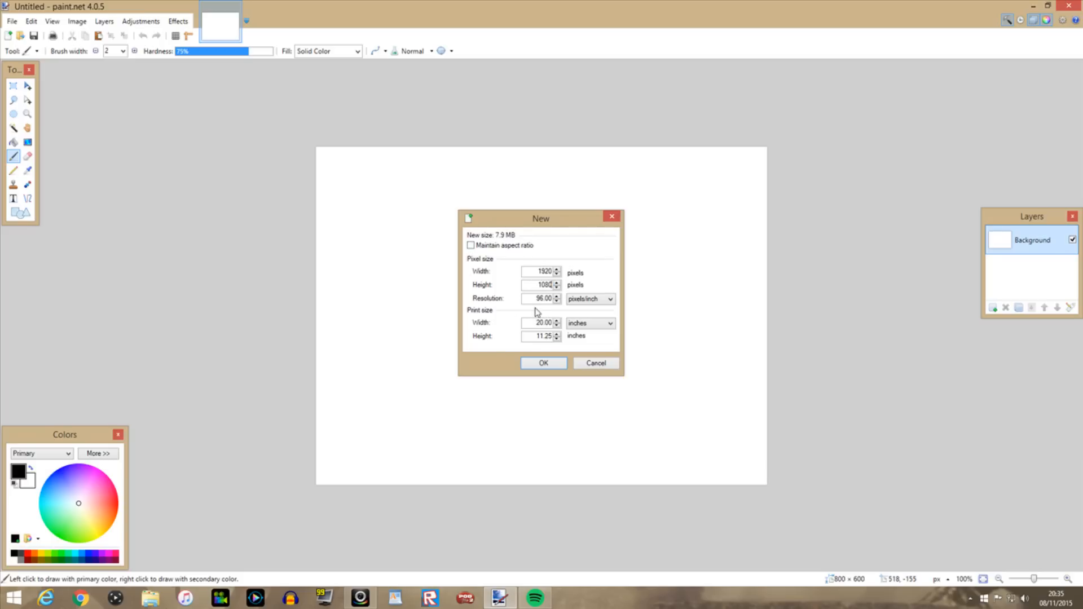
triple_click(539, 285)
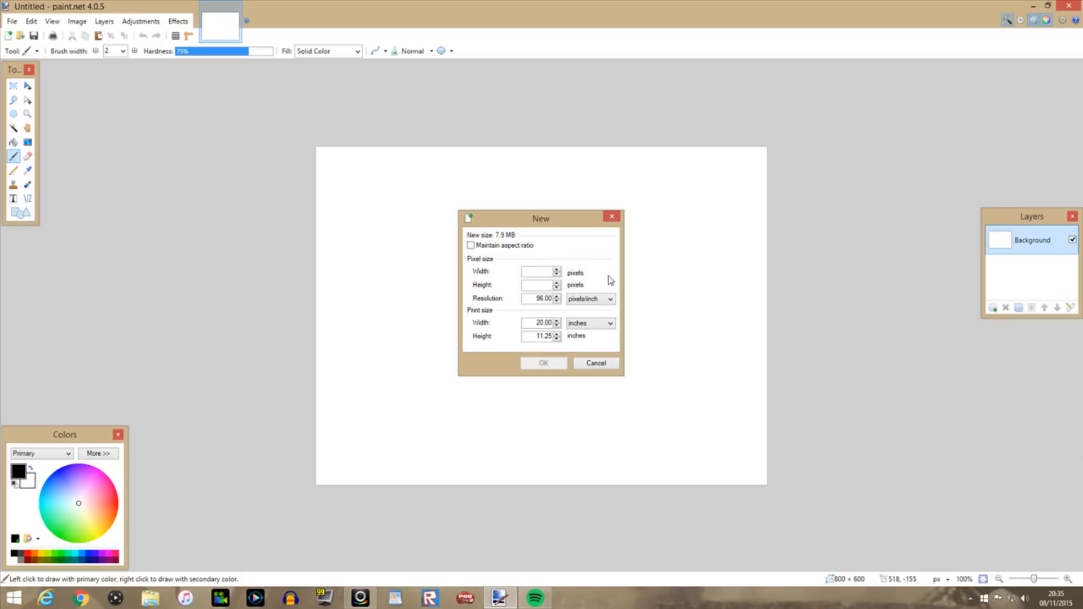
text(1280)
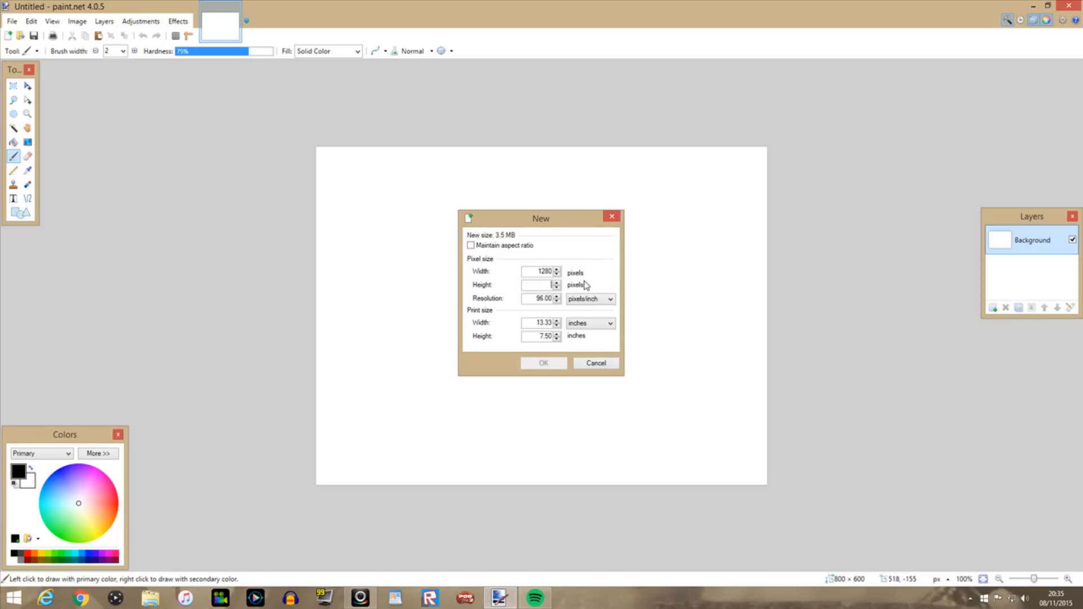
text(1080)
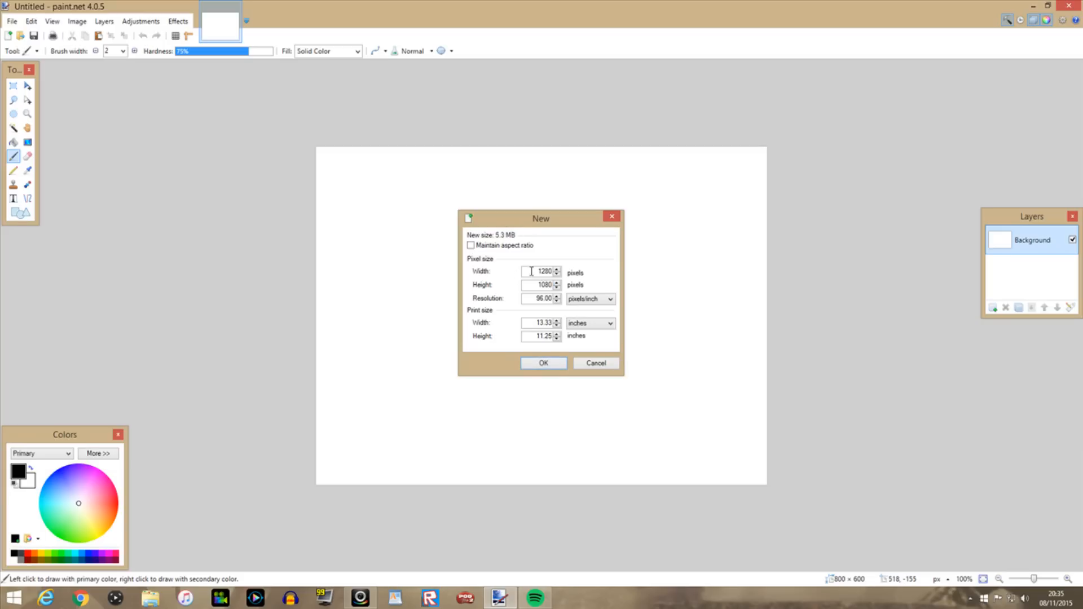
text(1920)
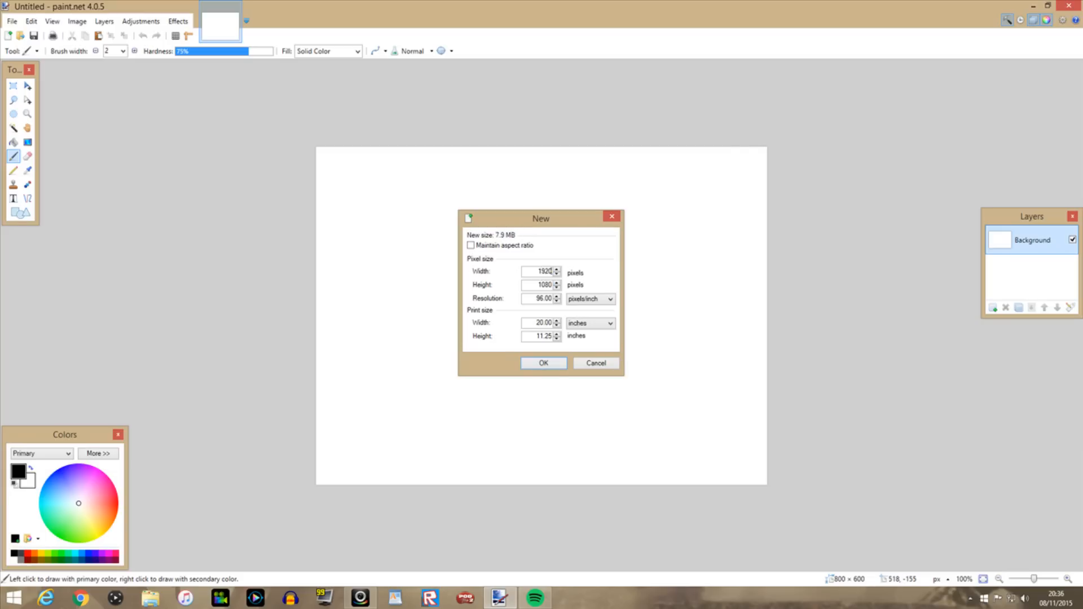
click(544, 363)
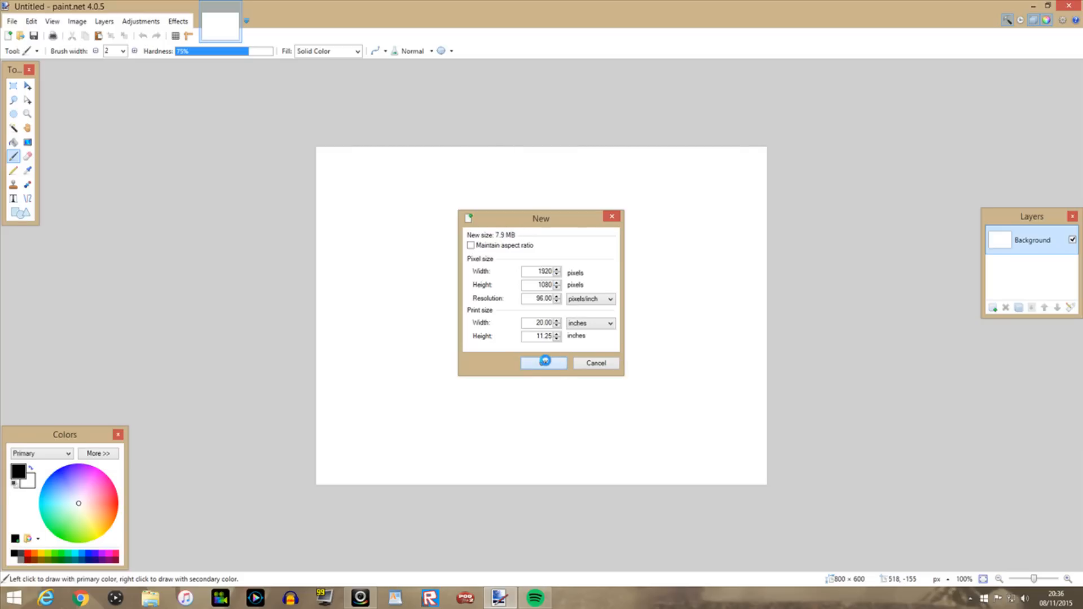
click(544, 363)
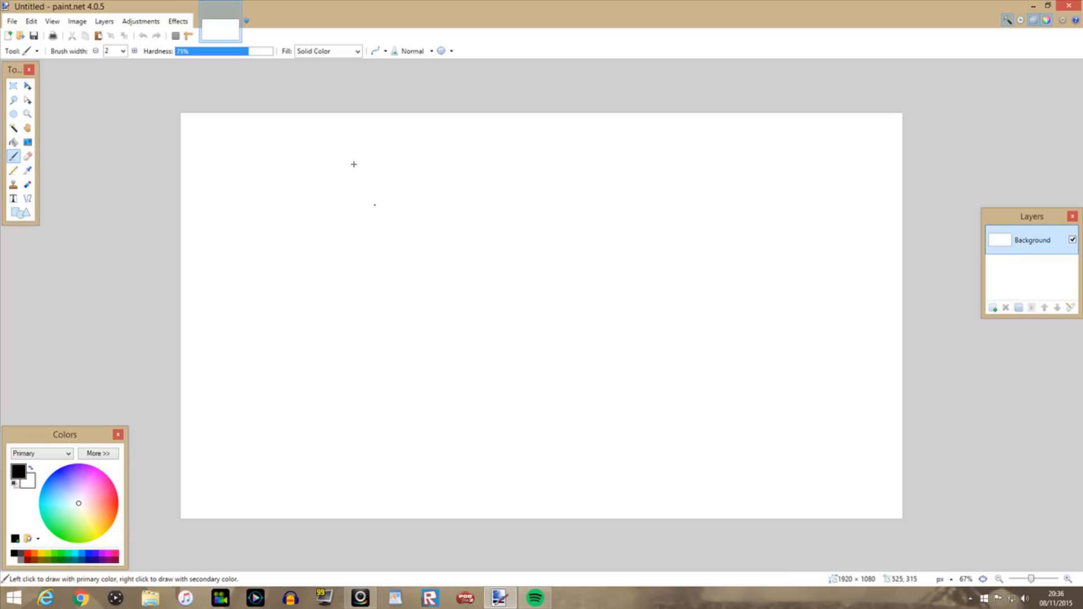
mouse_move(285, 182)
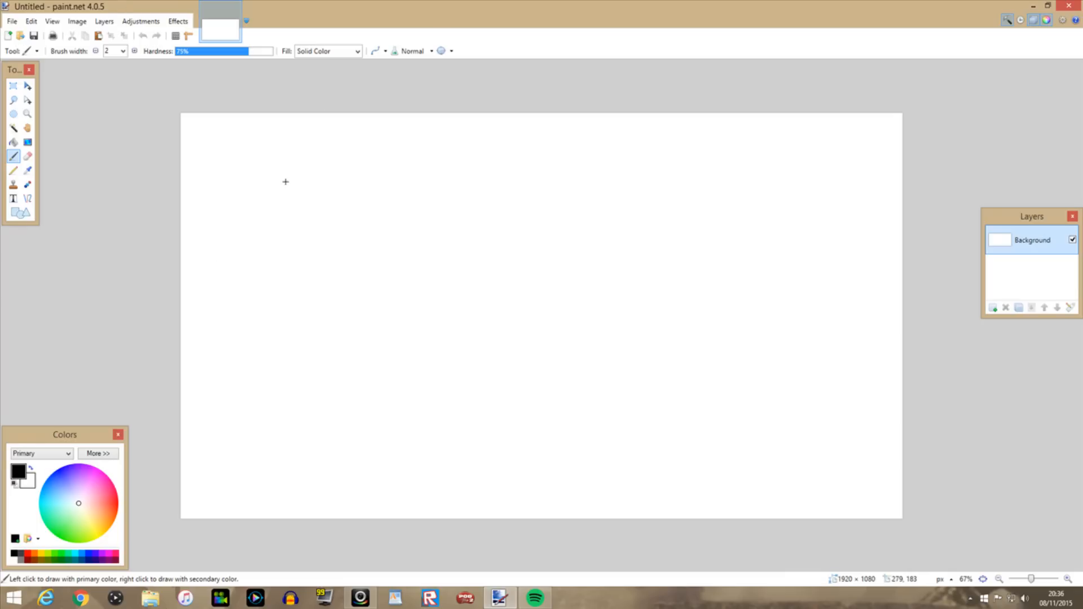
Delete the white background with the Magic Wand and add a new Layer 2
click(12, 128)
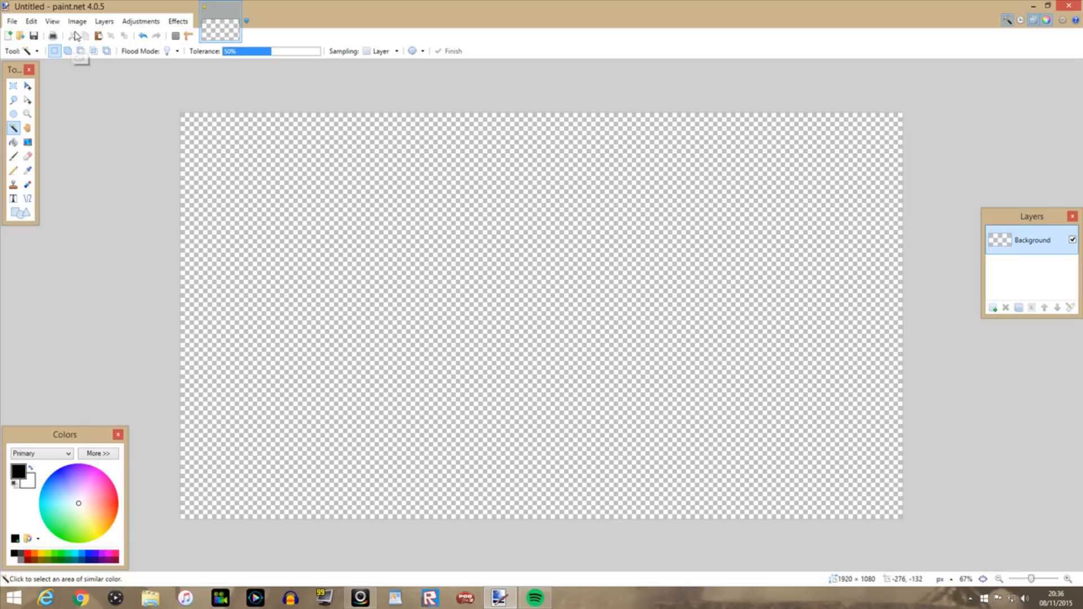
mouse_move(978, 324)
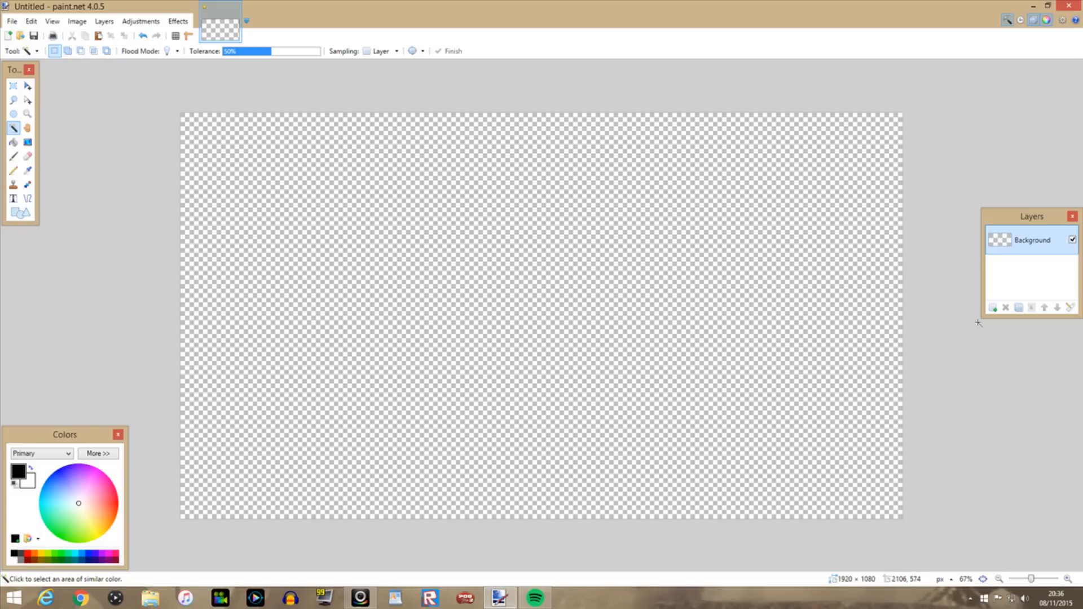
click(994, 309)
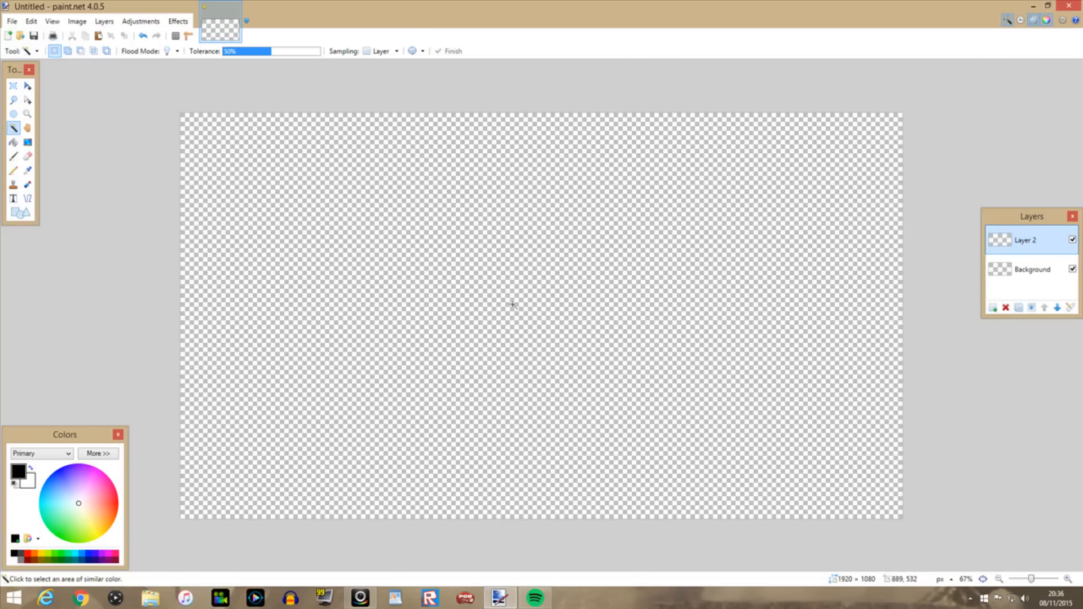
mouse_move(382, 390)
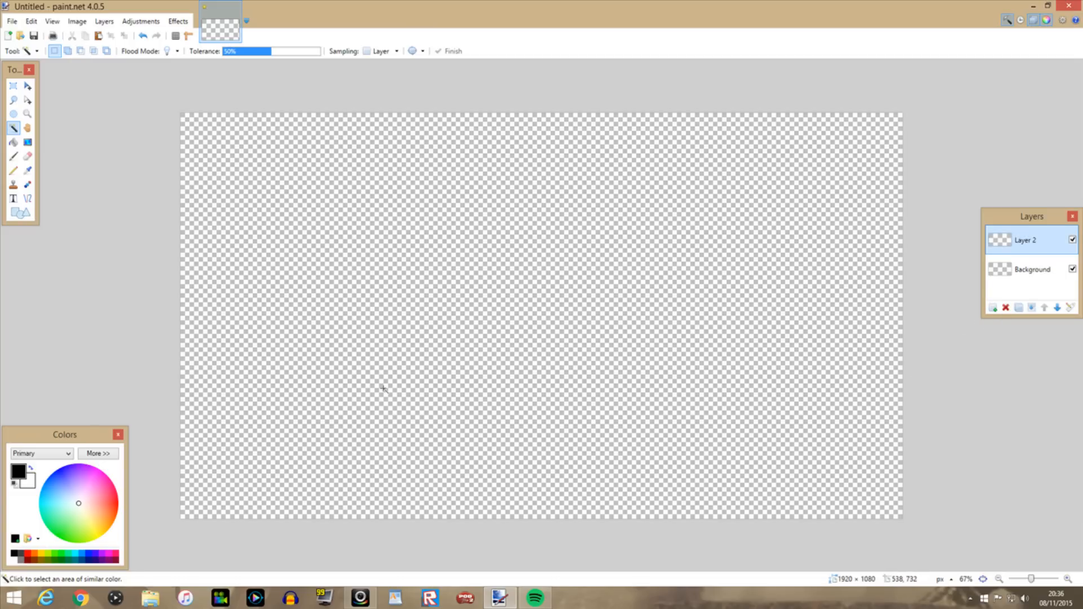
Search Google Images for 'roblox logo' and copy the ROBLOX wordmark image
click(80, 598)
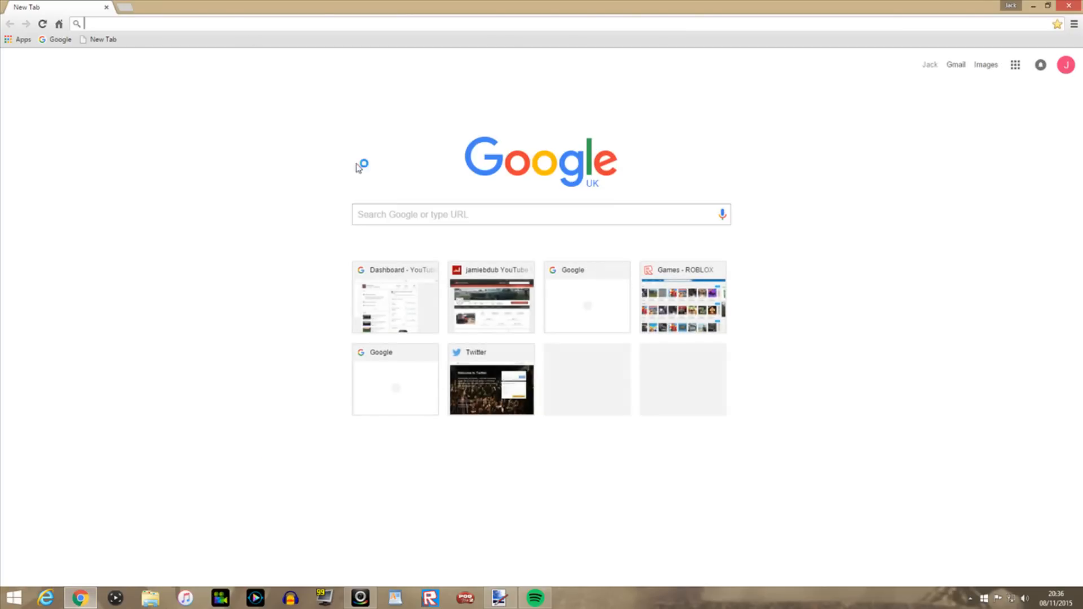
text(roblox)
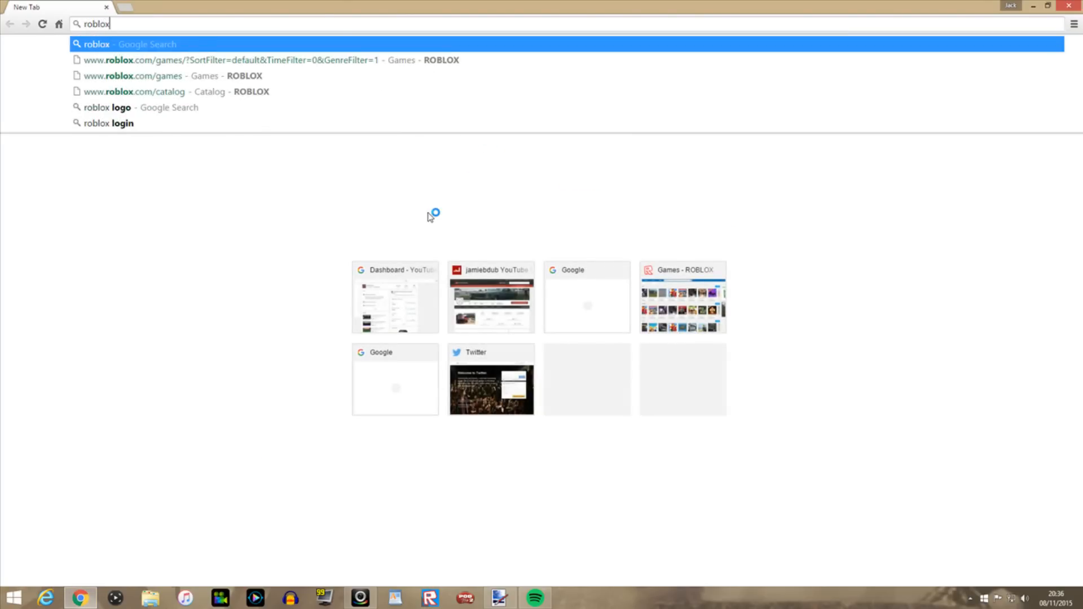
text(logo)
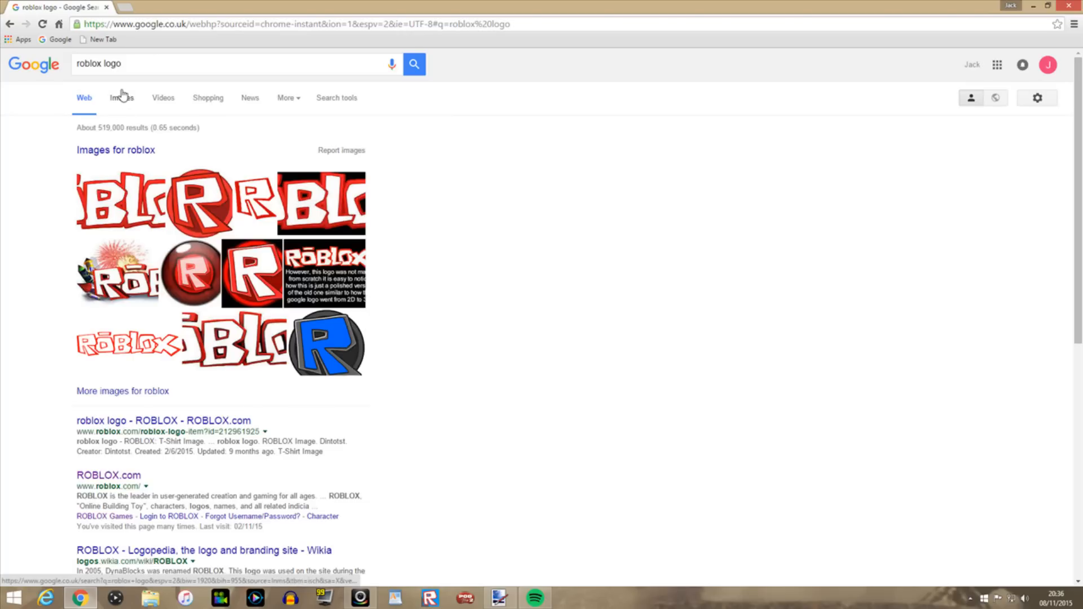
click(122, 97)
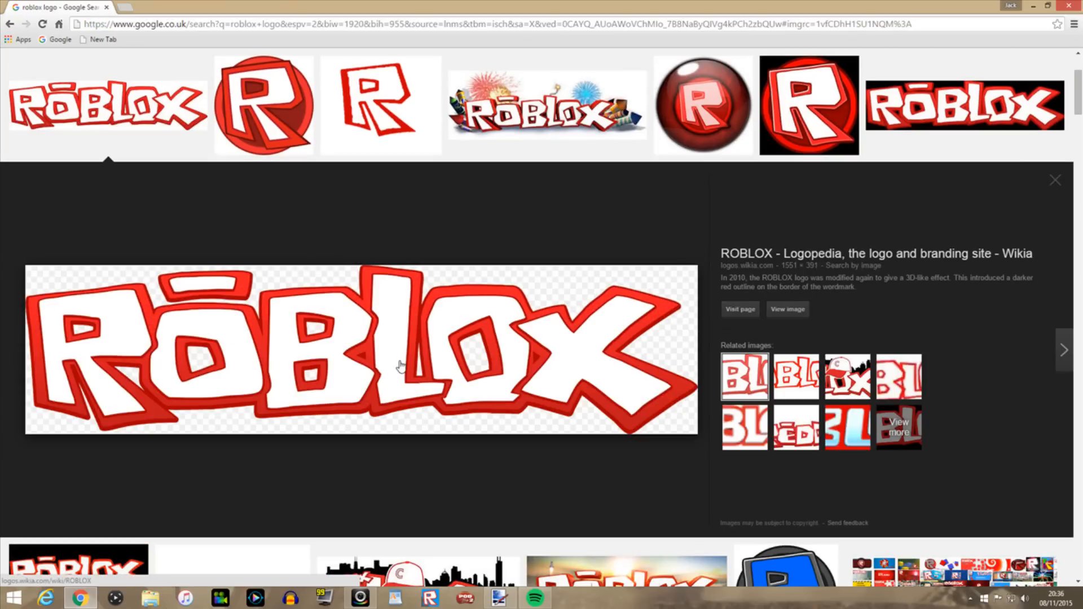
mouse_move(446, 364)
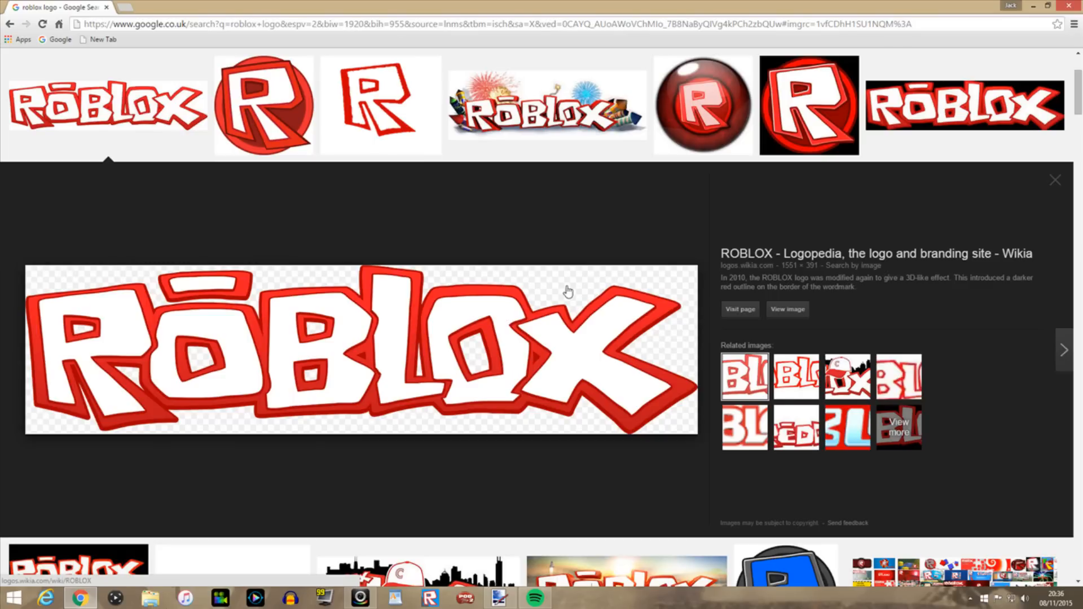
mouse_move(501, 315)
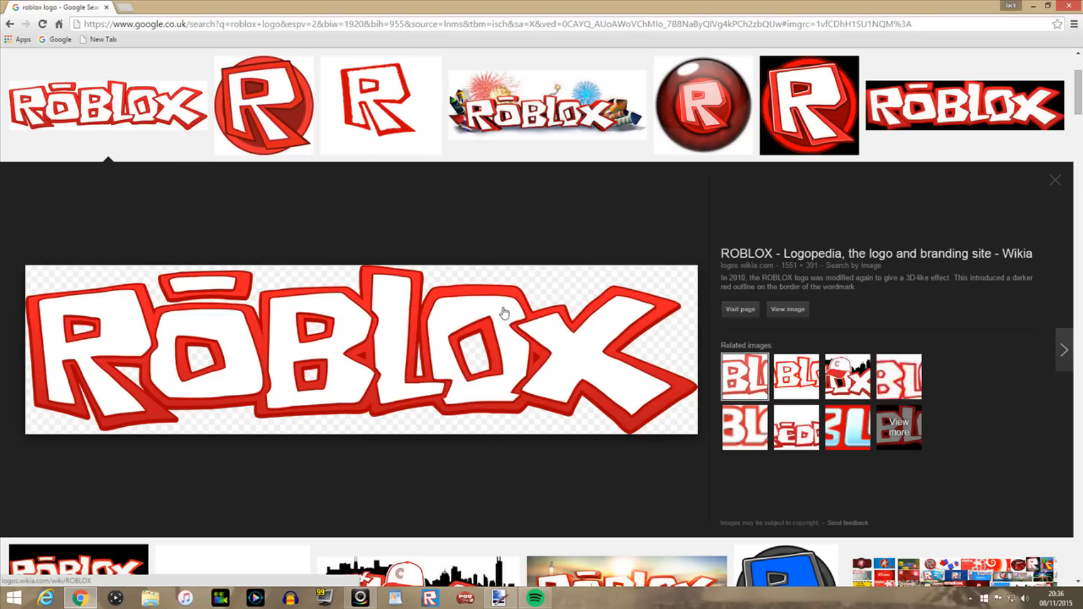
mouse_move(599, 277)
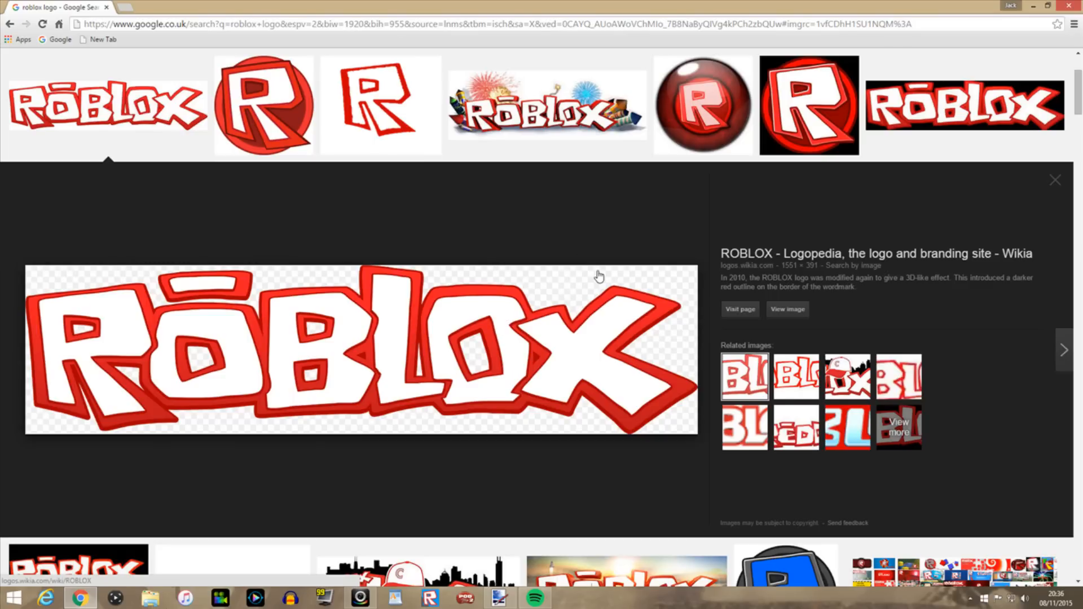
mouse_move(416, 277)
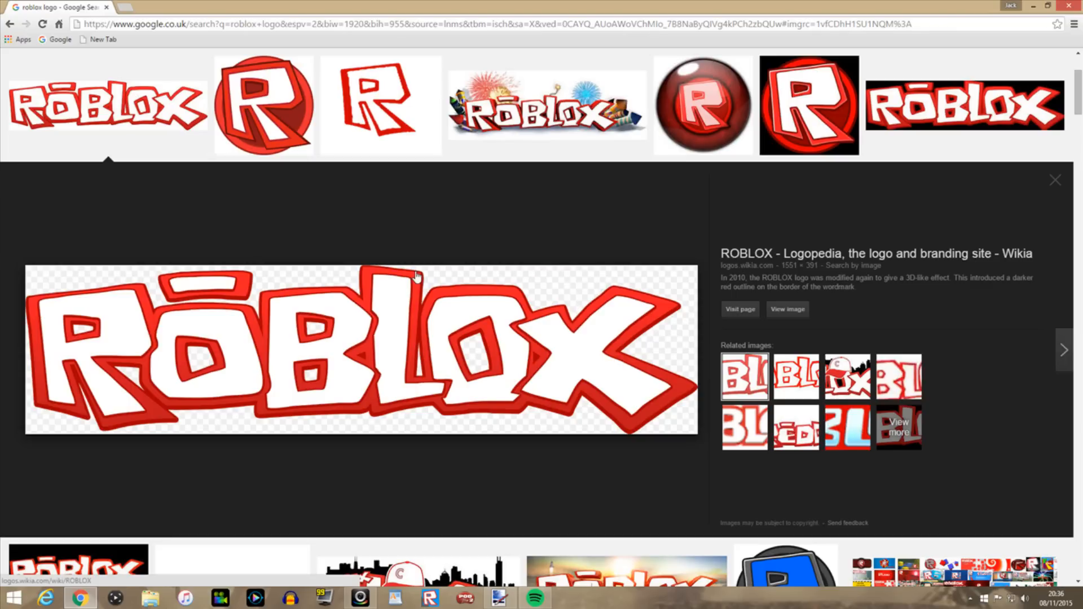
mouse_move(551, 281)
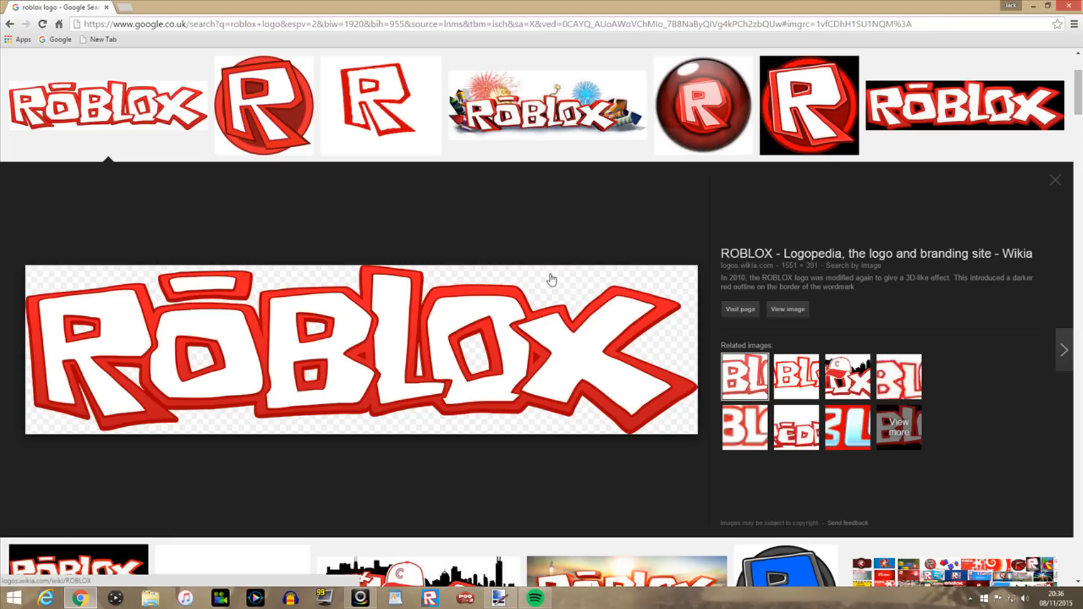
mouse_move(455, 310)
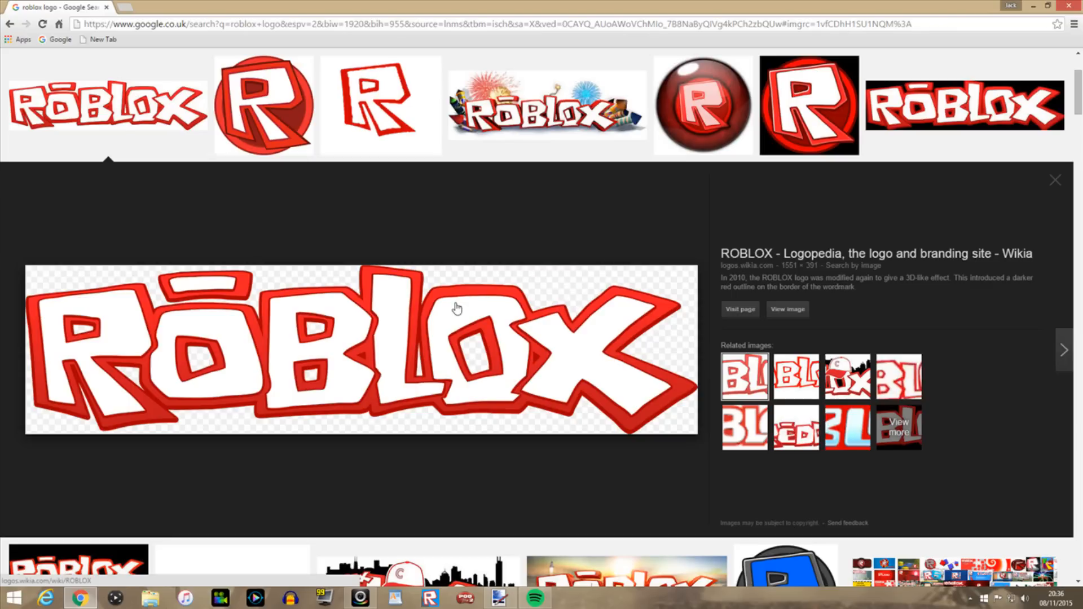
mouse_move(461, 298)
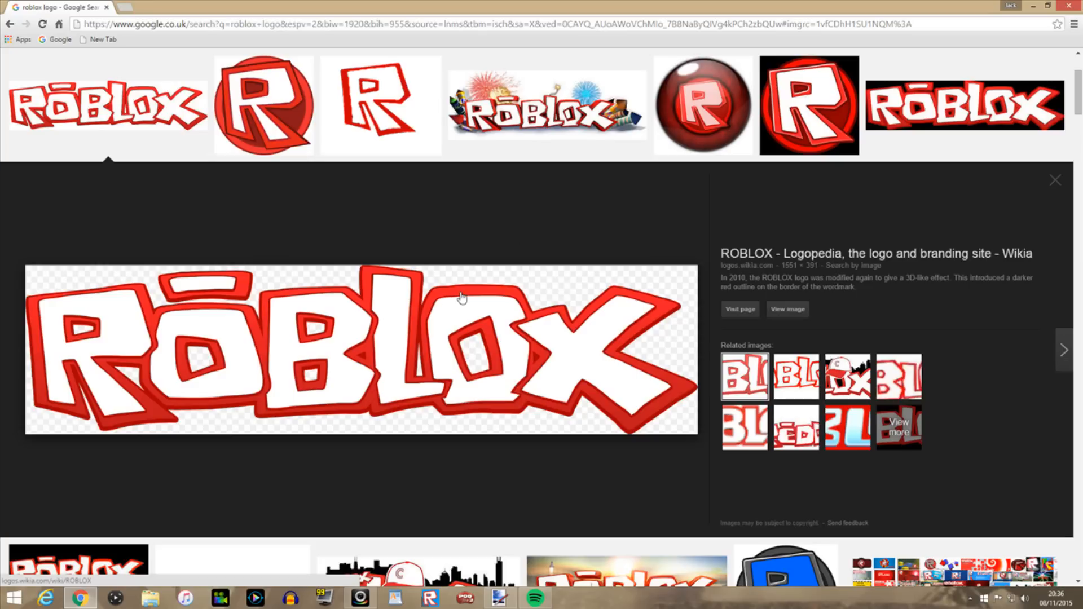
mouse_move(526, 291)
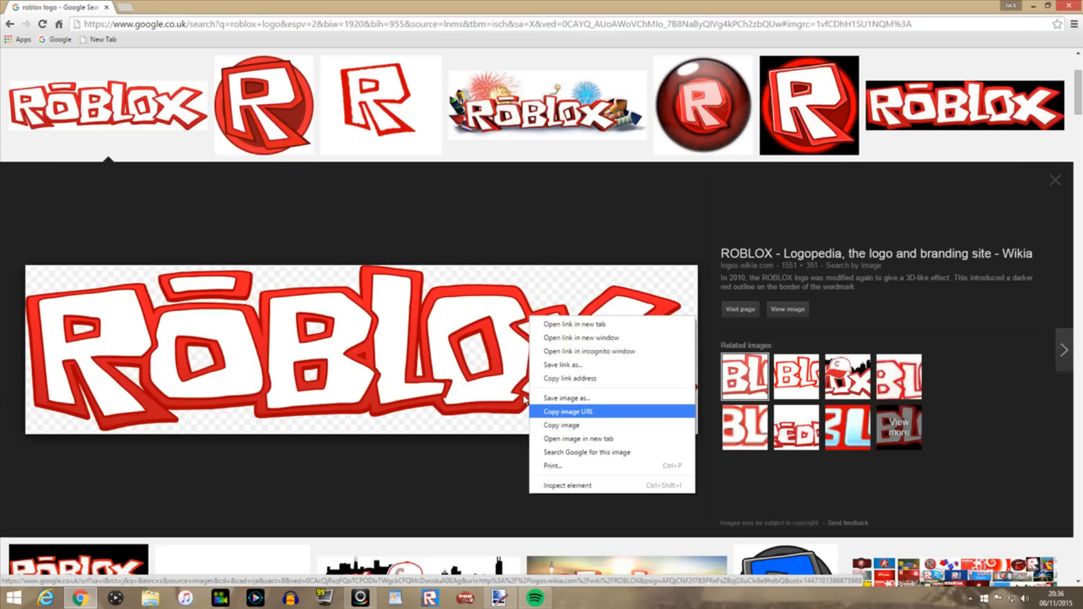
click(572, 411)
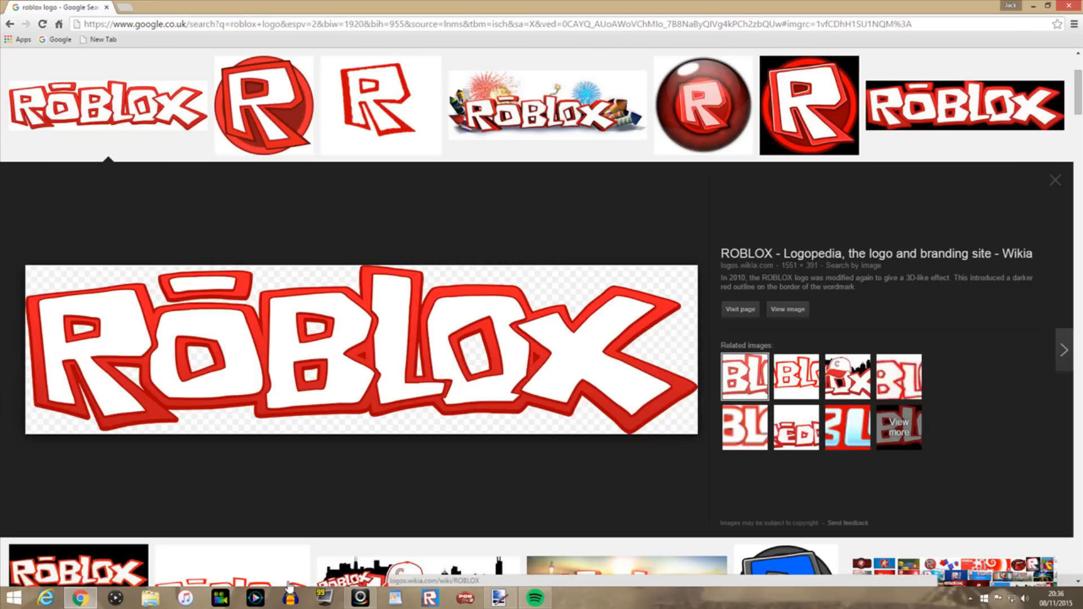
click(496, 599)
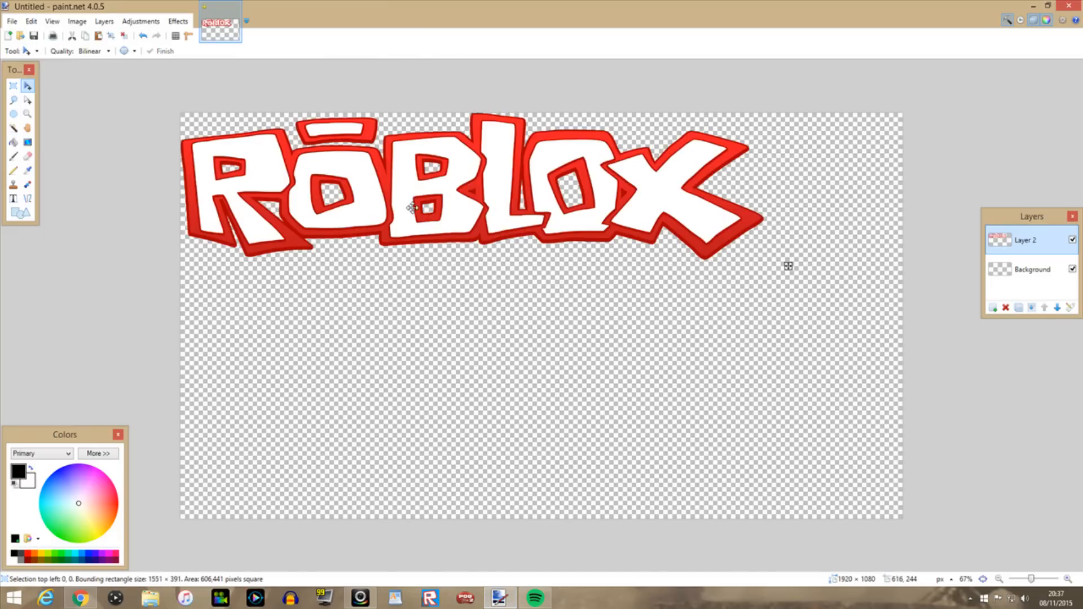
Drag the pasted ROBLOX logo to the top centre of the canvas
drag(407, 208, 492, 222)
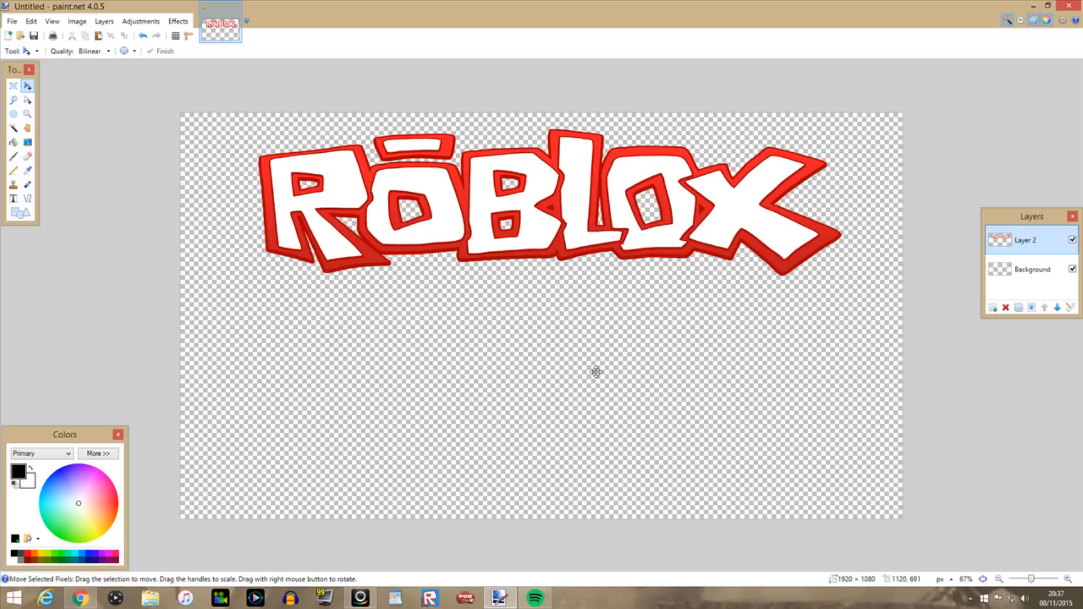
mouse_move(512, 359)
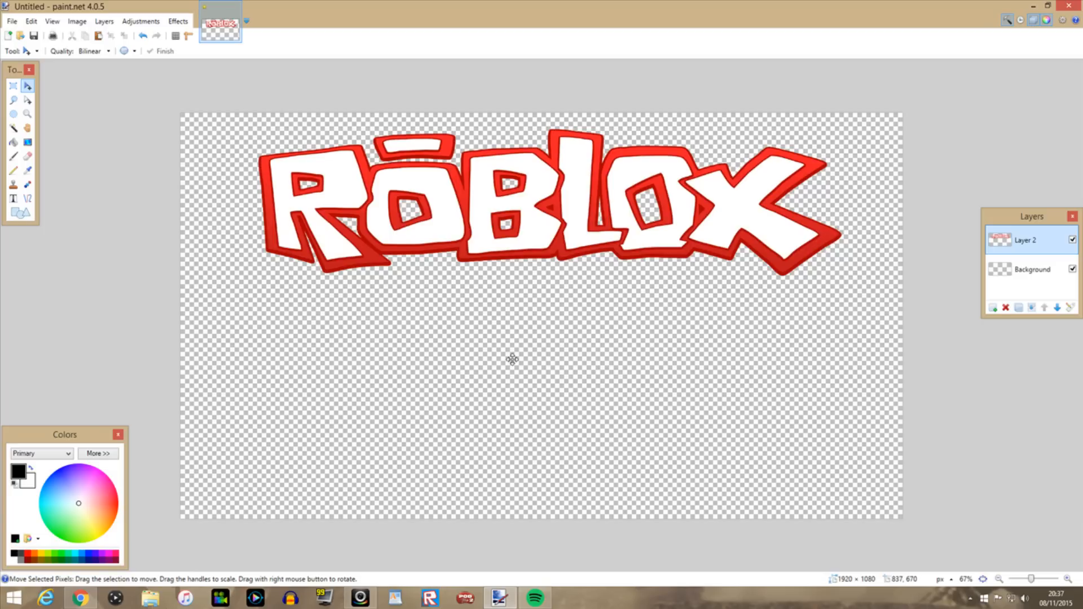
mouse_move(401, 145)
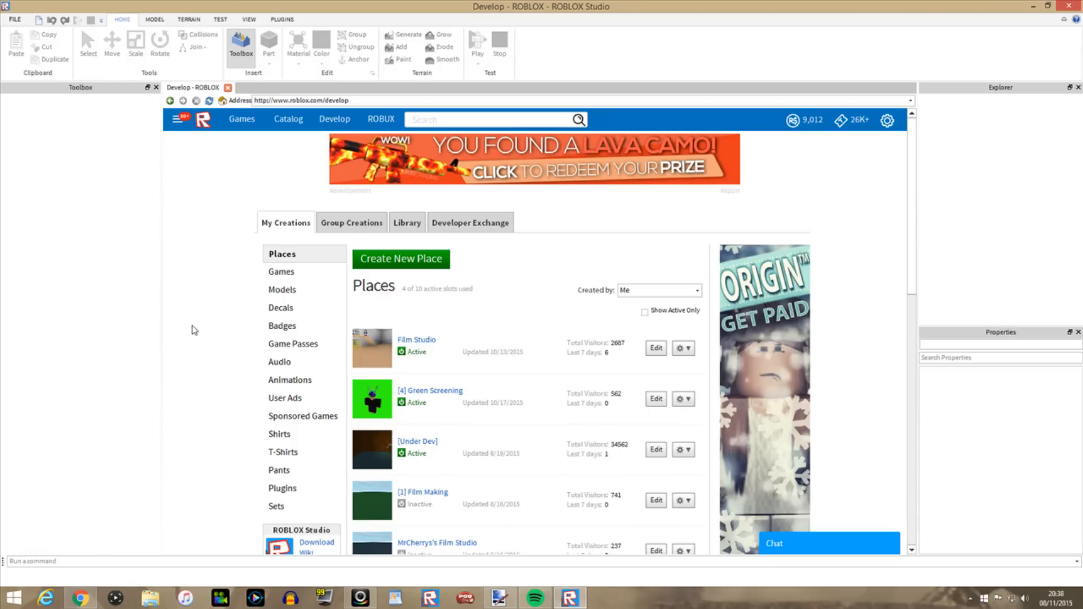
mouse_move(196, 285)
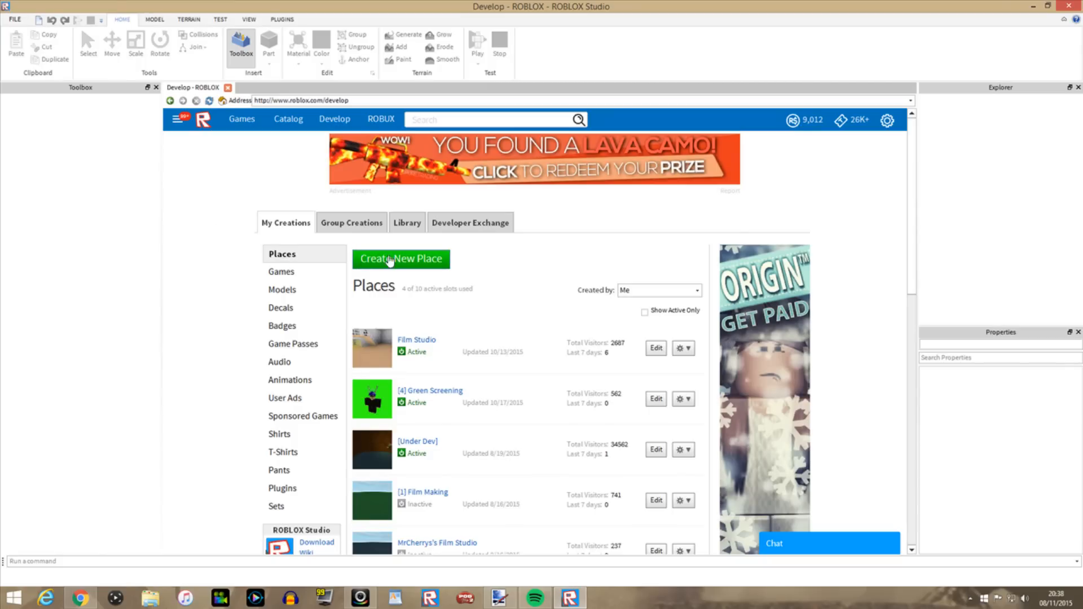
Scroll the Places list and edit '[4] Green Screening' in Roblox Studio
scroll(down, 3)
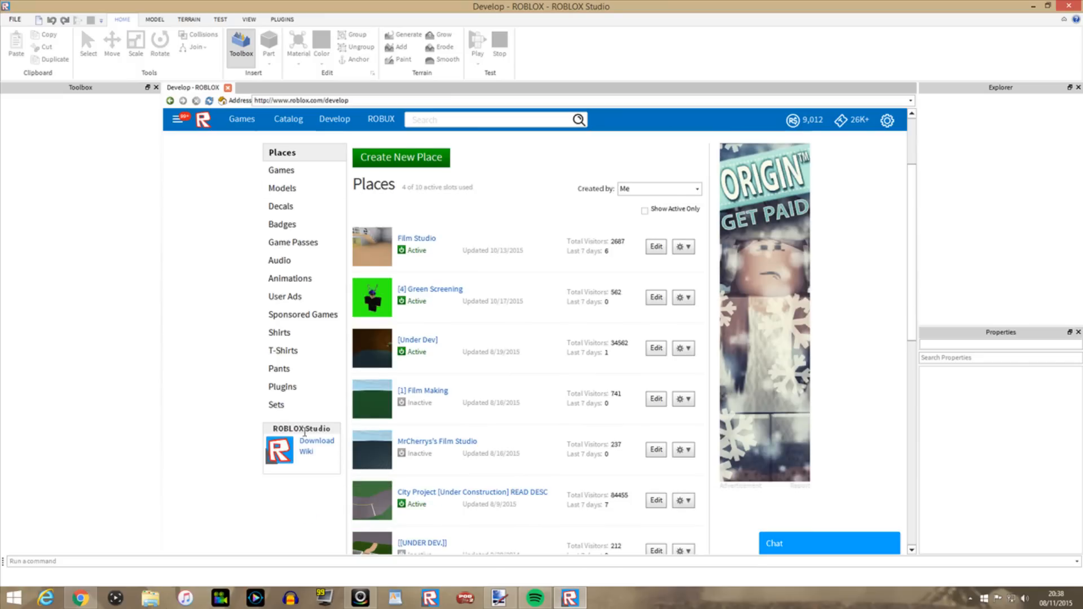
mouse_move(310, 325)
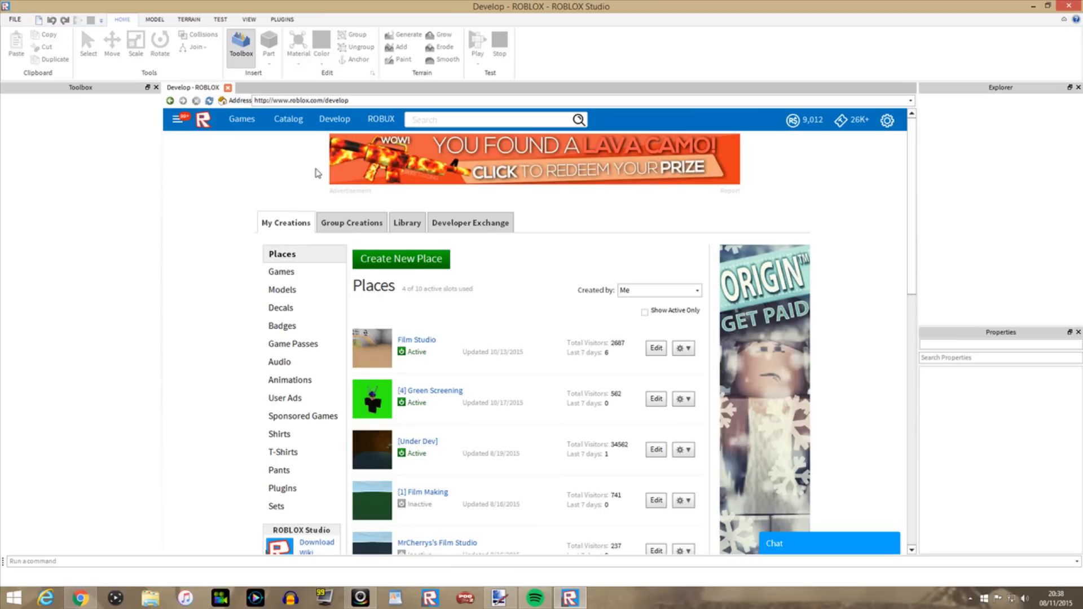
mouse_move(433, 400)
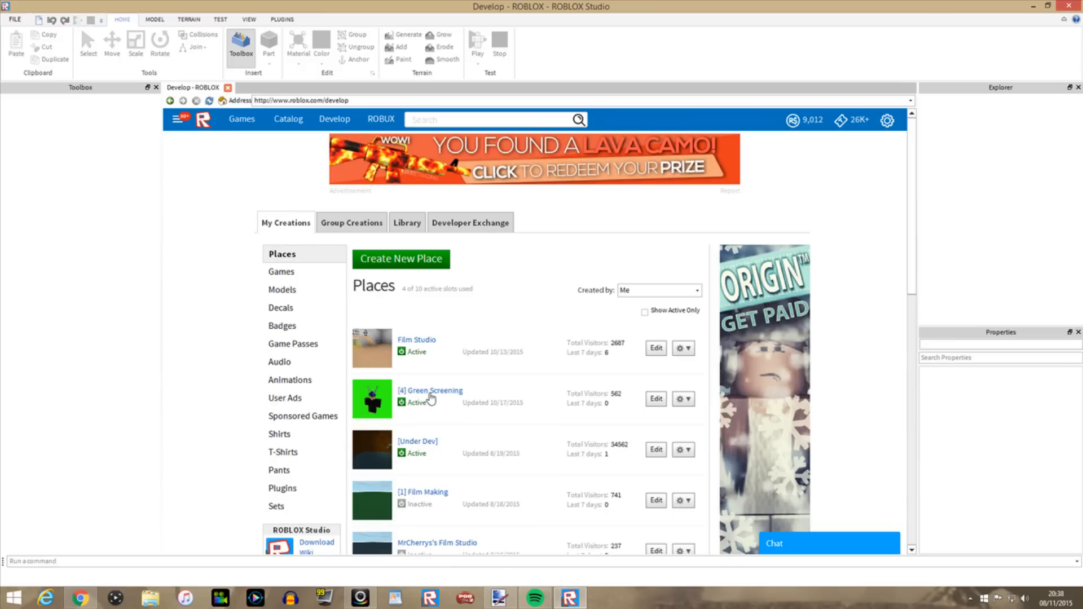
mouse_move(639, 405)
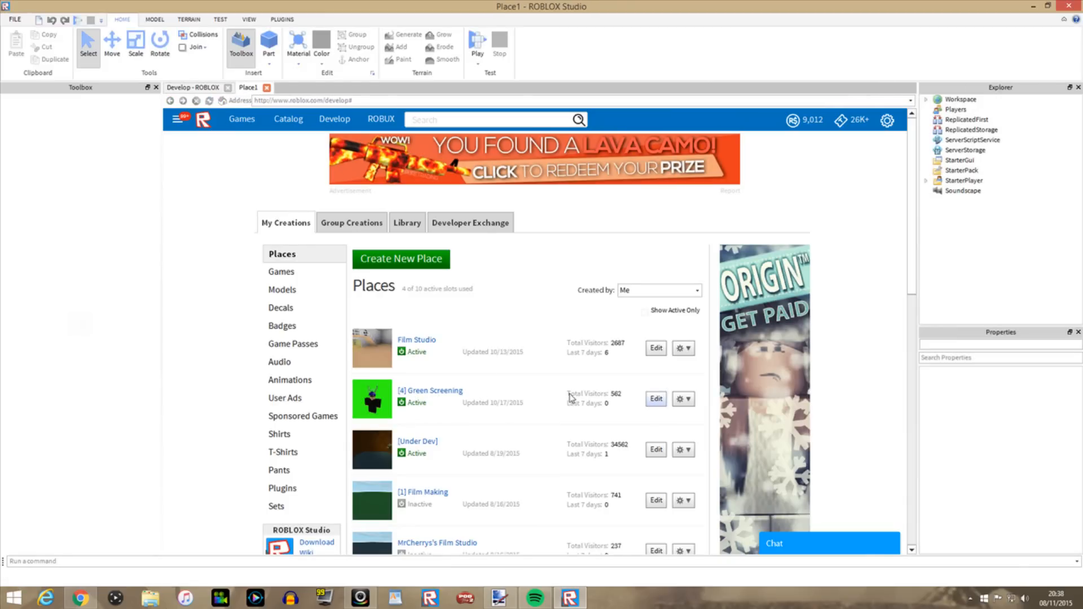
click(656, 399)
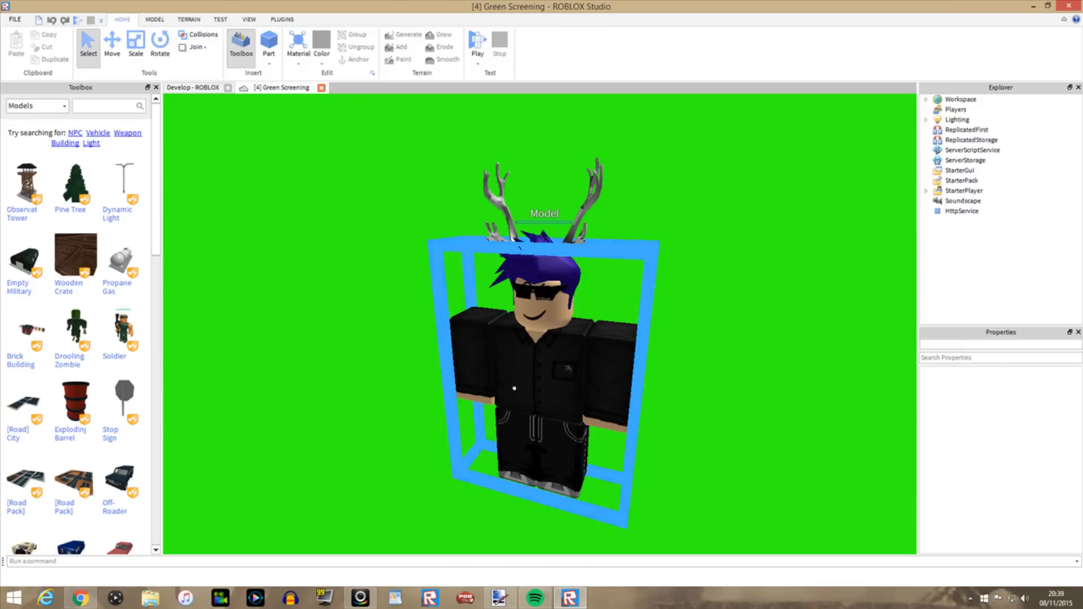
Expand Workspace and rename the avatar's Model to an empty name
click(970, 140)
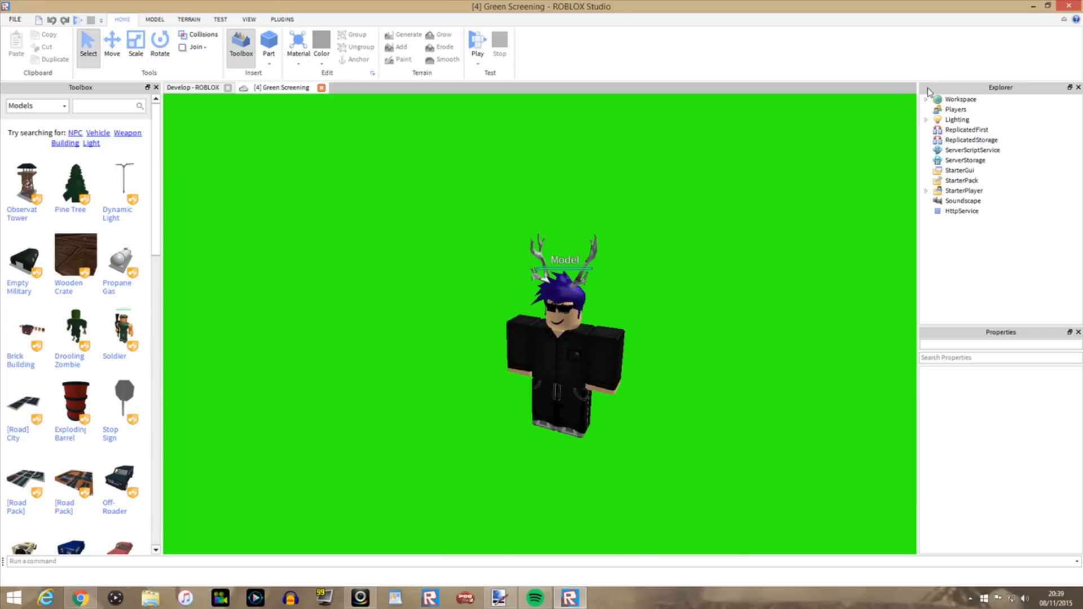
click(1000, 139)
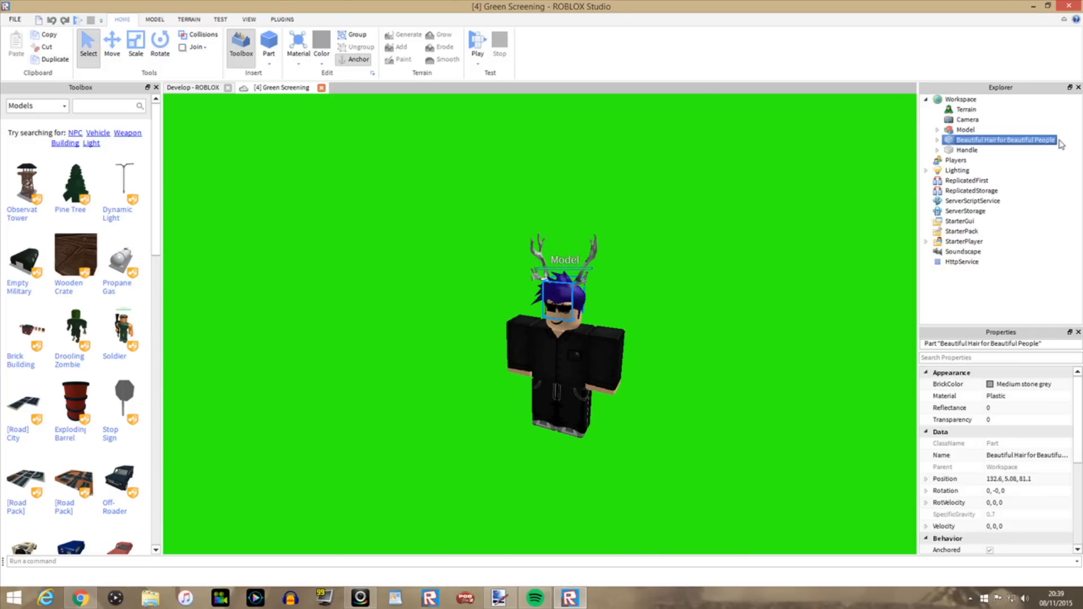
click(937, 130)
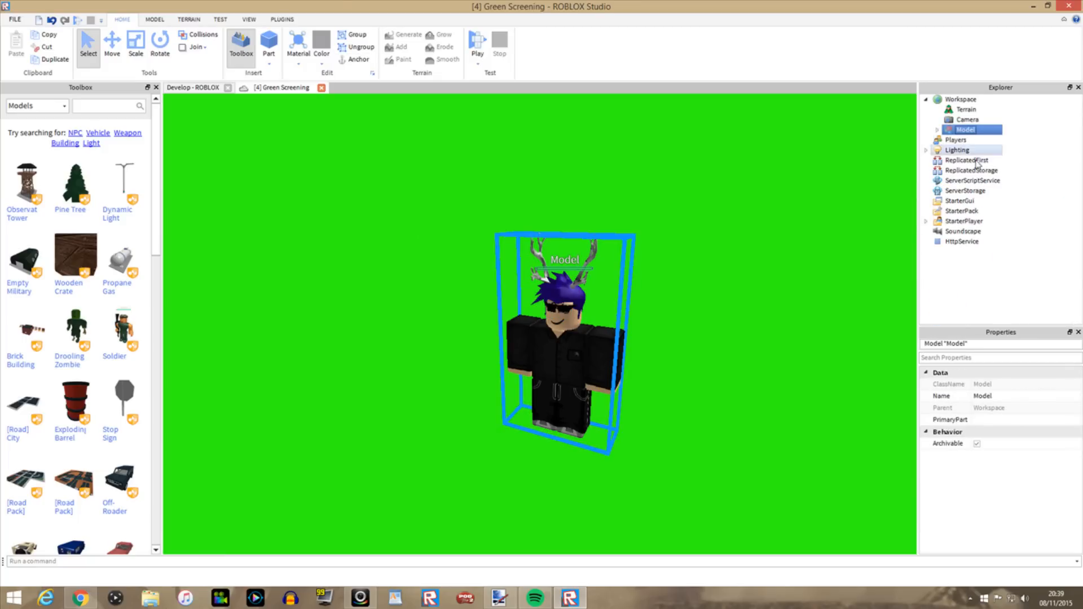
double_click(967, 129)
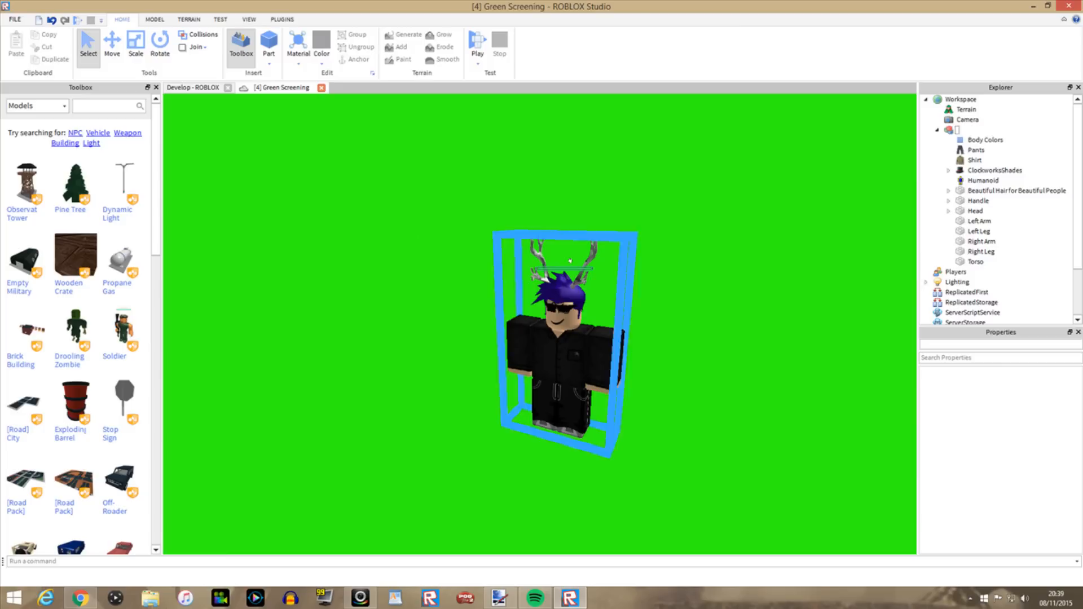
click(978, 180)
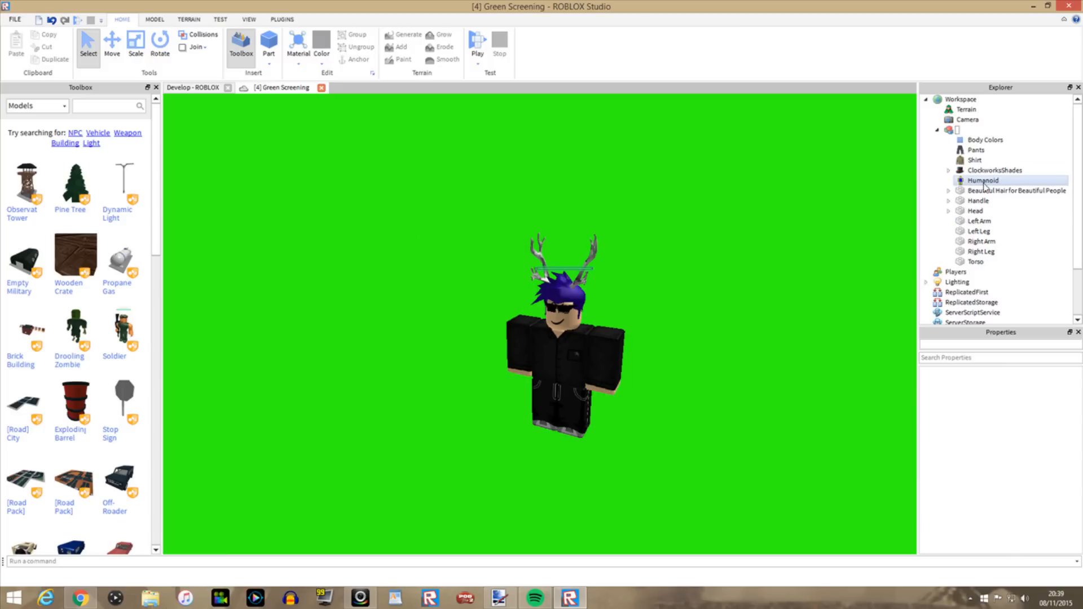
Set the Humanoid's Health, JumpPower, MaxHealth, MaxSlopeAngle and WalkSpeed to 0
click(977, 180)
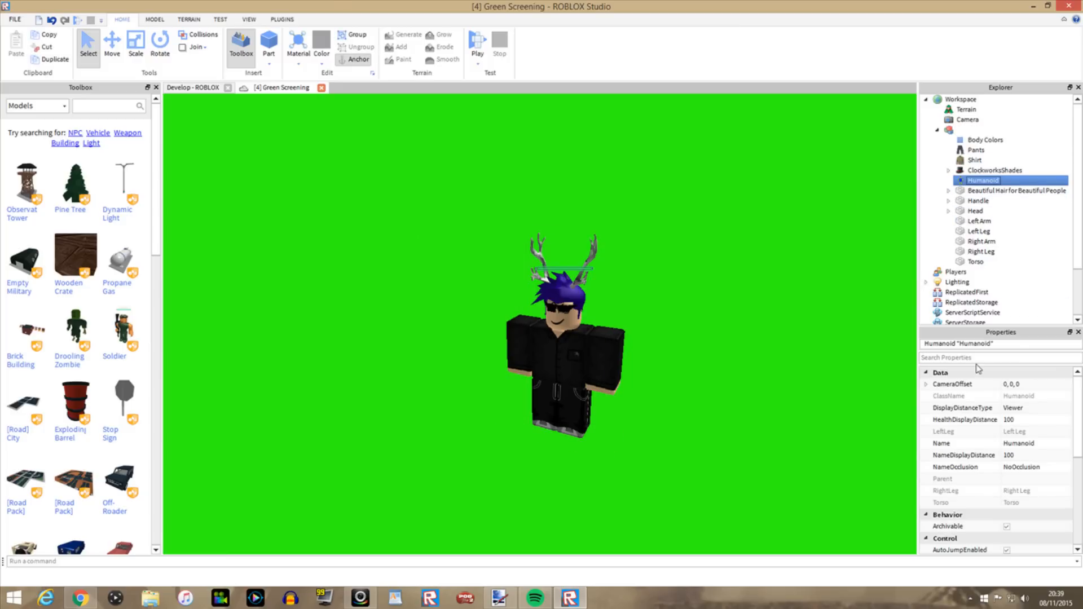
scroll(down, 3)
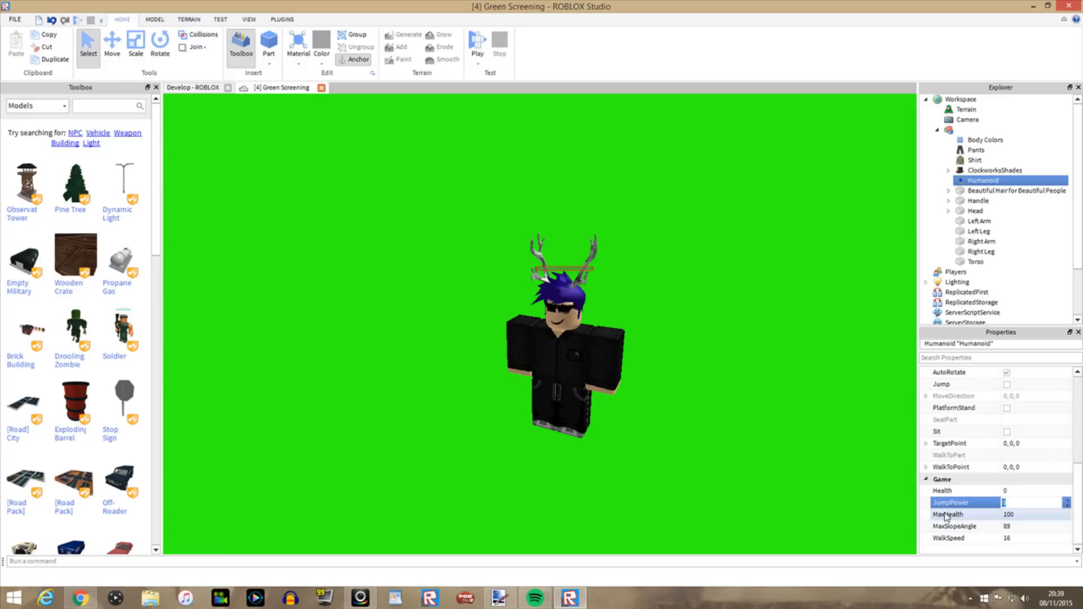
click(945, 515)
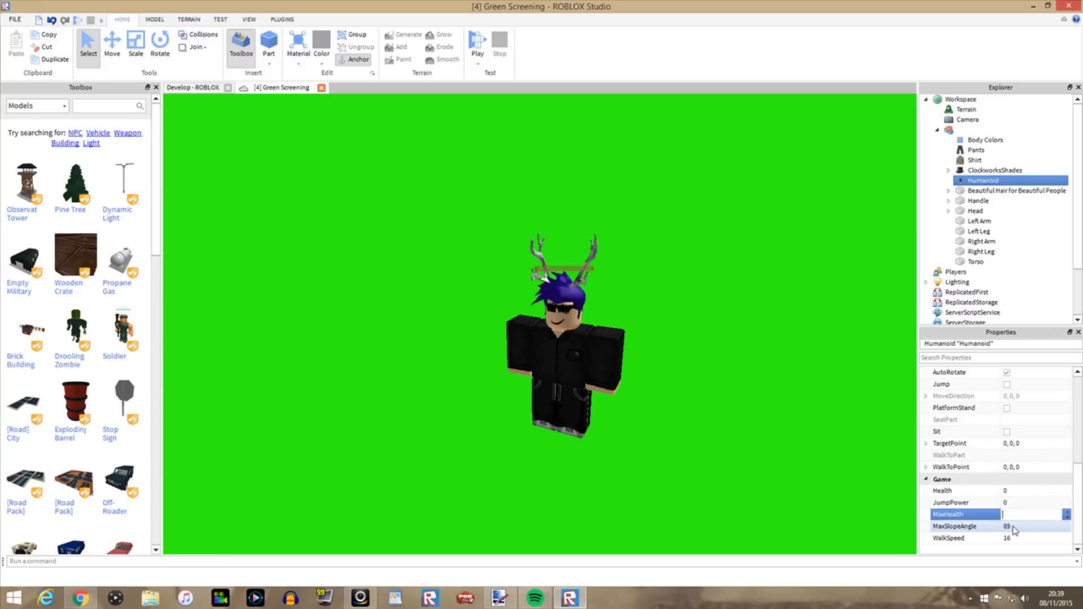
click(1029, 526)
text(0)
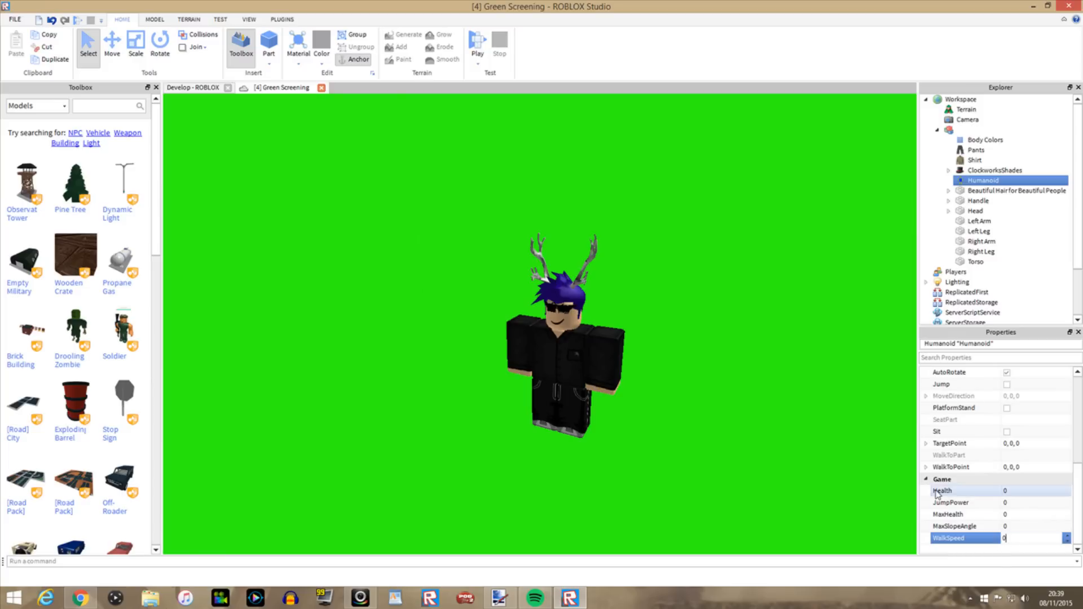
click(991, 140)
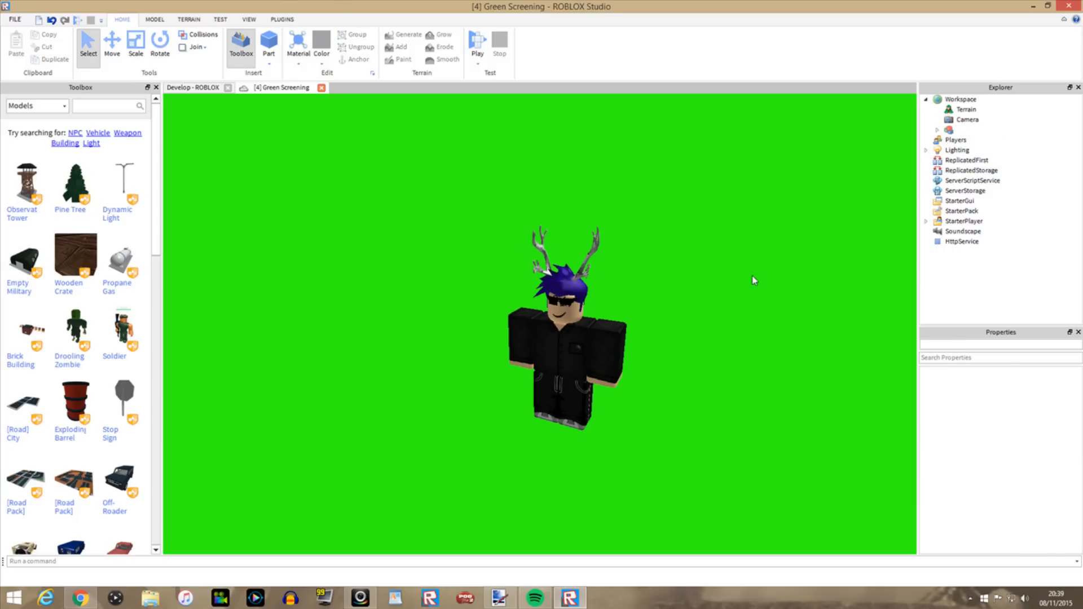
mouse_move(907, 156)
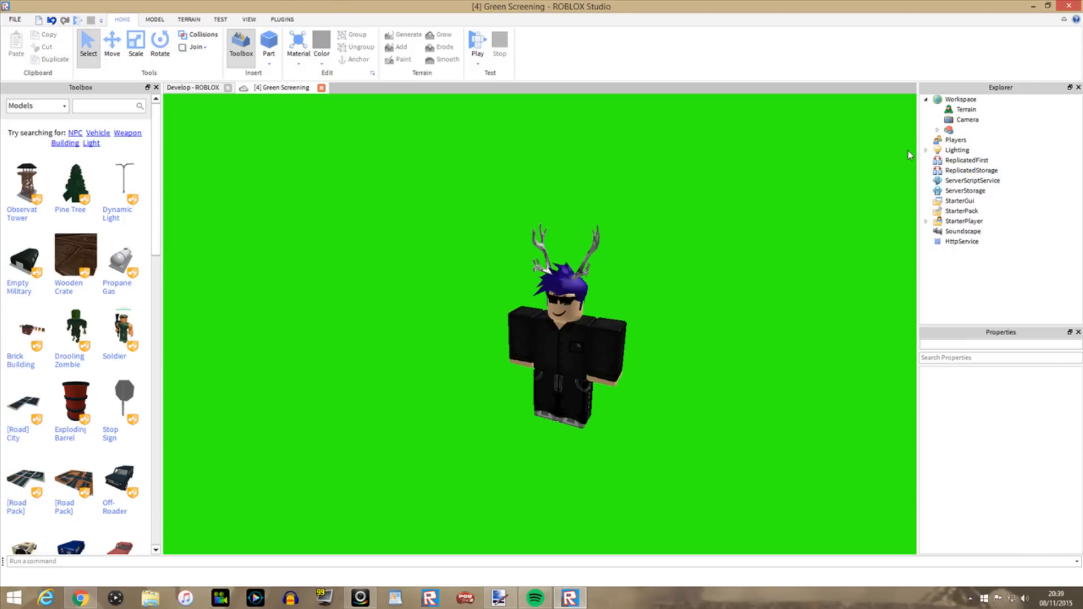
Select the avatar's Head and then its Right Arm in Explorer
click(936, 130)
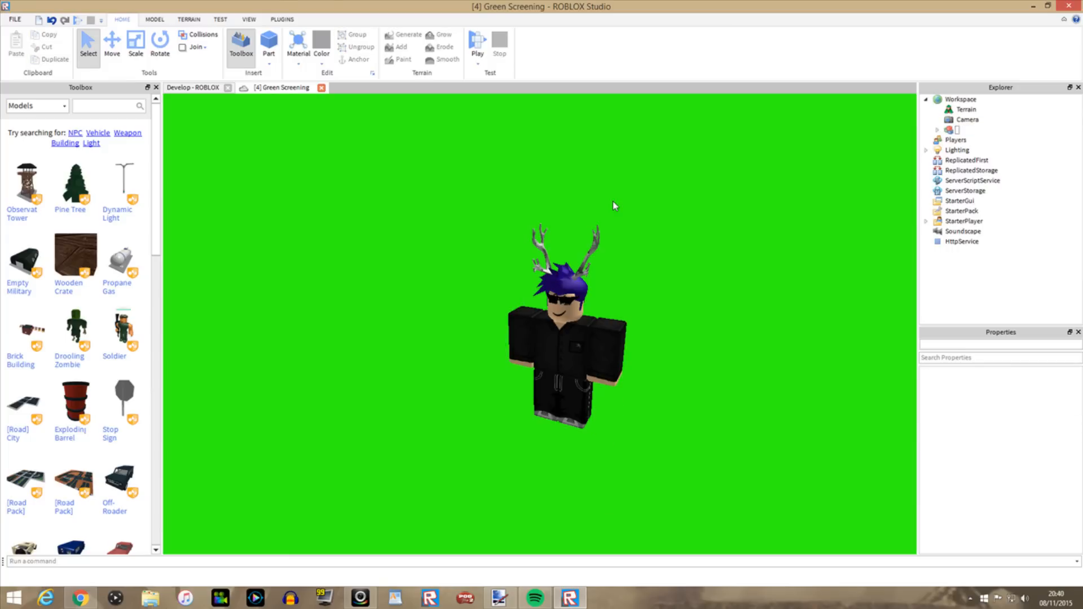
mouse_move(736, 179)
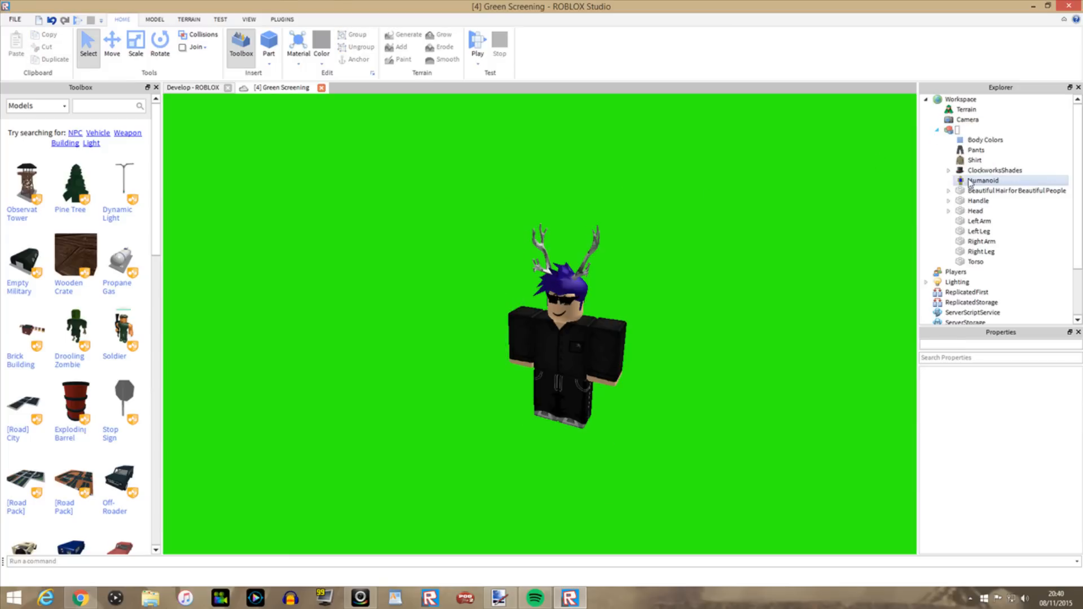
click(974, 210)
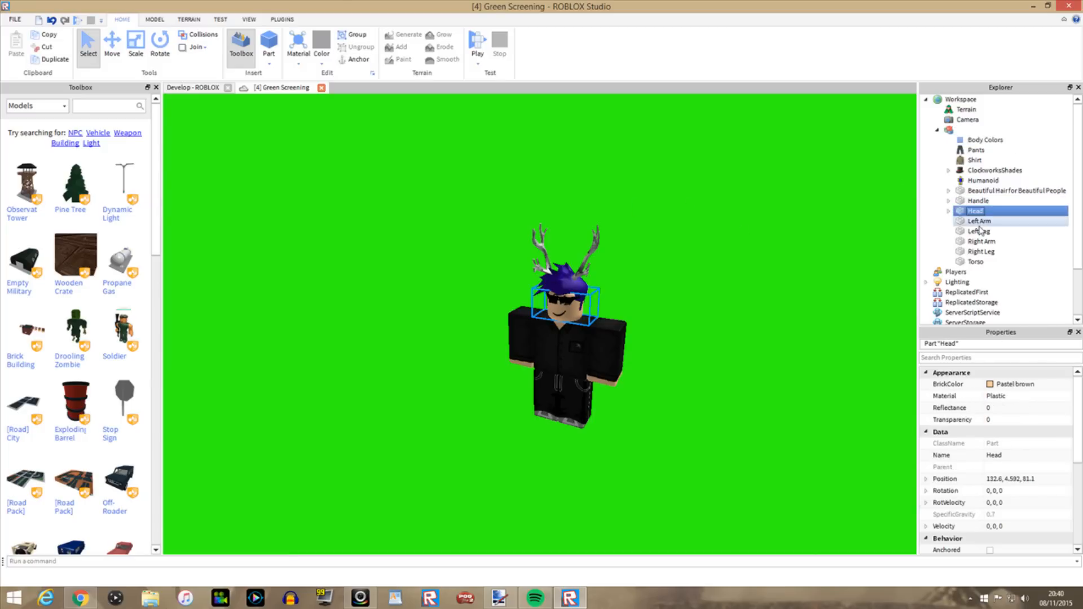
click(980, 241)
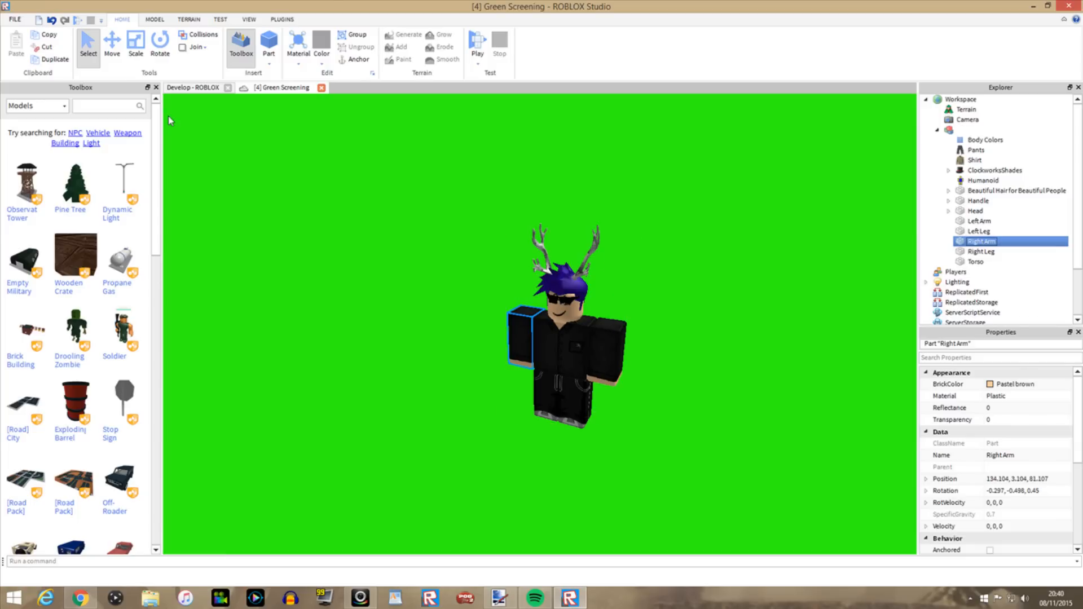
Swing the right arm forward with the Rotate and Move tools, then select Left Arm
click(159, 43)
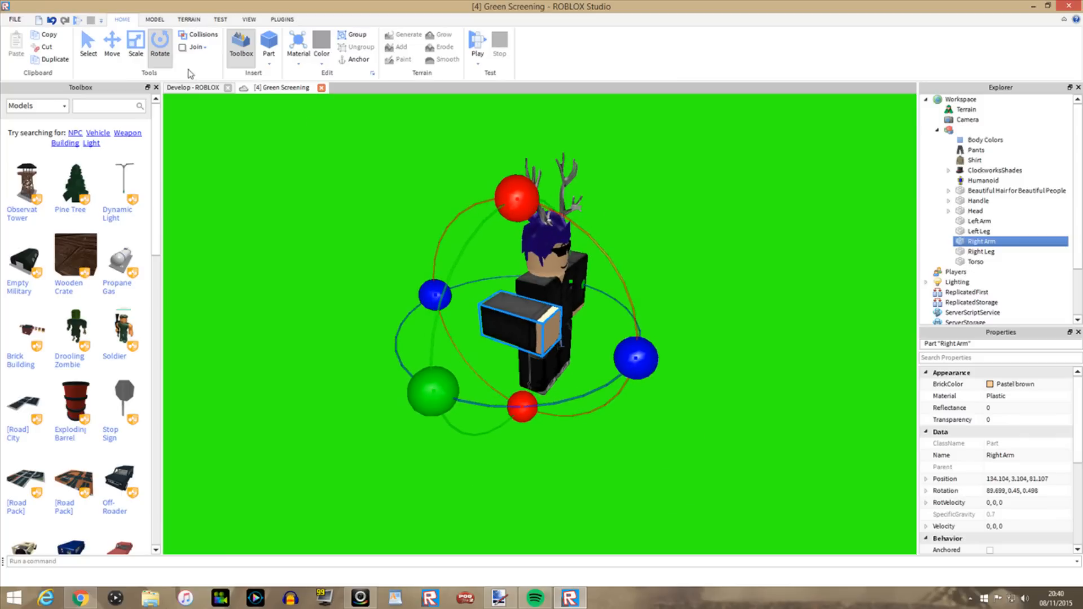
click(113, 42)
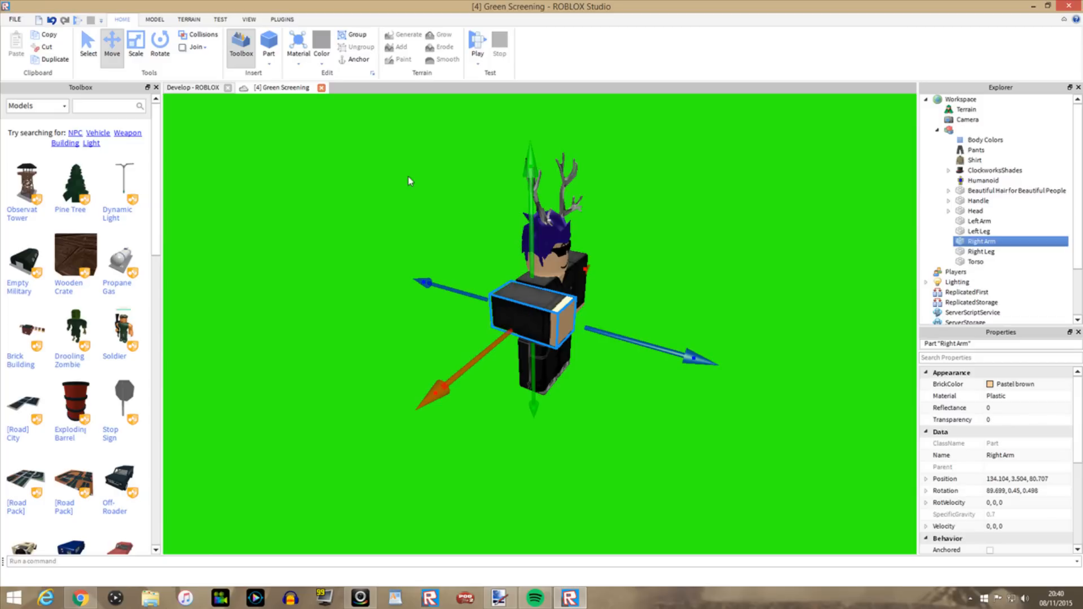
click(159, 45)
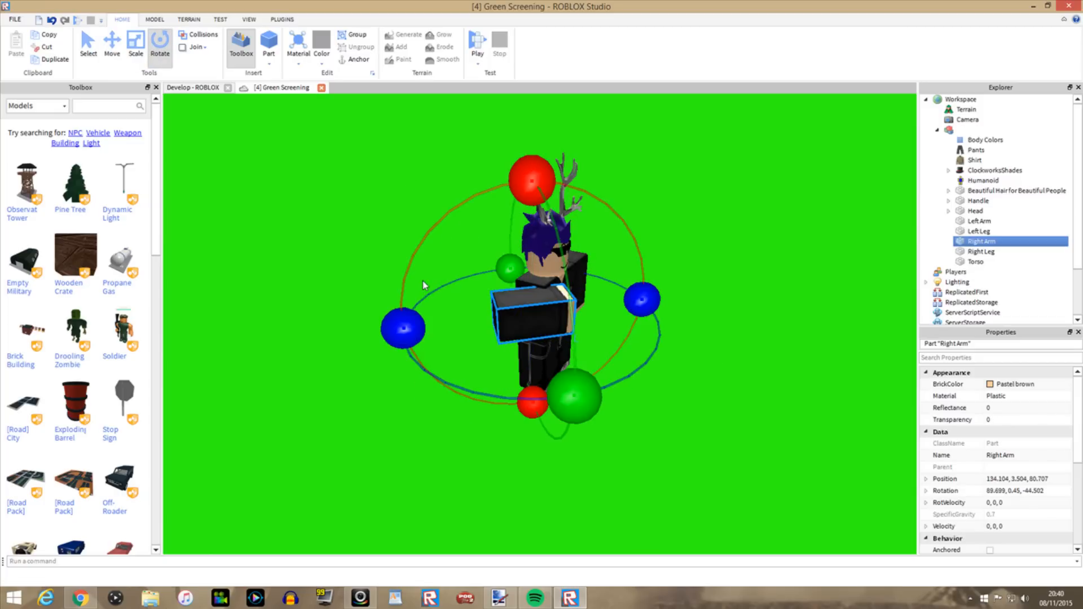
click(112, 42)
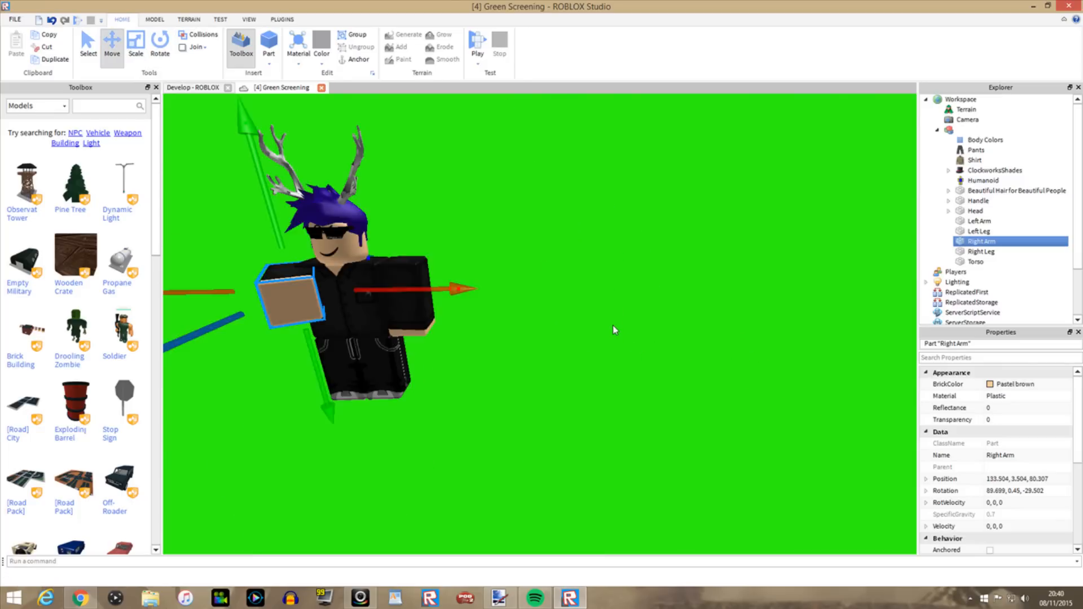
click(980, 231)
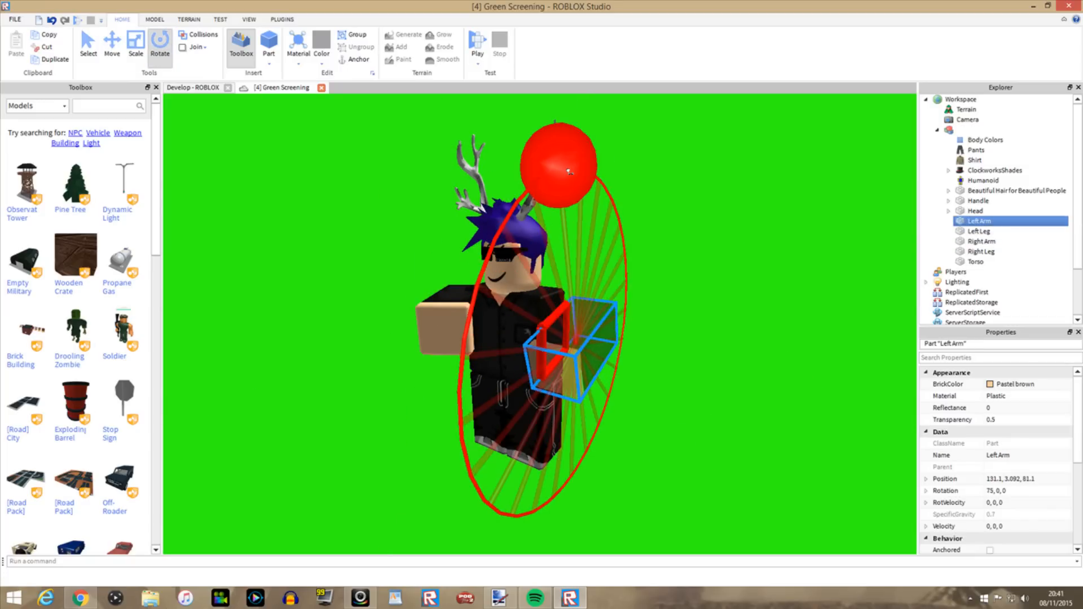
Move the left arm in front of the torso and deselect to view the pose
click(111, 44)
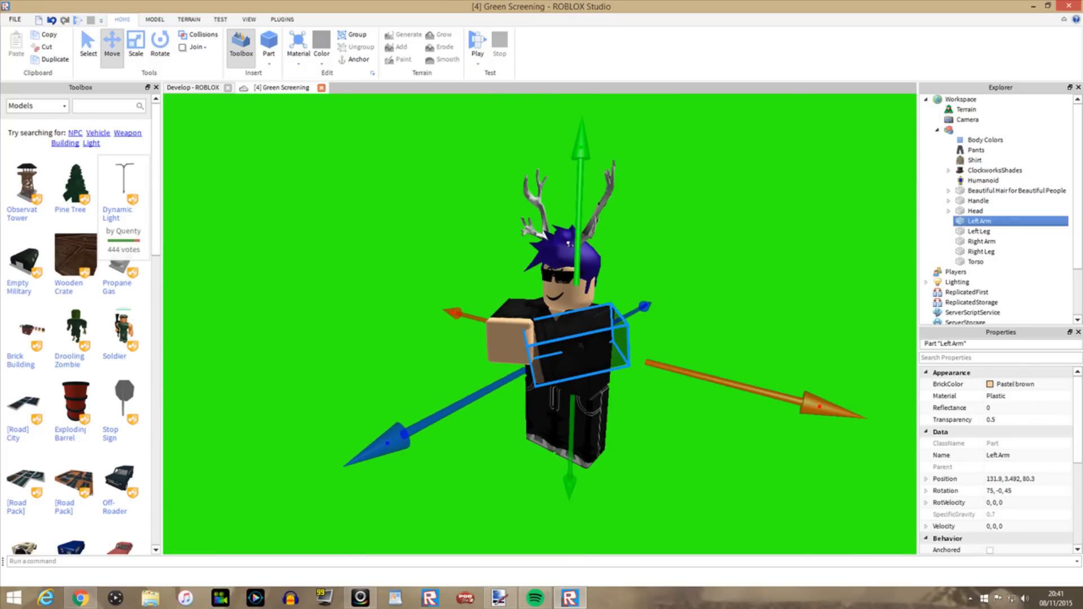
click(1010, 191)
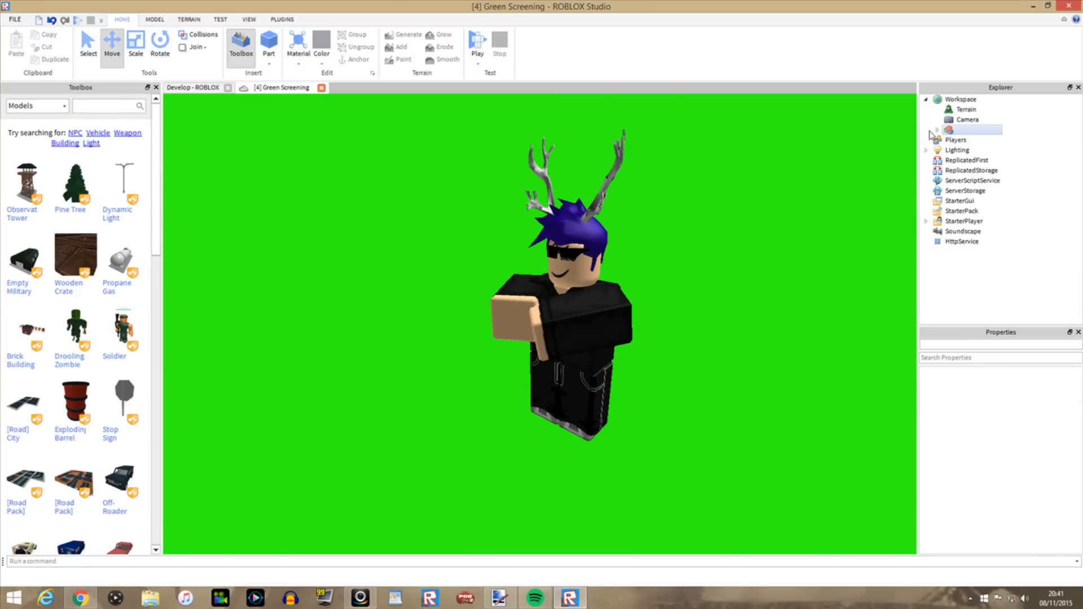
Select the avatar's head, shades, hair and antlers in Explorer and rotate them slightly
click(992, 170)
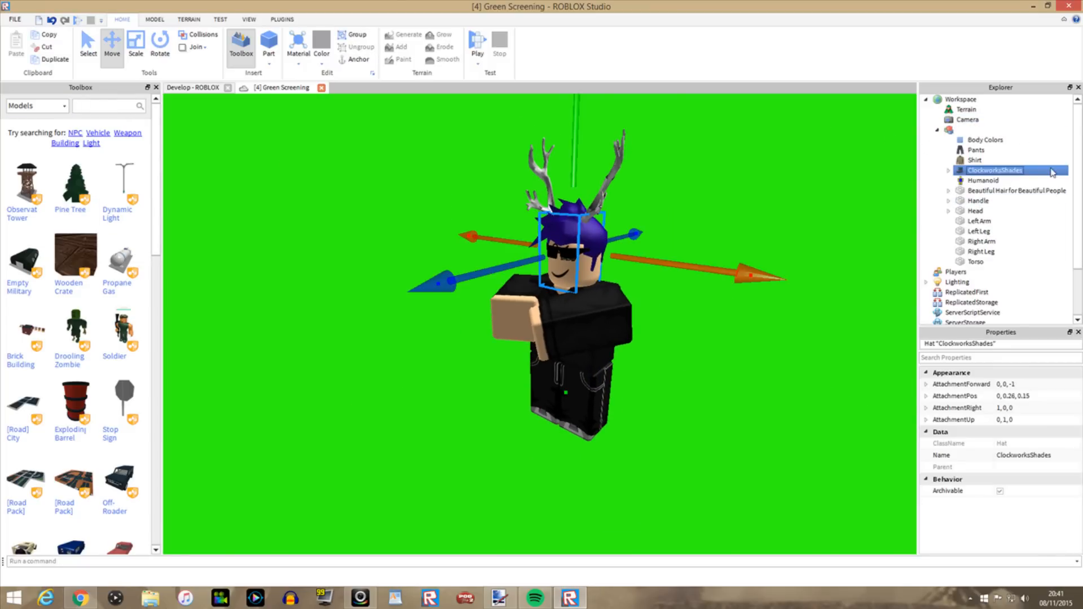
click(997, 211)
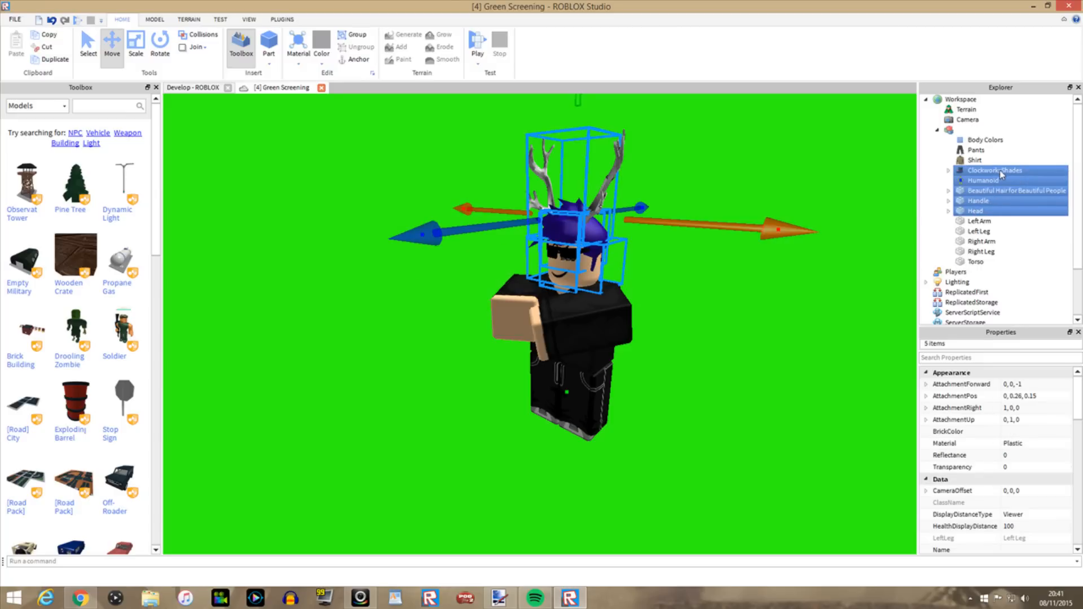
mouse_move(999, 195)
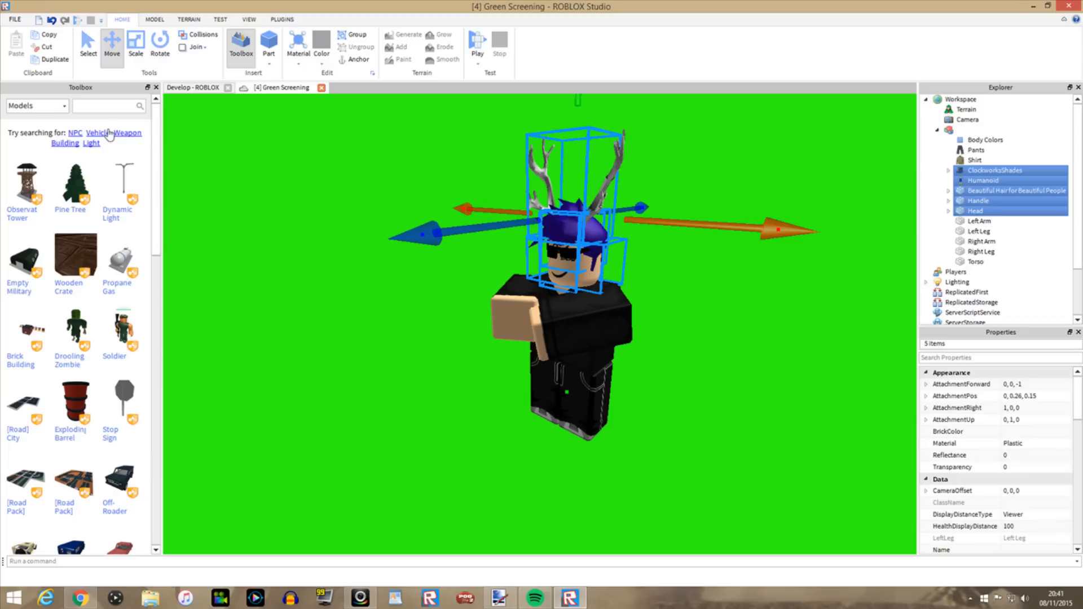
click(159, 43)
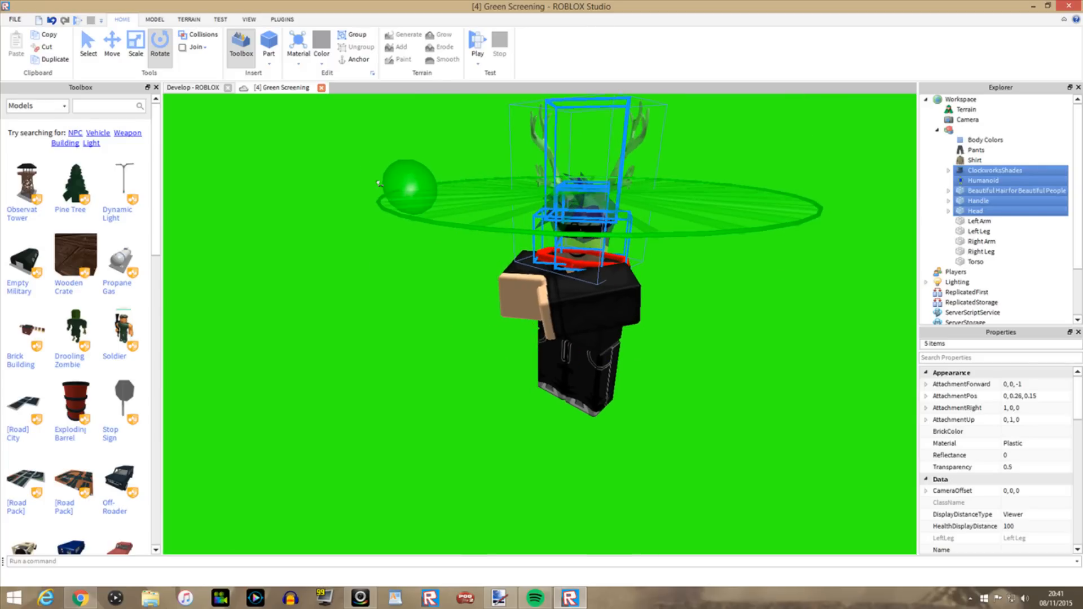
click(981, 230)
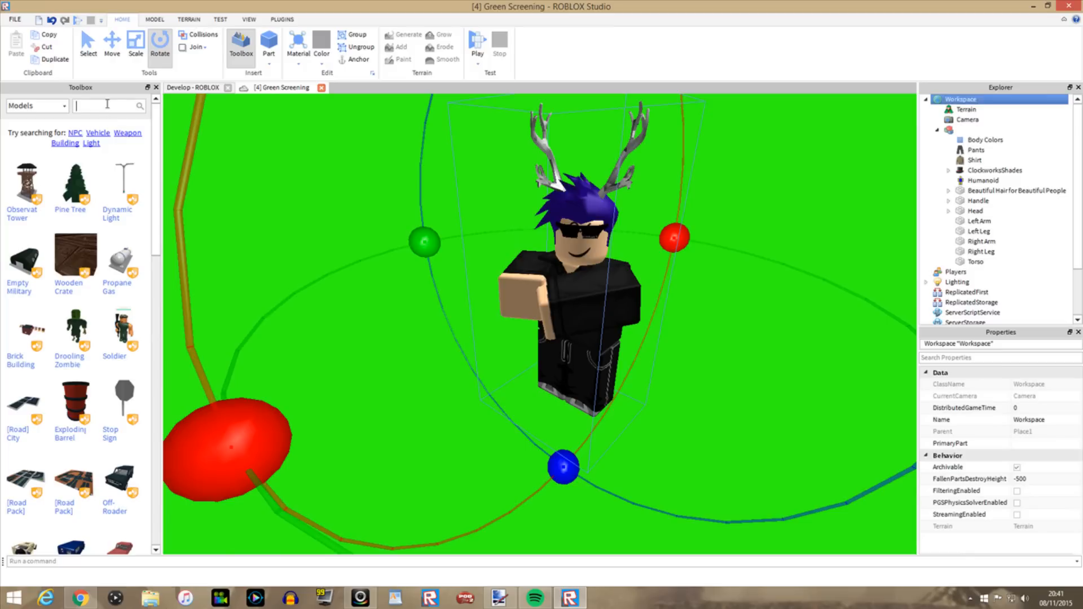
Insert a LinkedSword from the Toolbox as a starter tool and move its Handle into Workspace
text(linkedsword)
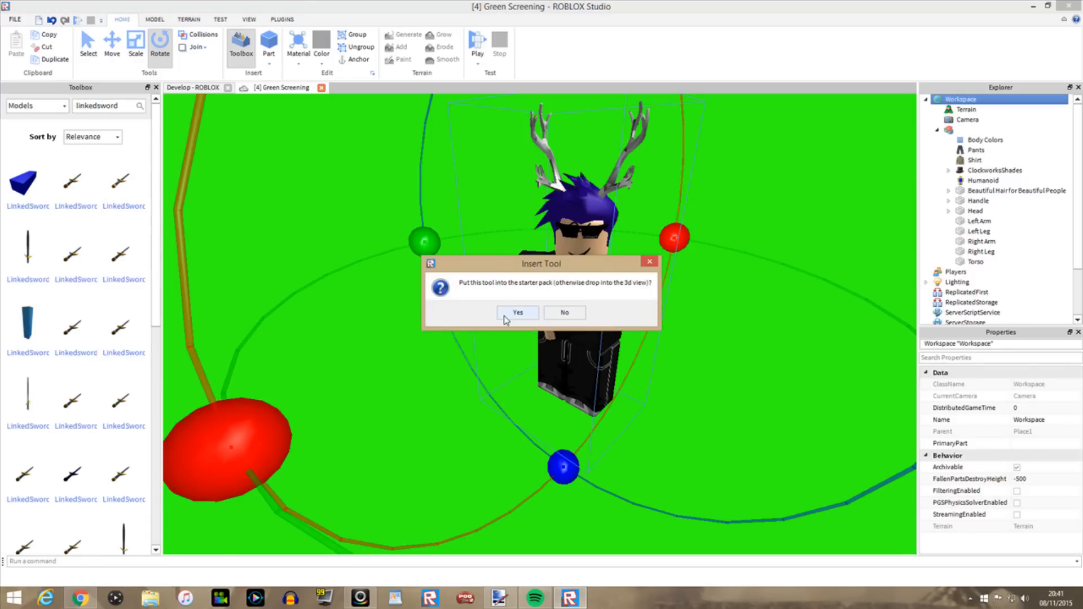
click(518, 313)
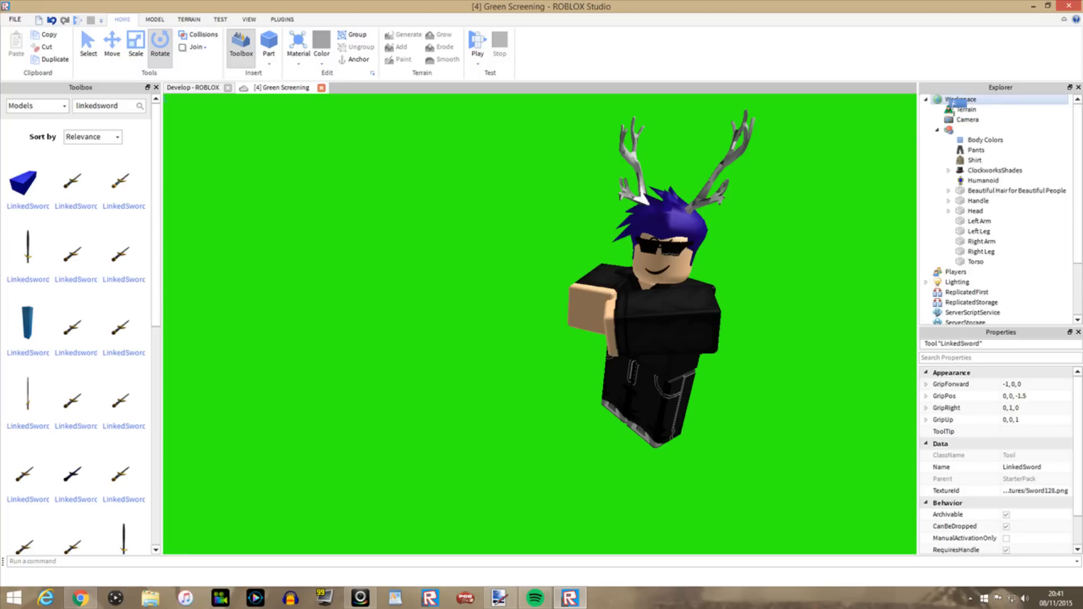
click(976, 119)
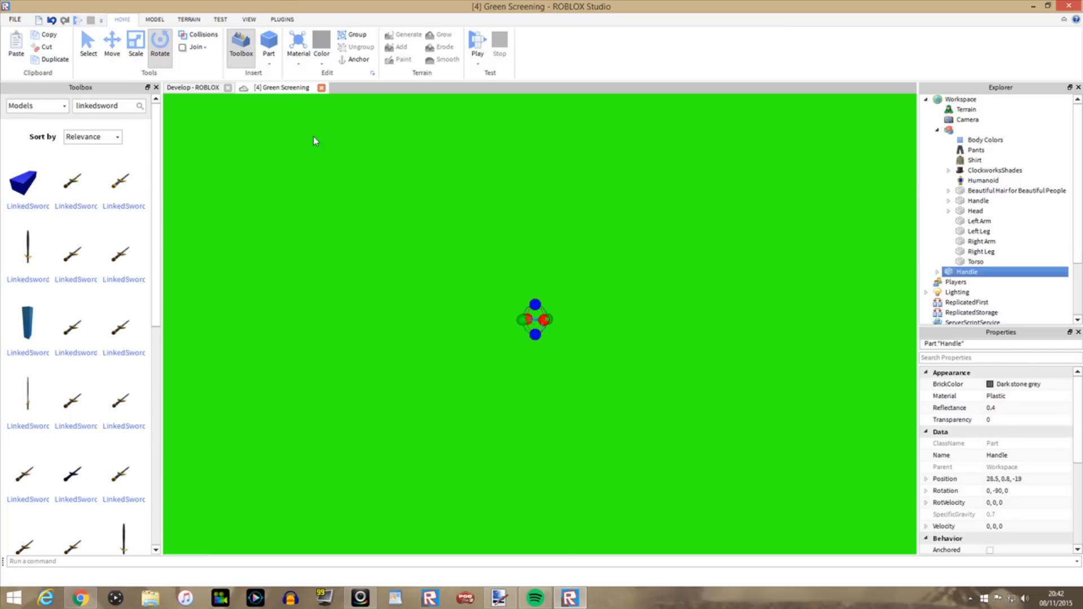
Move and rotate the sword Handle into the avatar's raised hand, then clear the selection
click(112, 43)
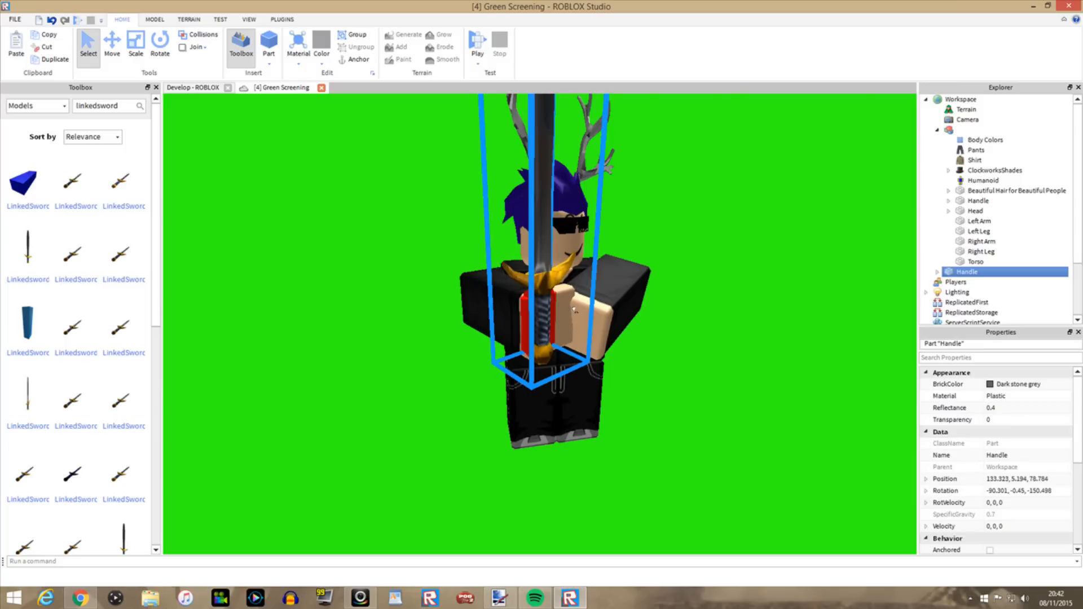
click(113, 43)
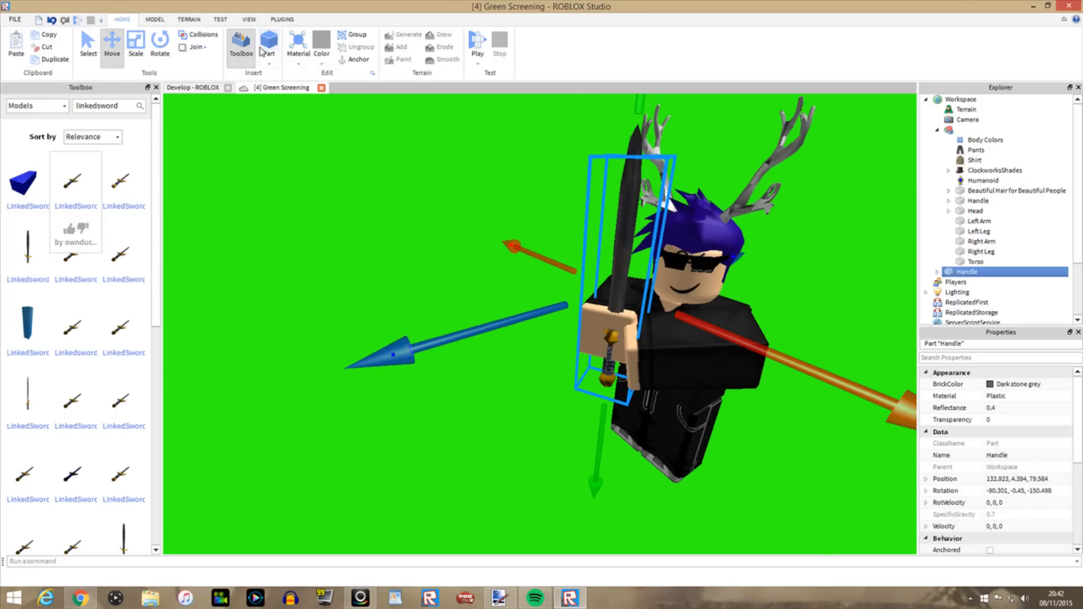
click(160, 44)
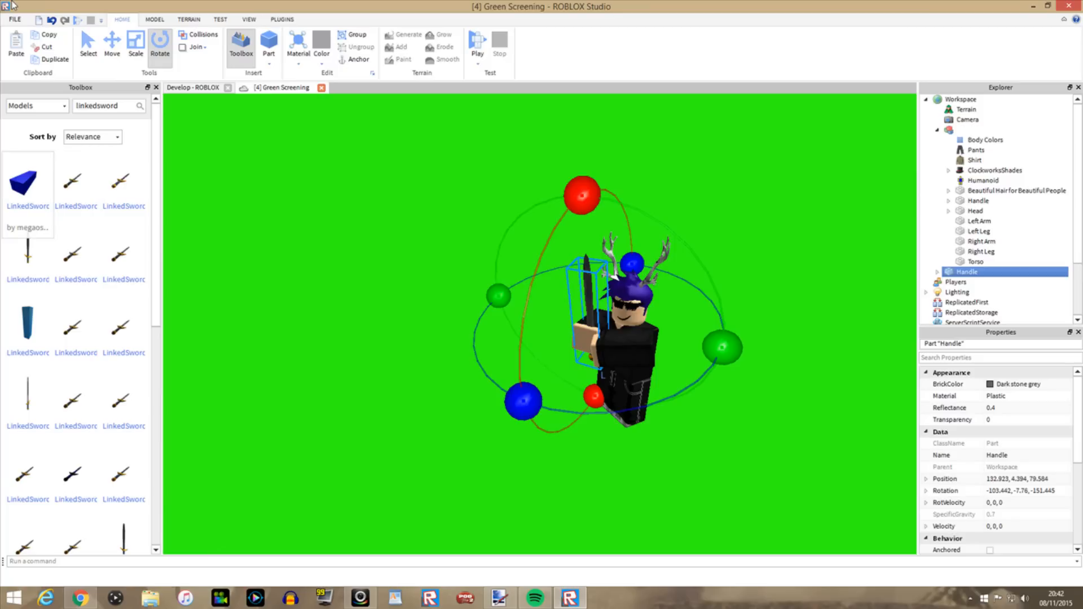
click(112, 45)
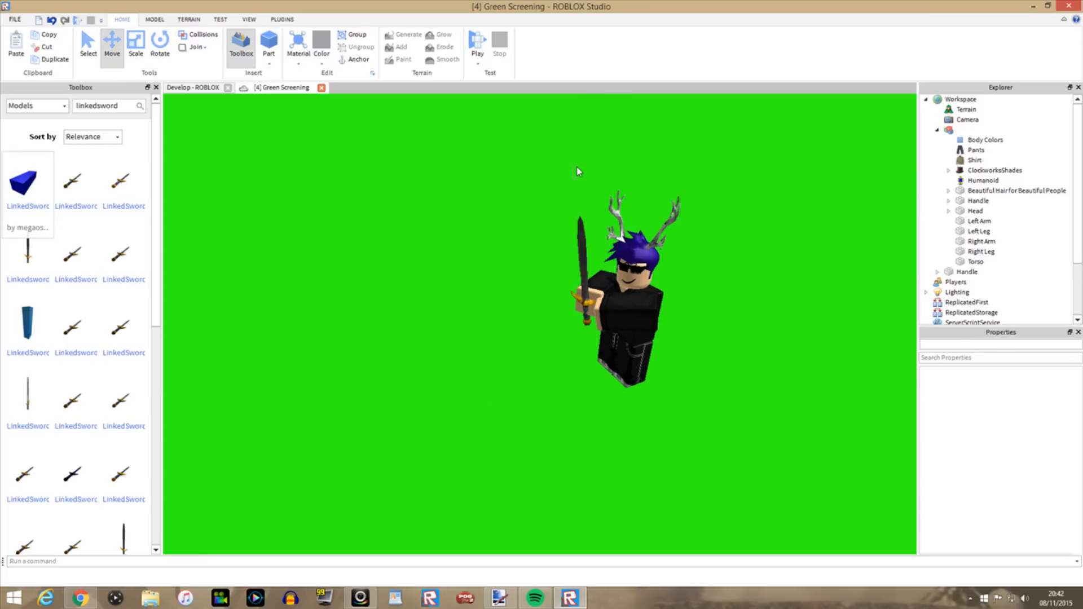
click(581, 262)
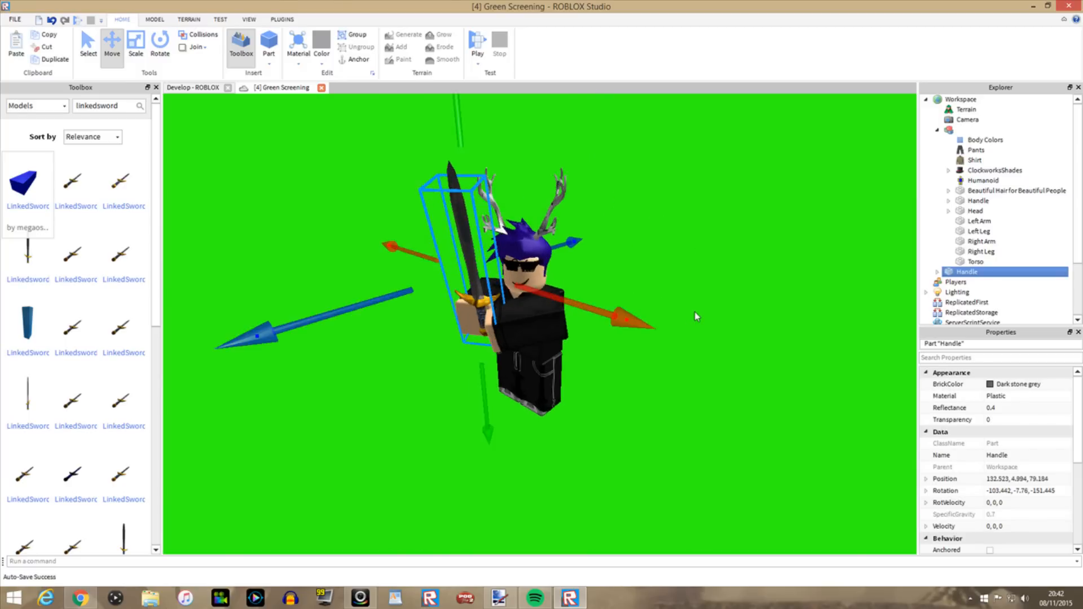
click(979, 251)
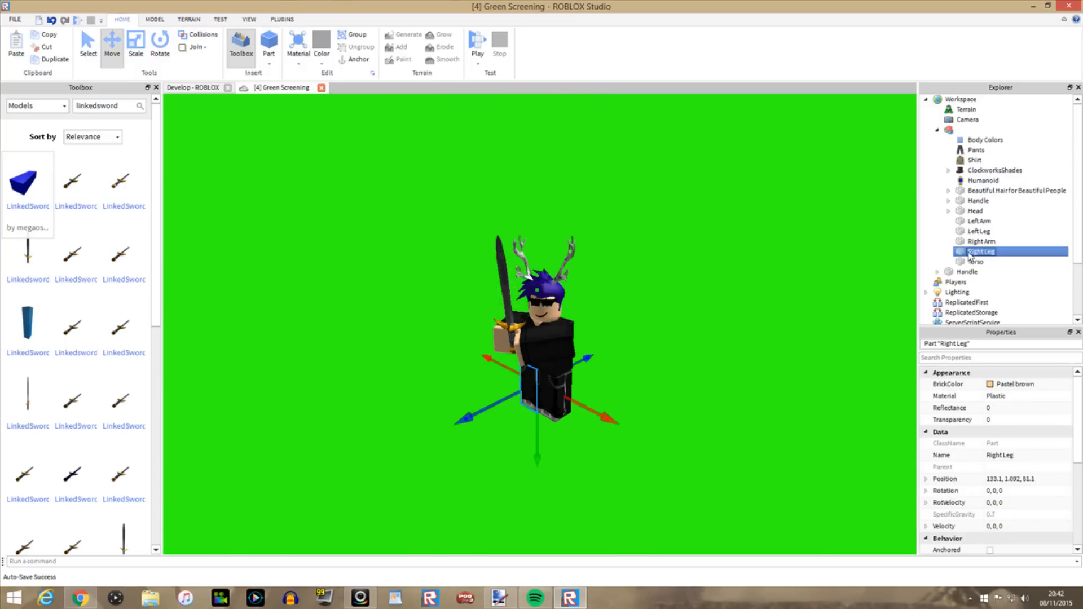
click(964, 100)
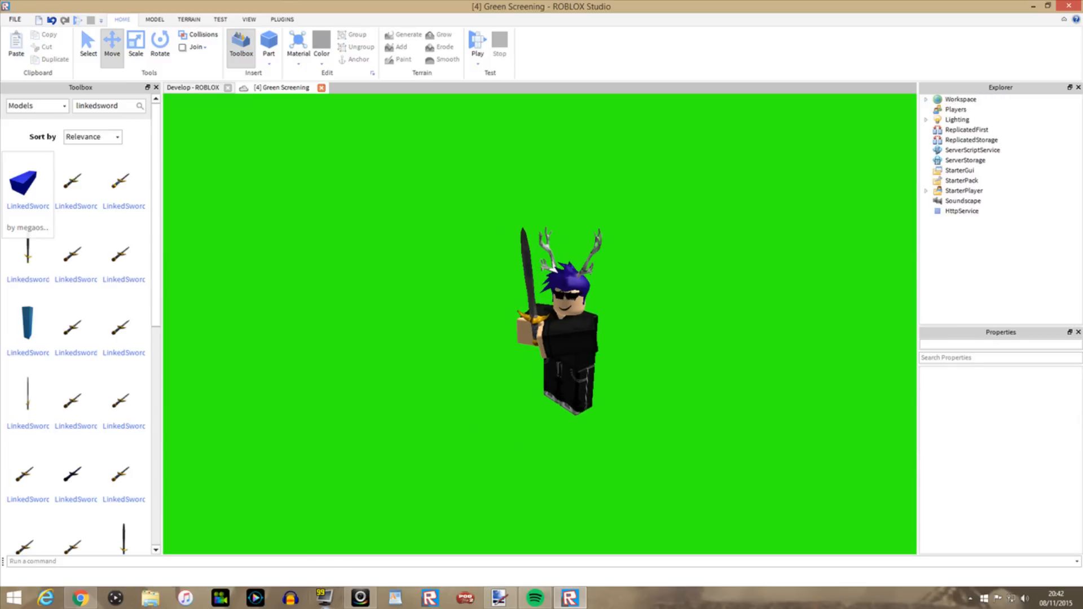
click(321, 597)
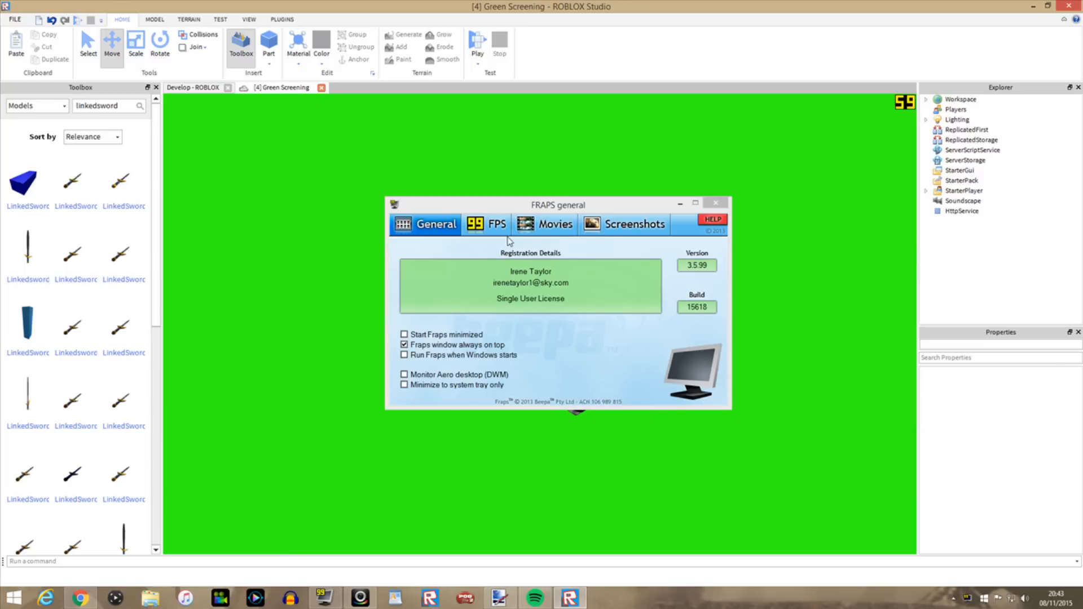
Review the Fraps FPS, Movies and Screenshots pages and check the screenshot hotkey
click(486, 224)
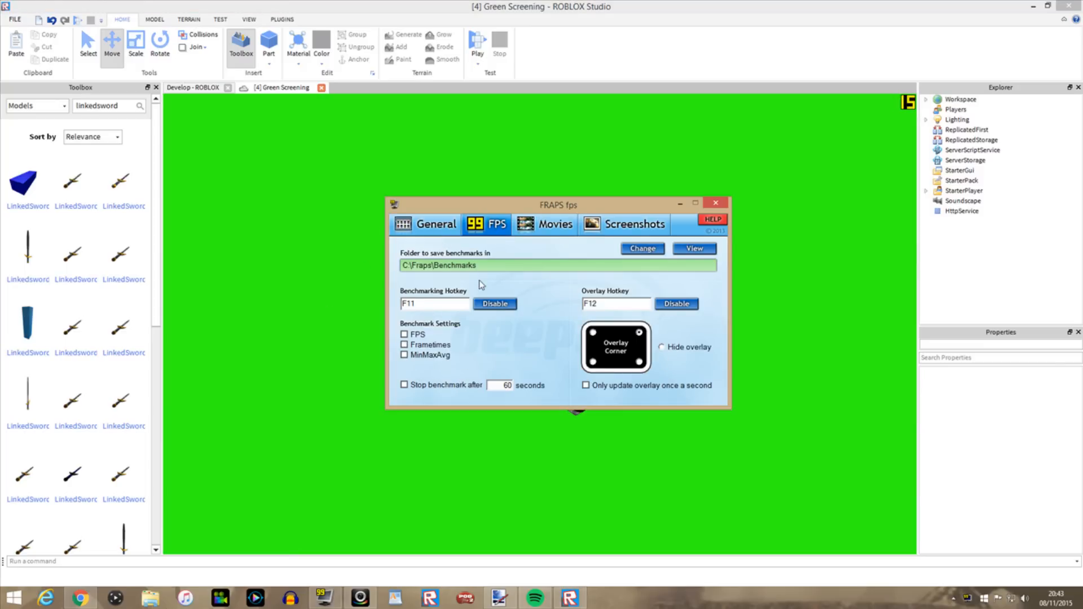
click(553, 225)
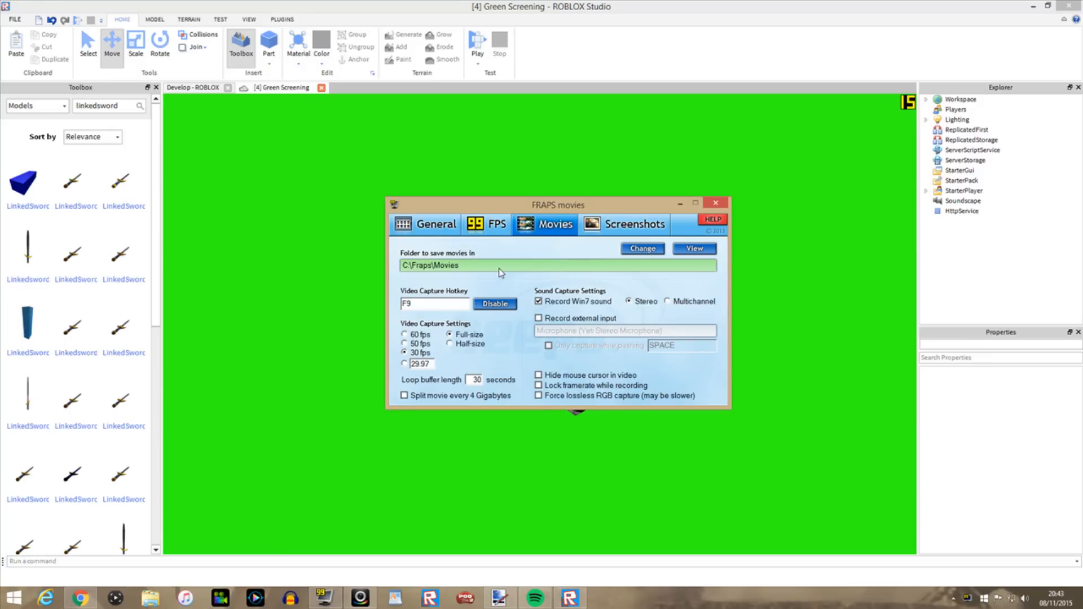
mouse_move(472, 268)
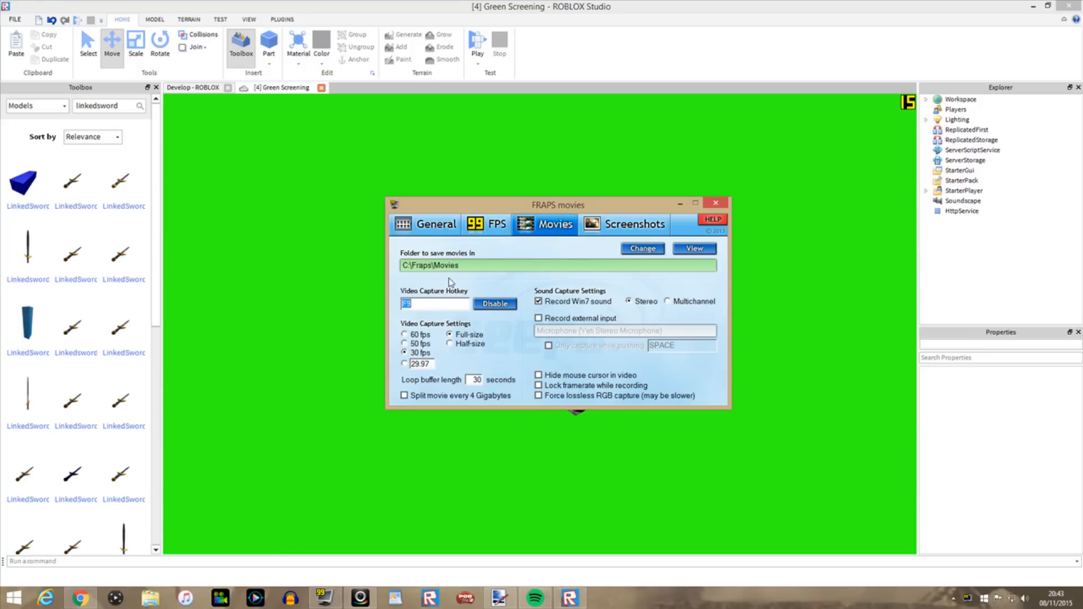
mouse_move(373, 338)
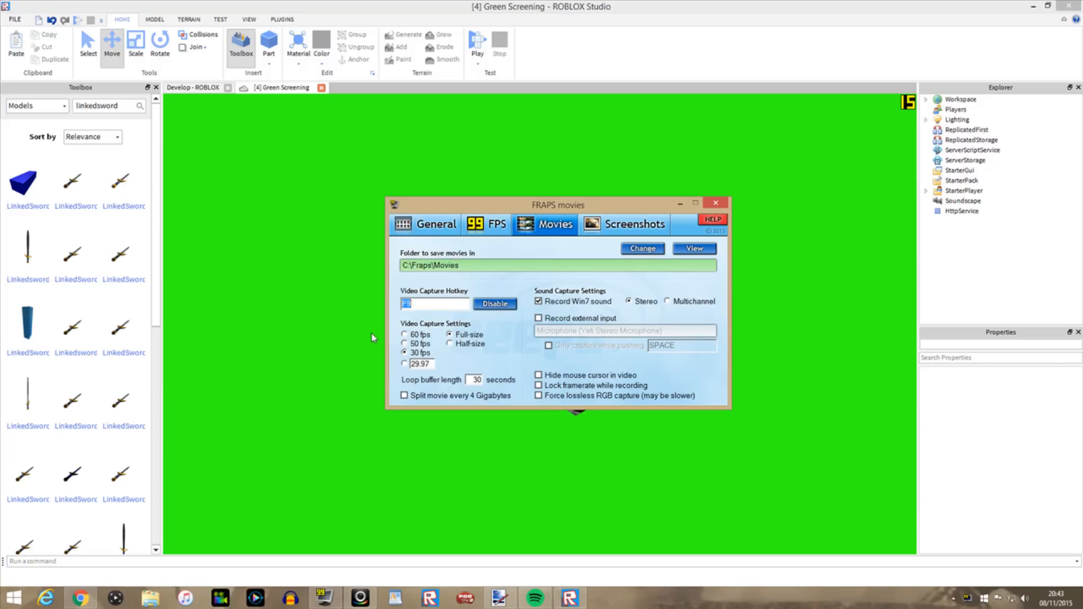
mouse_move(430, 315)
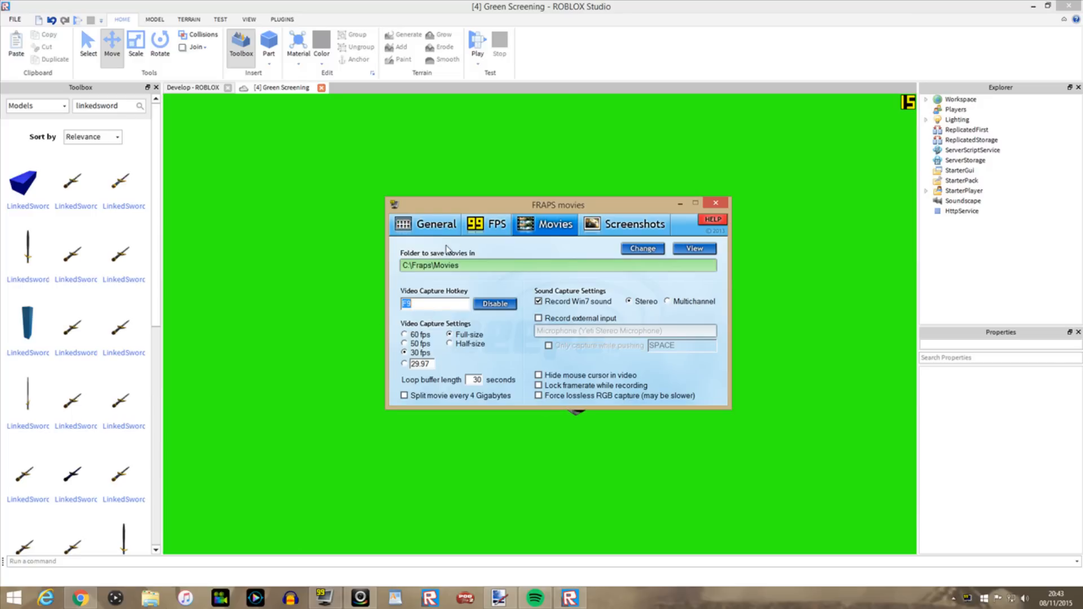
click(635, 224)
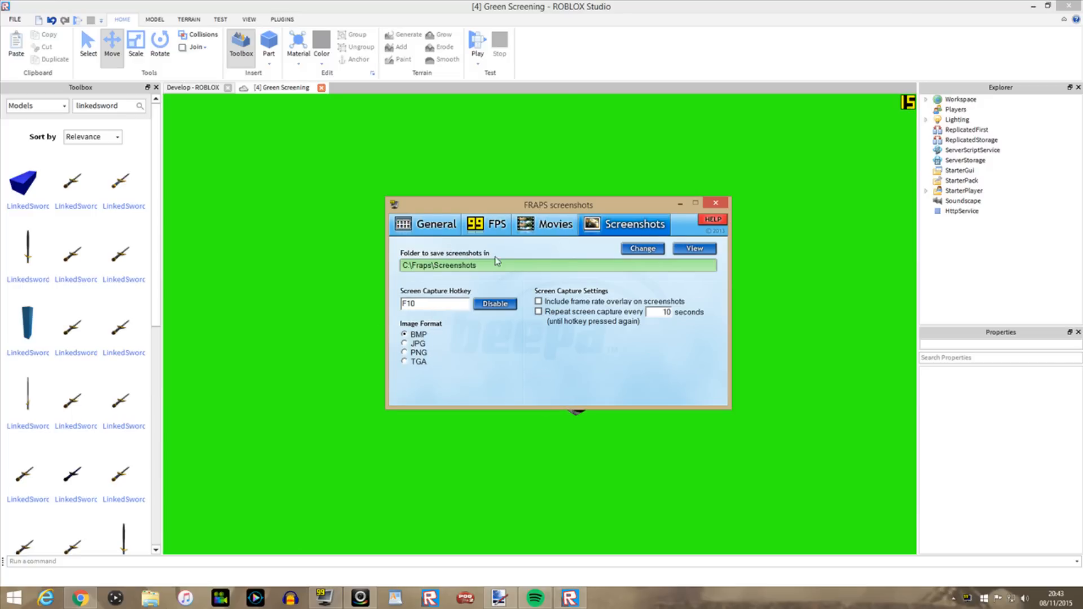
click(433, 304)
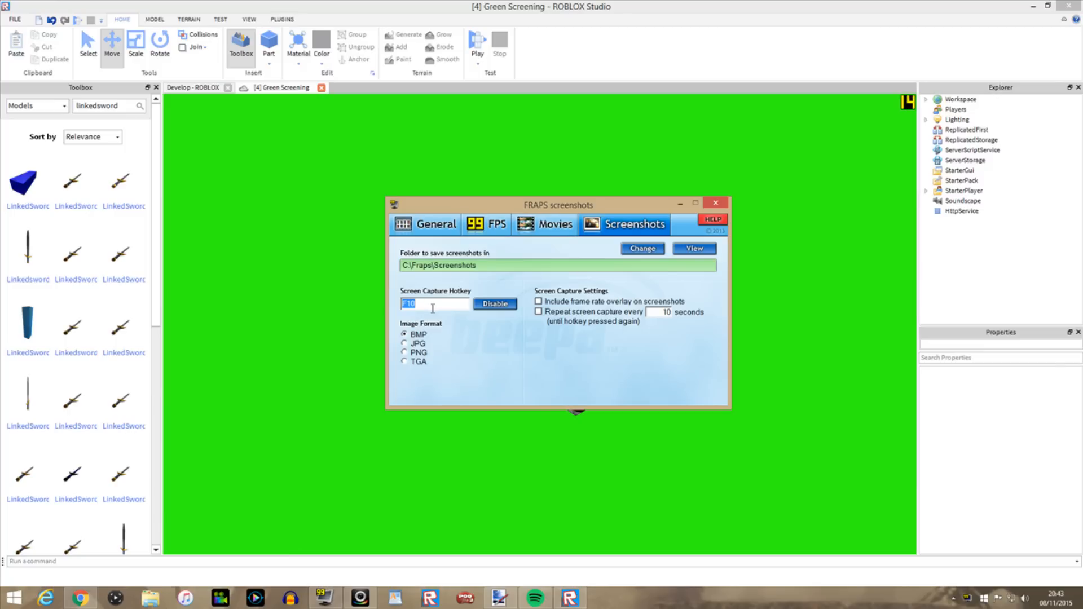
mouse_move(518, 362)
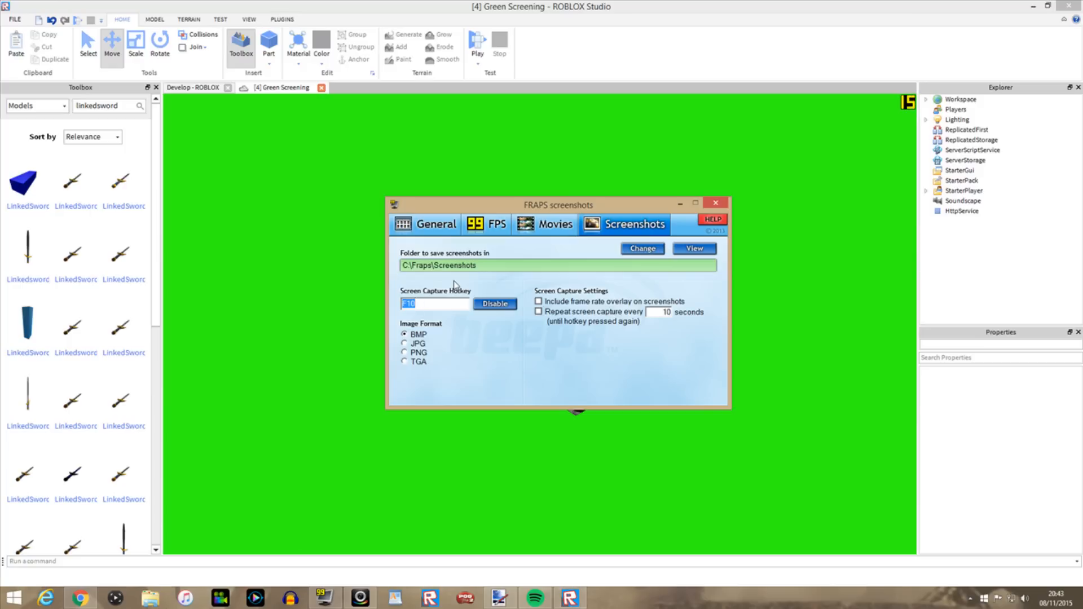
mouse_move(499, 282)
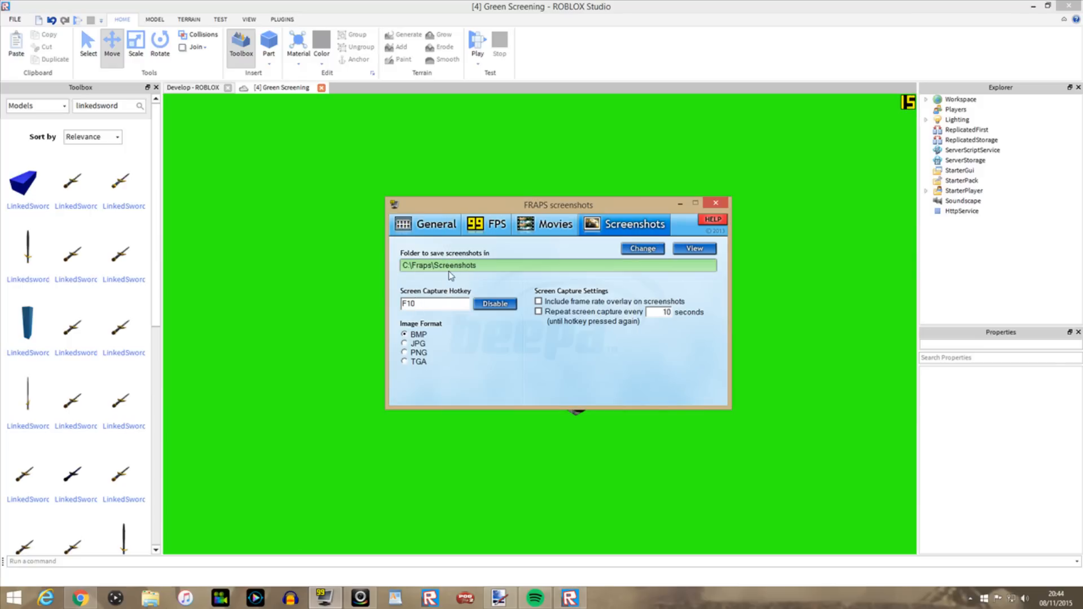
mouse_move(443, 270)
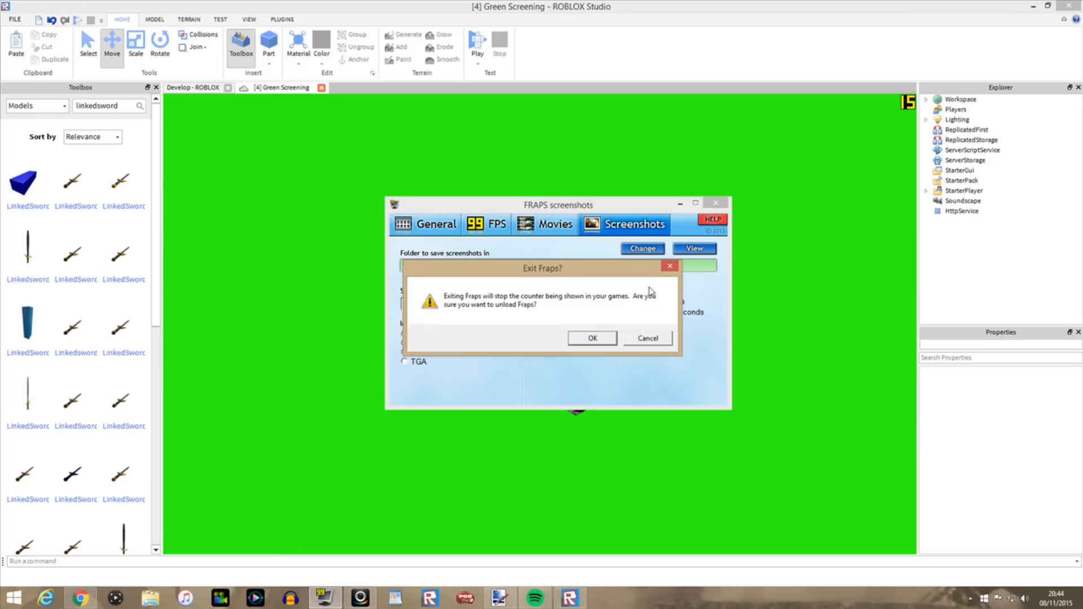
Close Fraps after capturing the sword-holding avatar on green, then bring up File Explorer
click(648, 338)
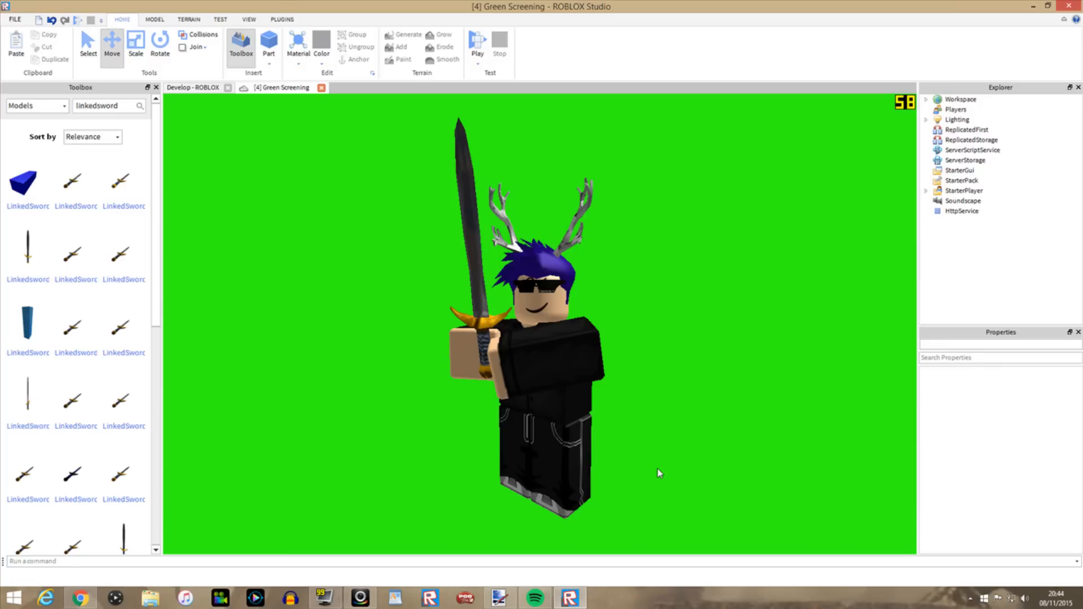
mouse_move(264, 429)
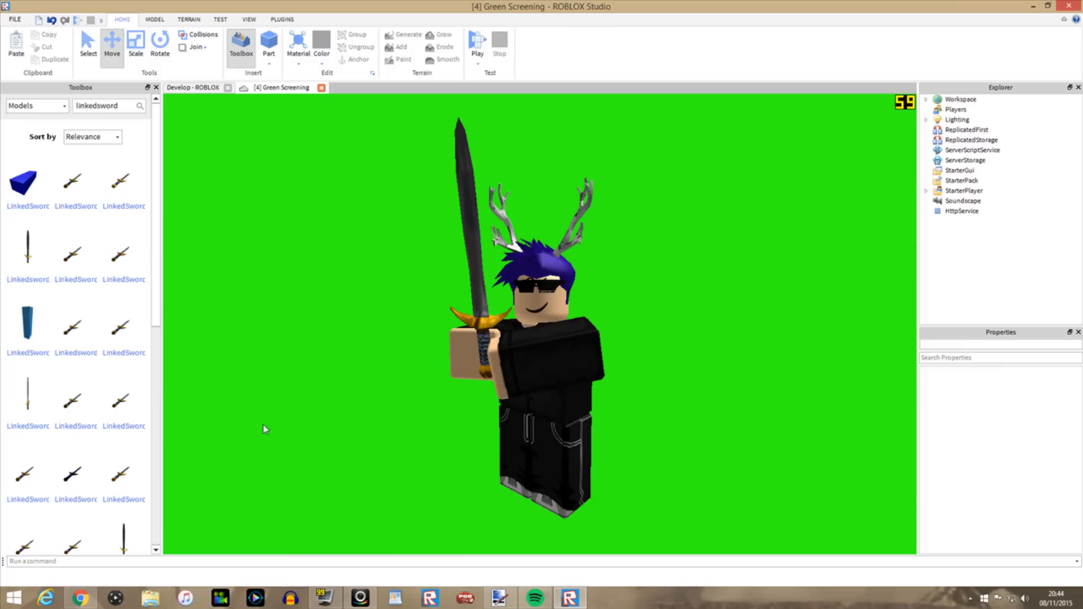
mouse_move(214, 547)
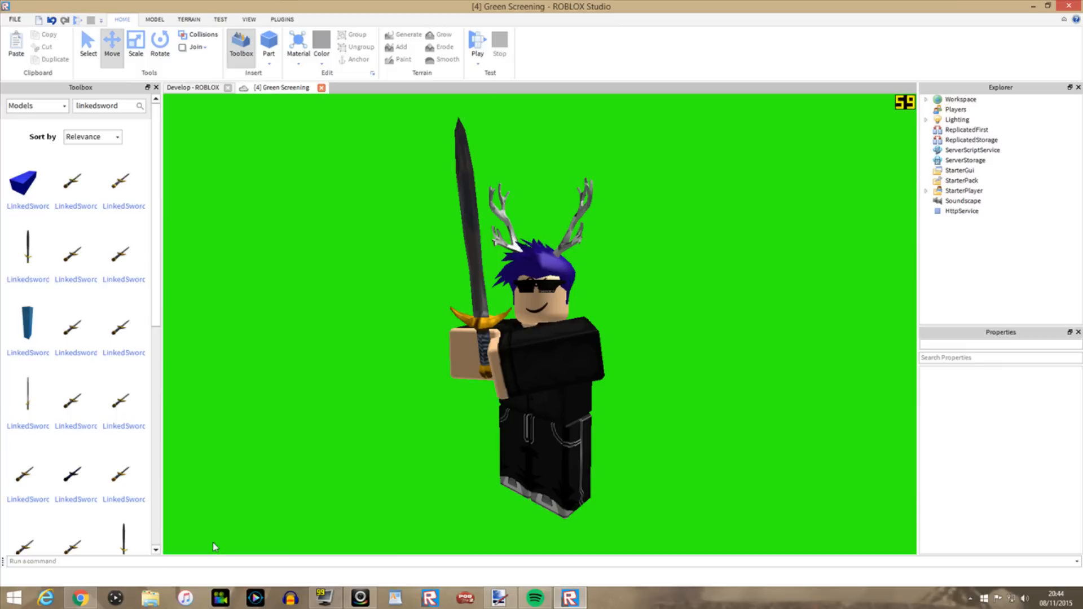
click(147, 596)
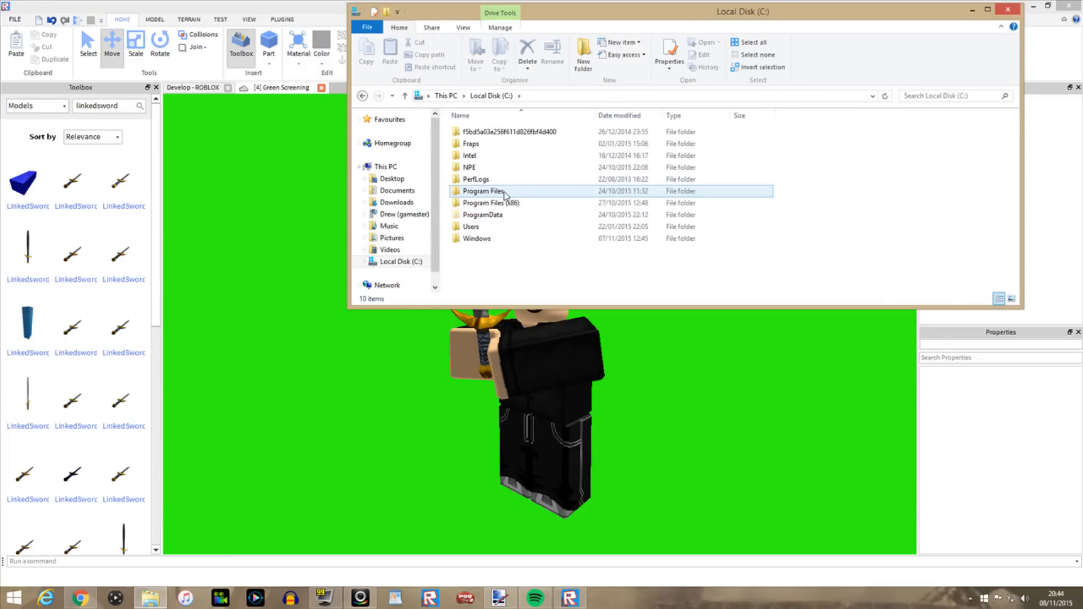
Browse to C:\Fraps\Screenshots and preview the newest RobloxStudioBeta screenshot
double_click(479, 191)
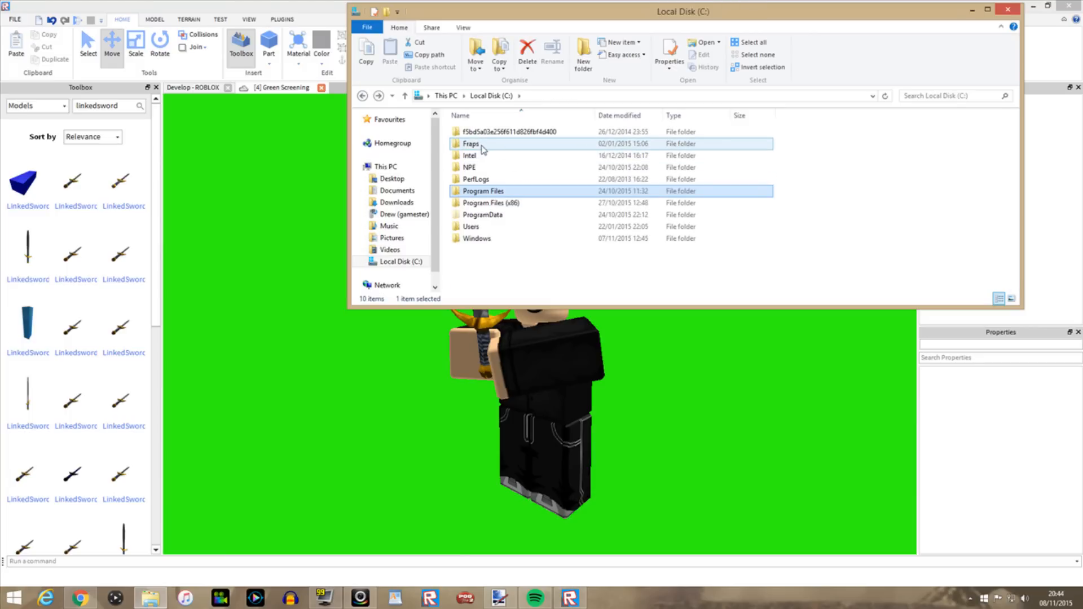
double_click(469, 143)
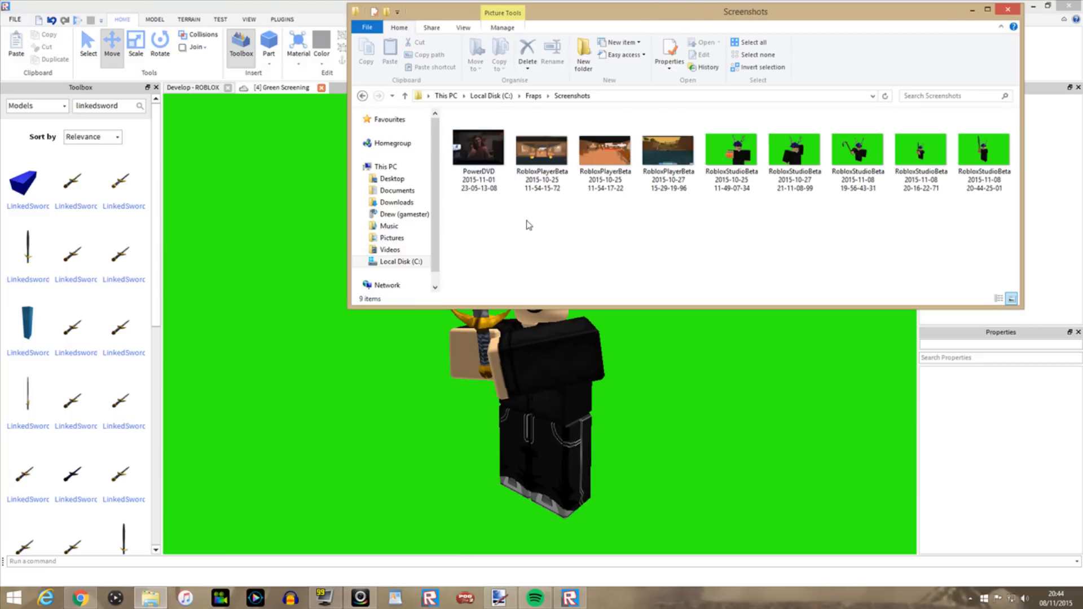
double_click(984, 148)
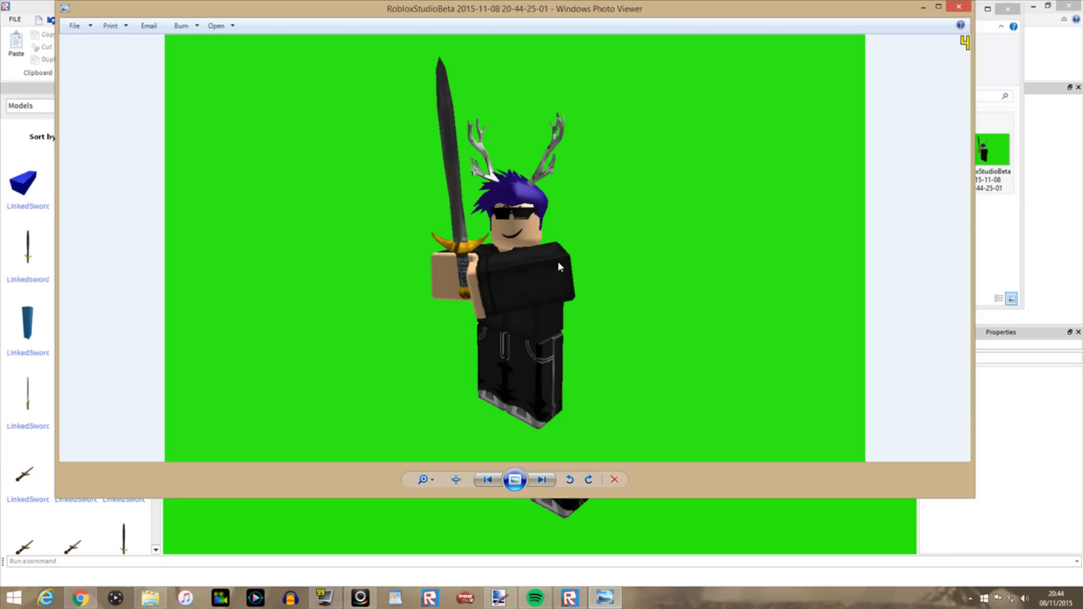
mouse_move(531, 288)
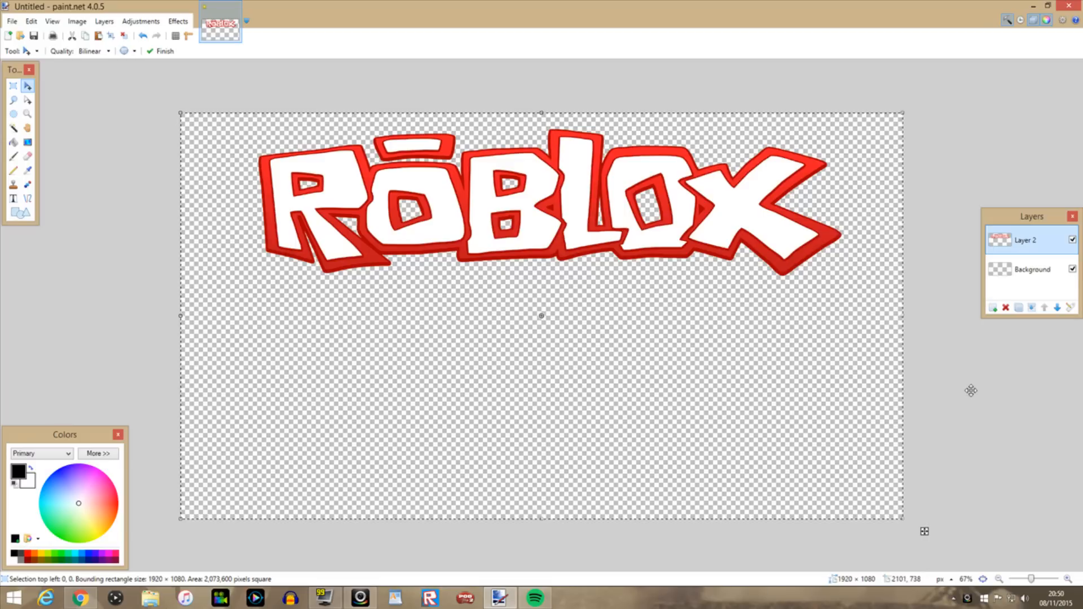
mouse_move(963, 383)
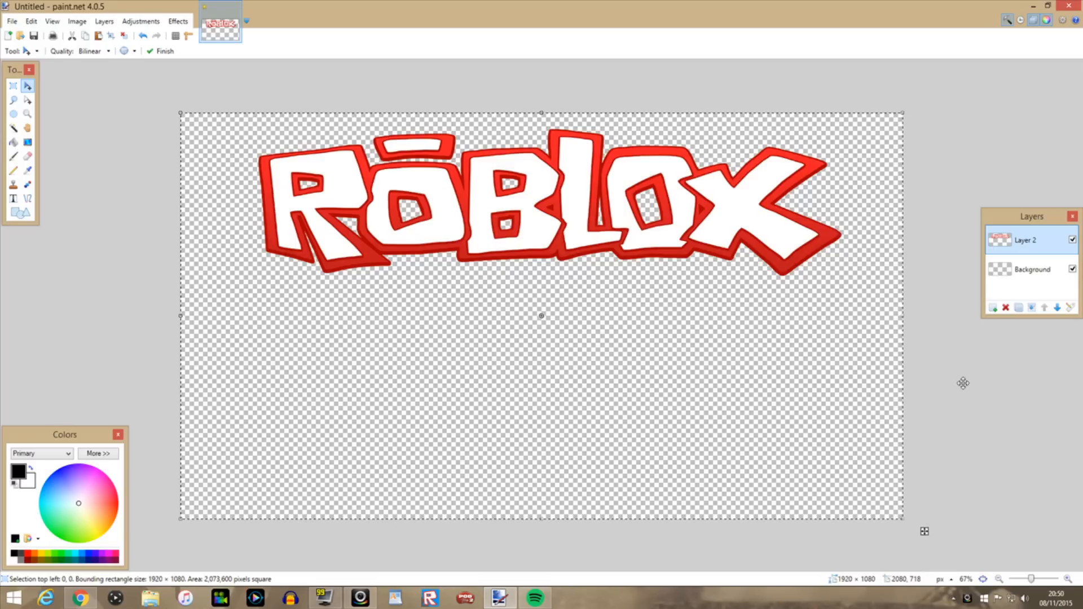
Add Layer 3 and drag the castle screenshot from File Explorer onto the canvas
click(992, 307)
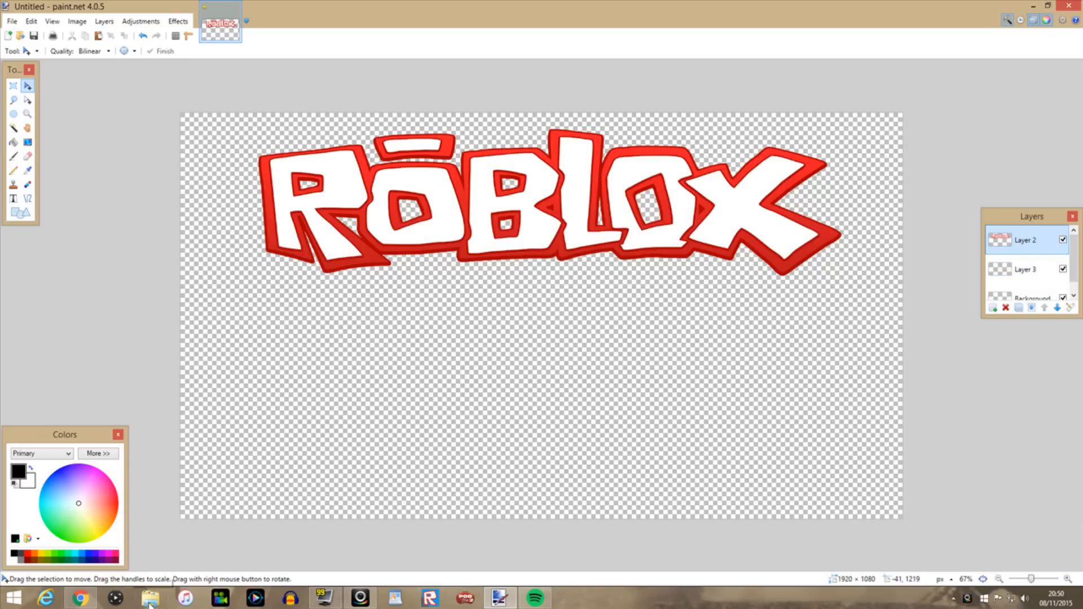
click(148, 599)
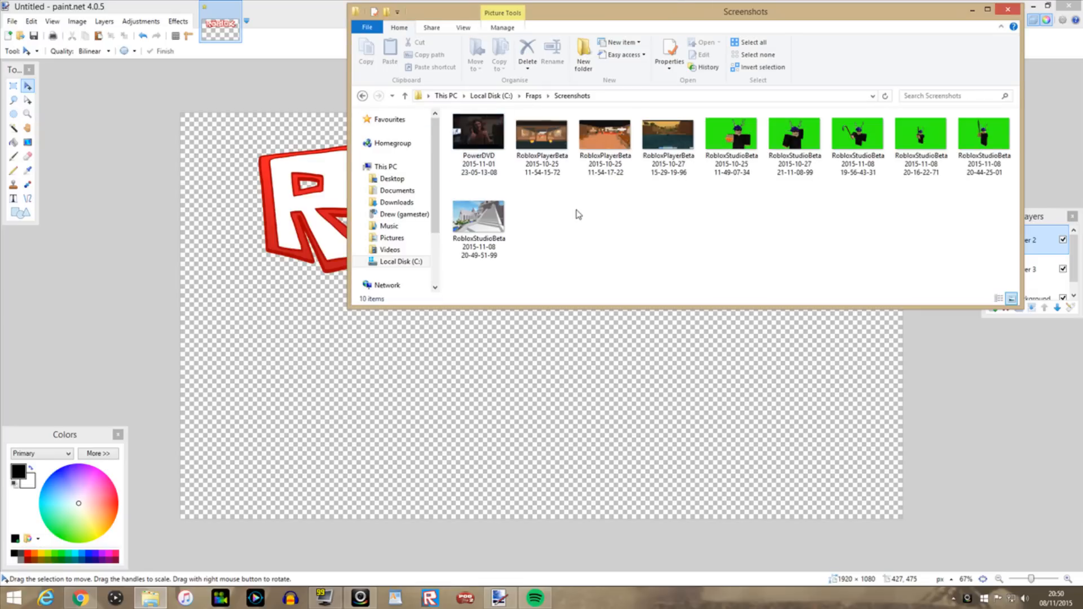
click(478, 214)
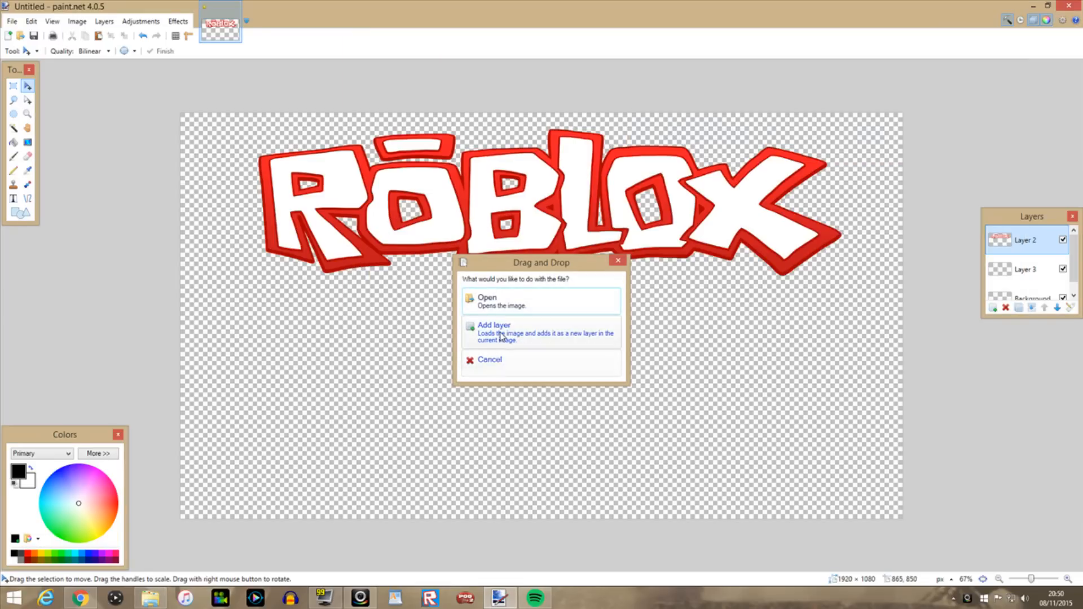
Add the dropped castle screenshot as its own layer beneath the ROBLOX logo
click(493, 325)
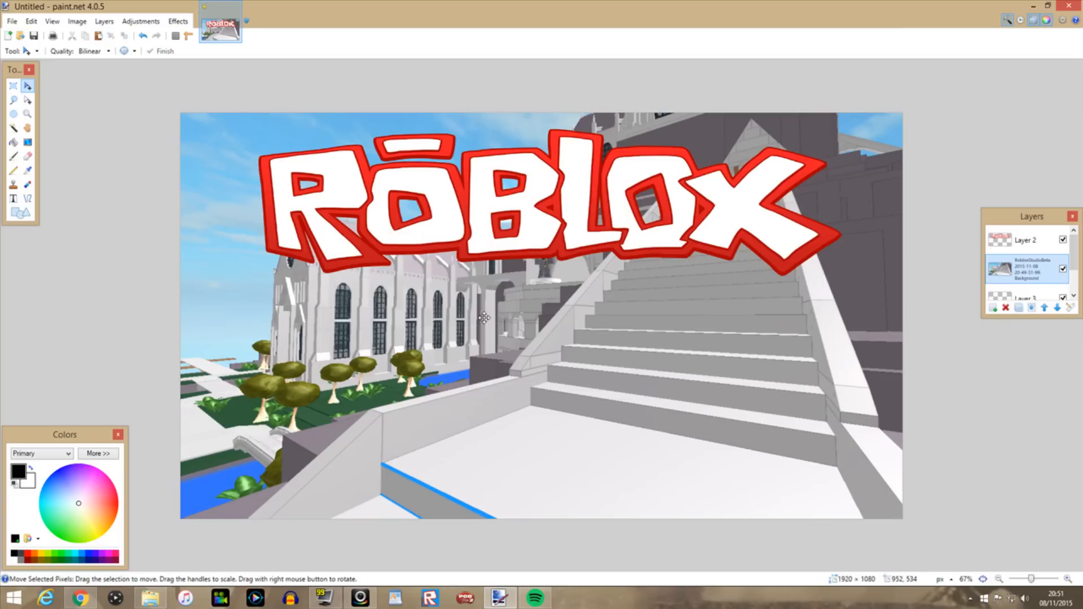
mouse_move(414, 252)
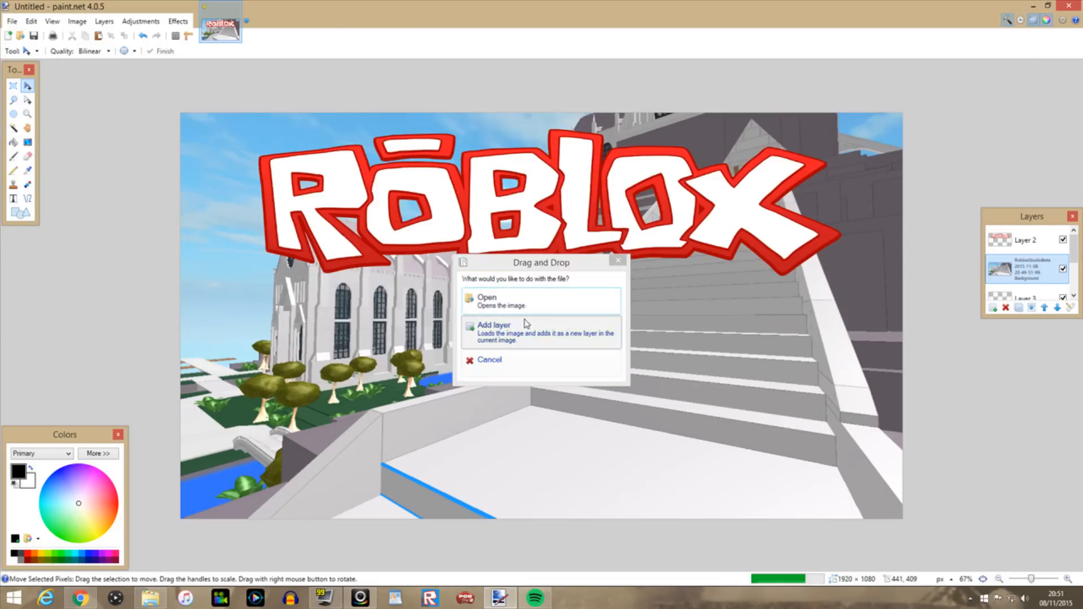
Add the avatar screenshot as a layer and align it with the canvas's bottom-right corner
click(494, 329)
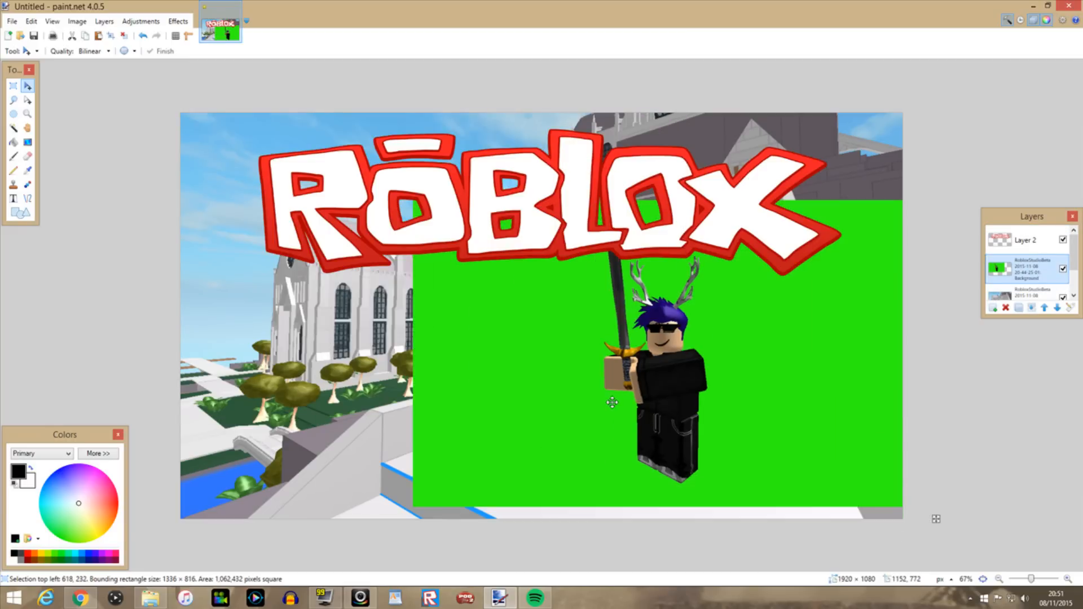
drag(612, 402, 602, 418)
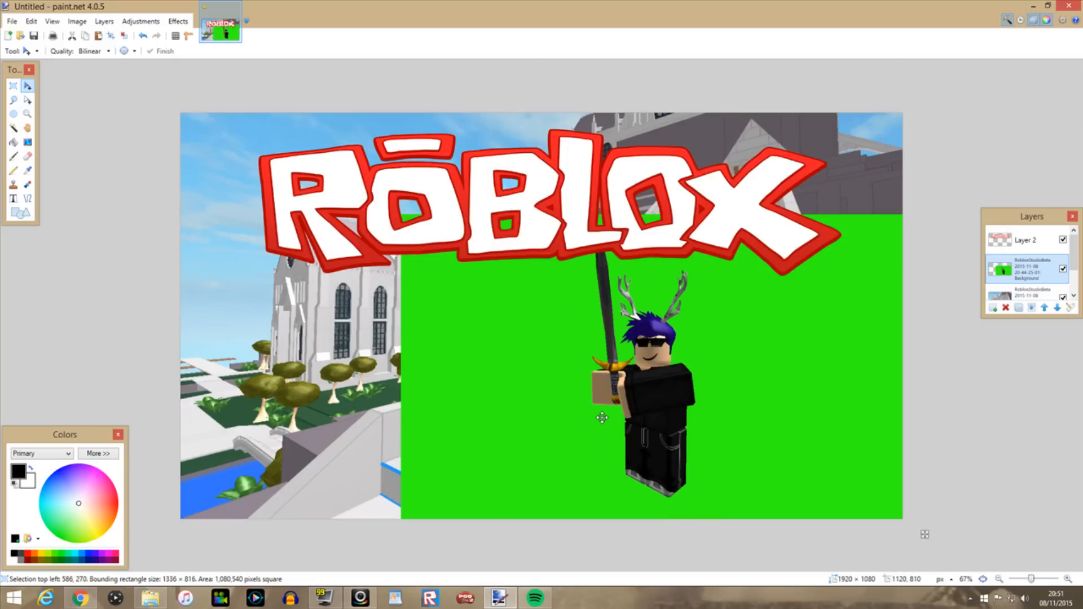
drag(602, 418, 599, 410)
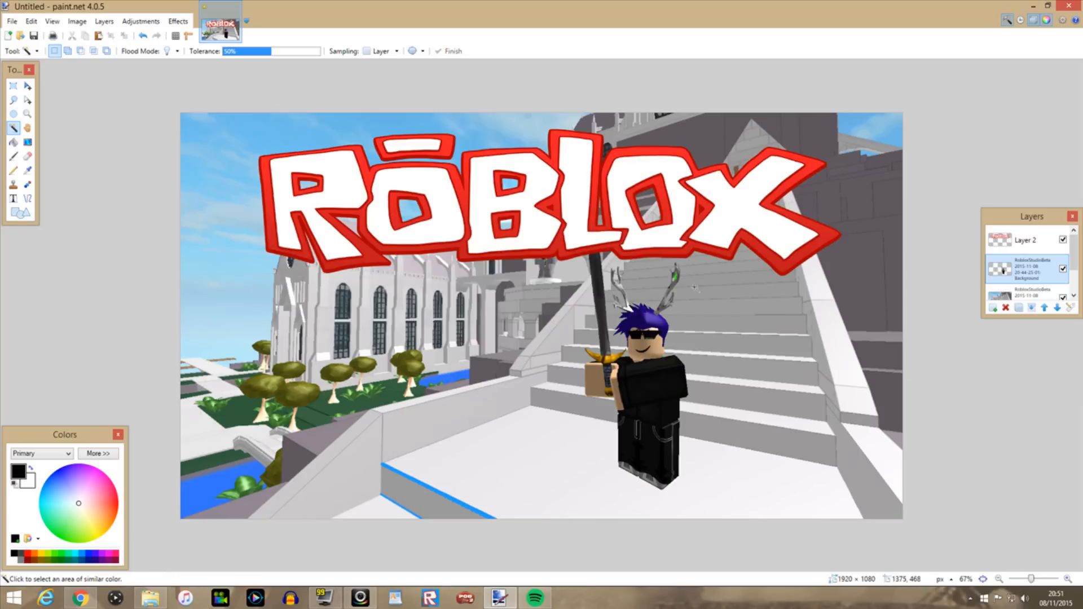
mouse_move(694, 287)
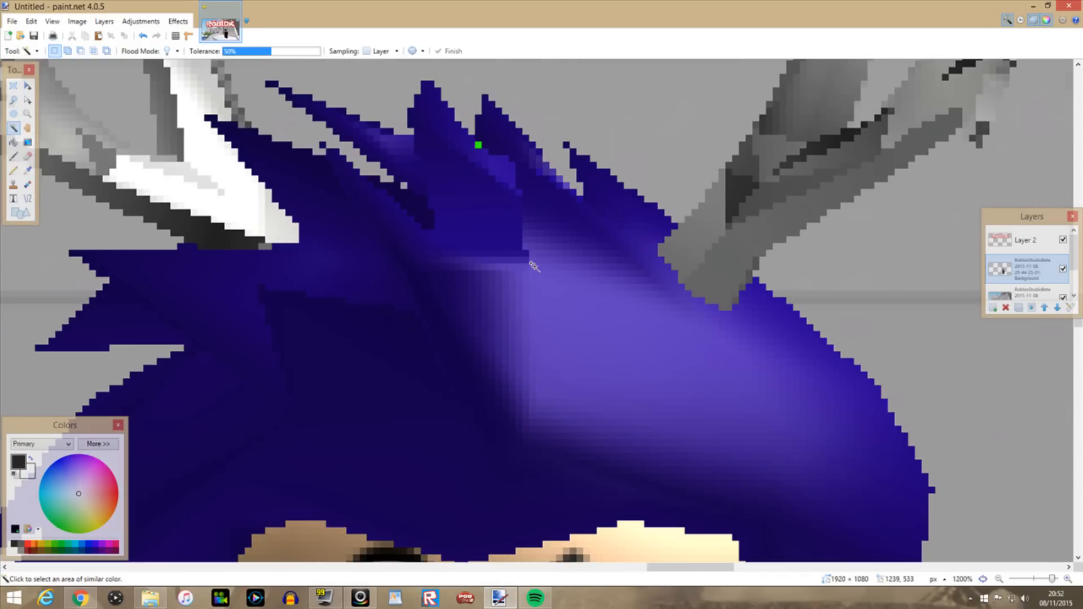
Remove the leftover green pixels from the avatar's hair, then switch to moving the avatar
click(479, 145)
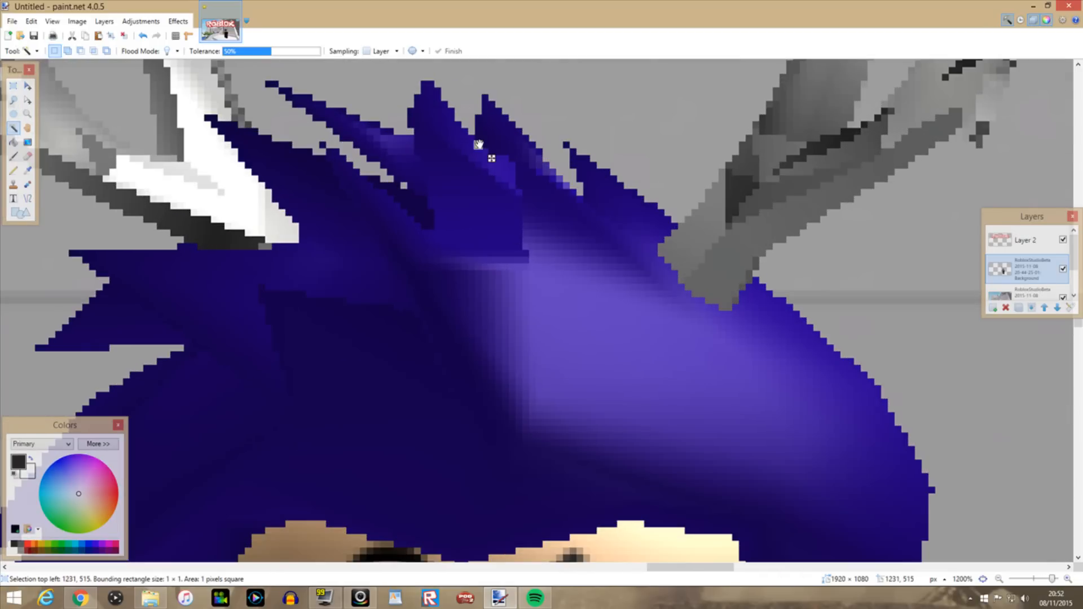
mouse_move(561, 249)
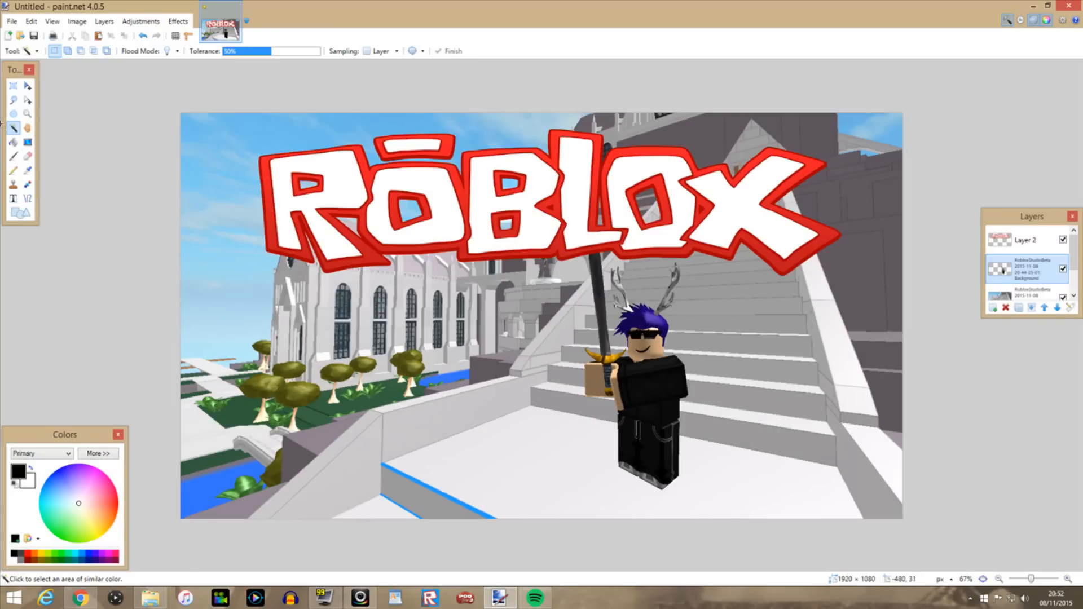
click(27, 85)
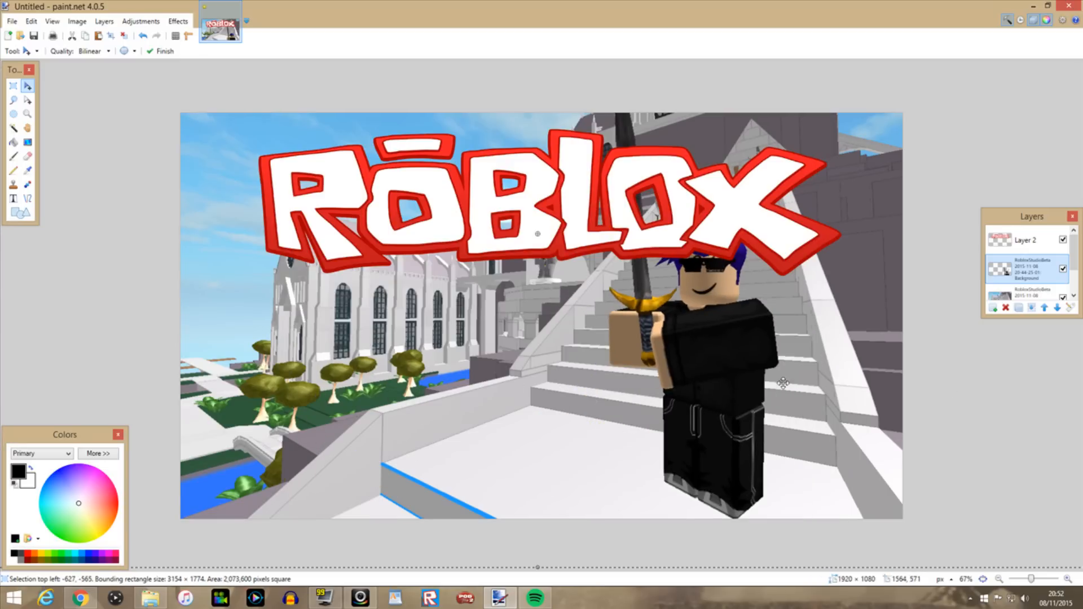
Scale up the avatar and anchor it at the bottom right of the thumbnail
drag(784, 384, 714, 424)
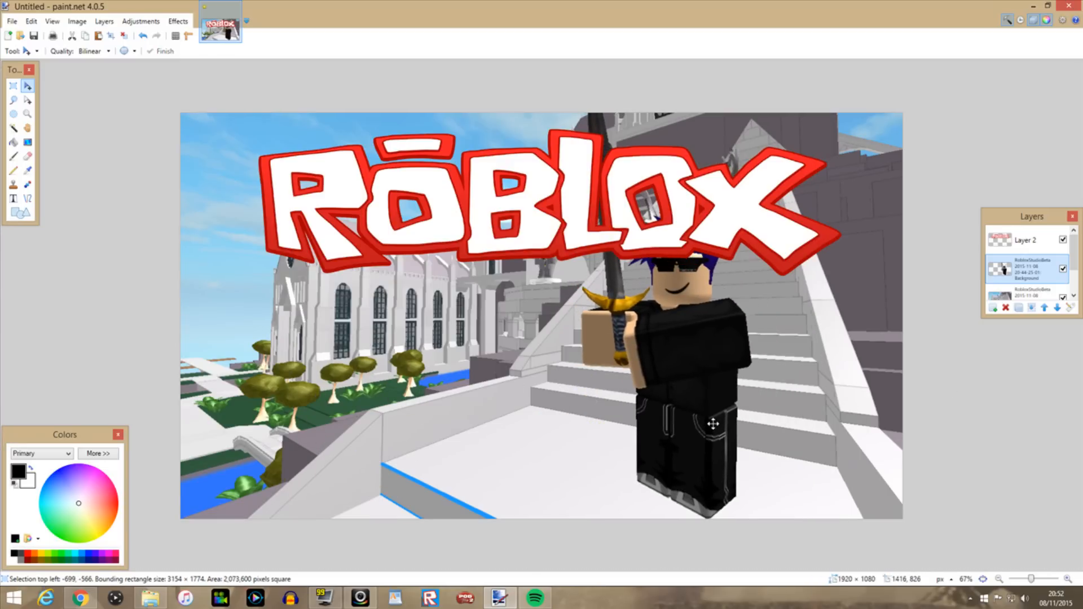
drag(714, 423, 727, 422)
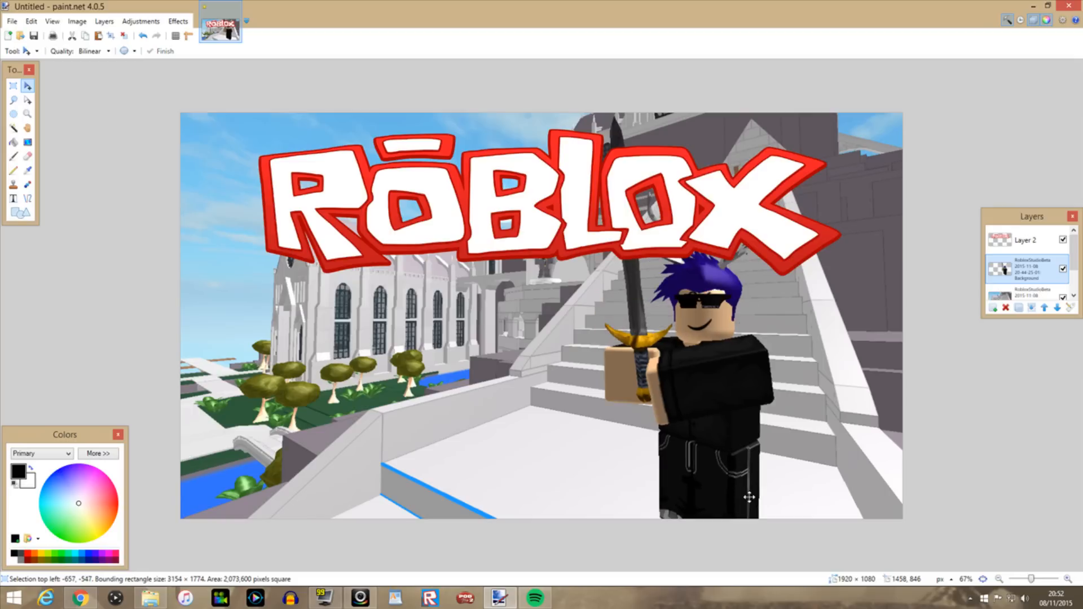
drag(750, 498, 735, 484)
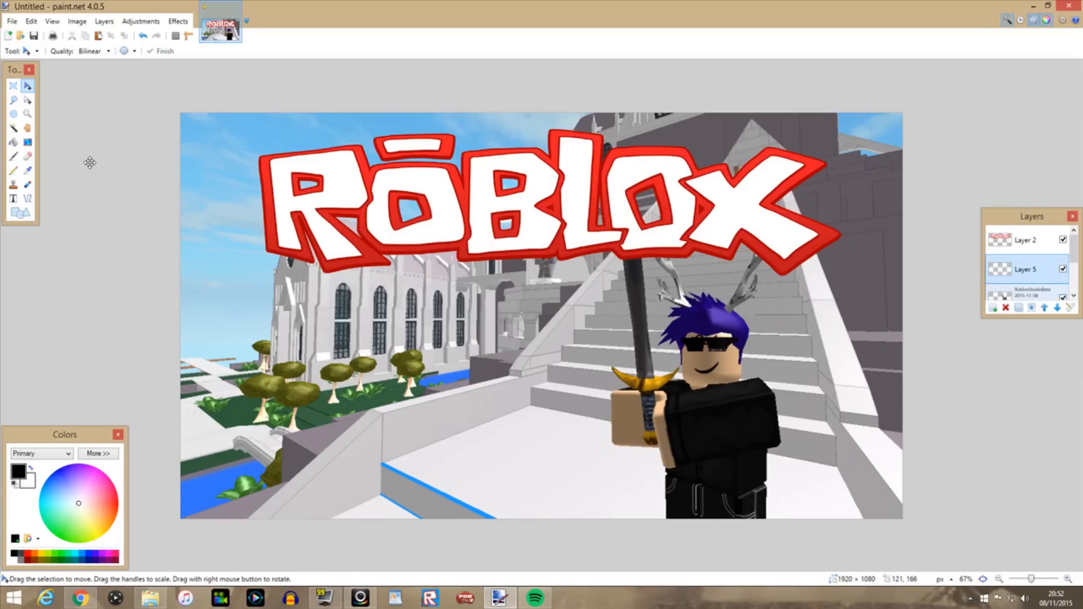
mouse_move(457, 276)
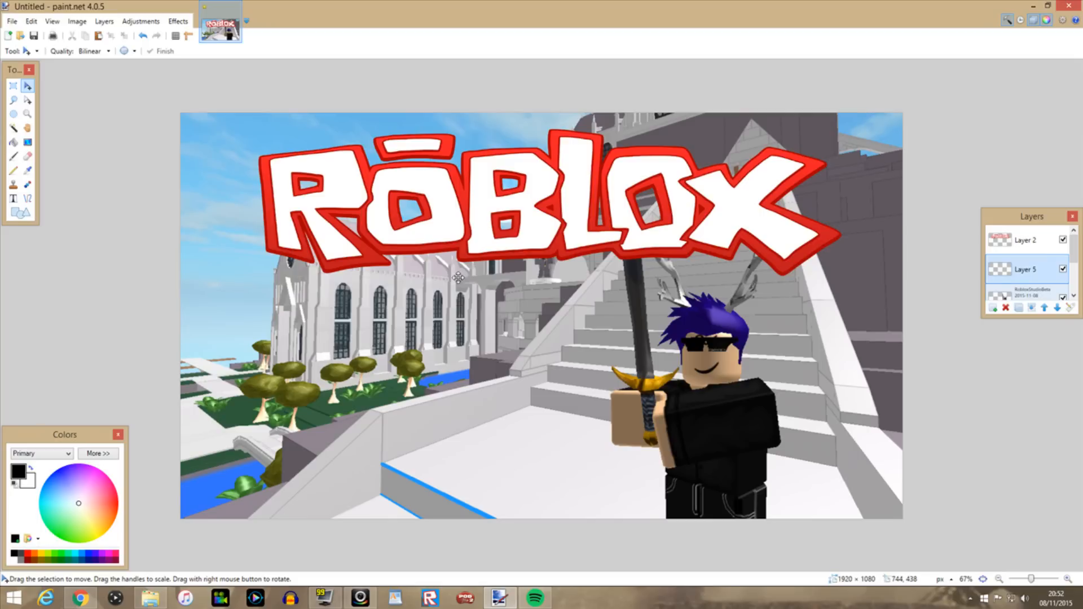
Set up the Text tool with the Gang of Three font at size 192
click(12, 199)
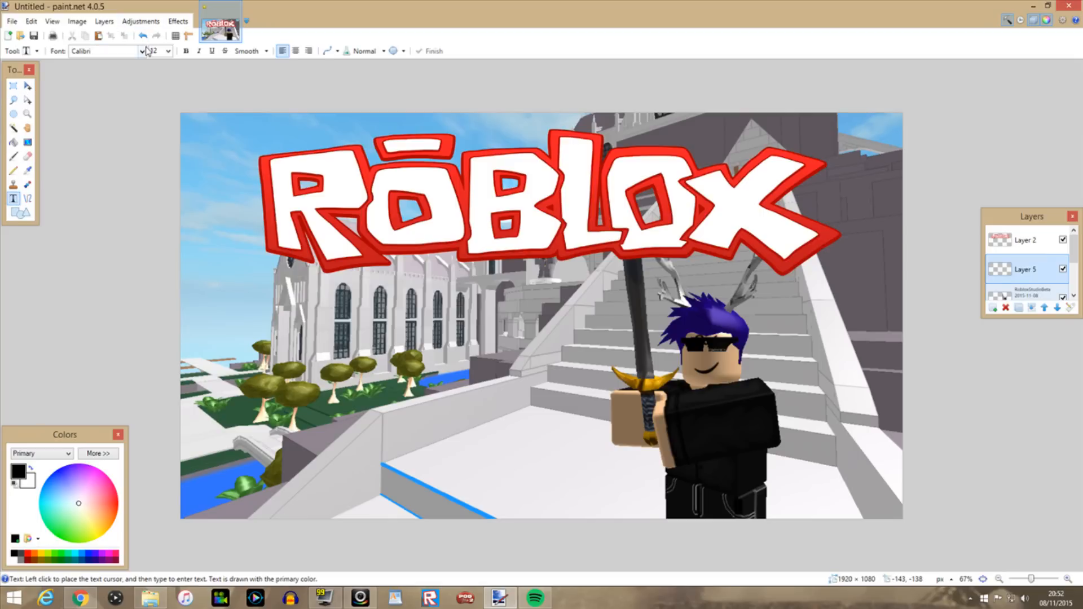
click(144, 50)
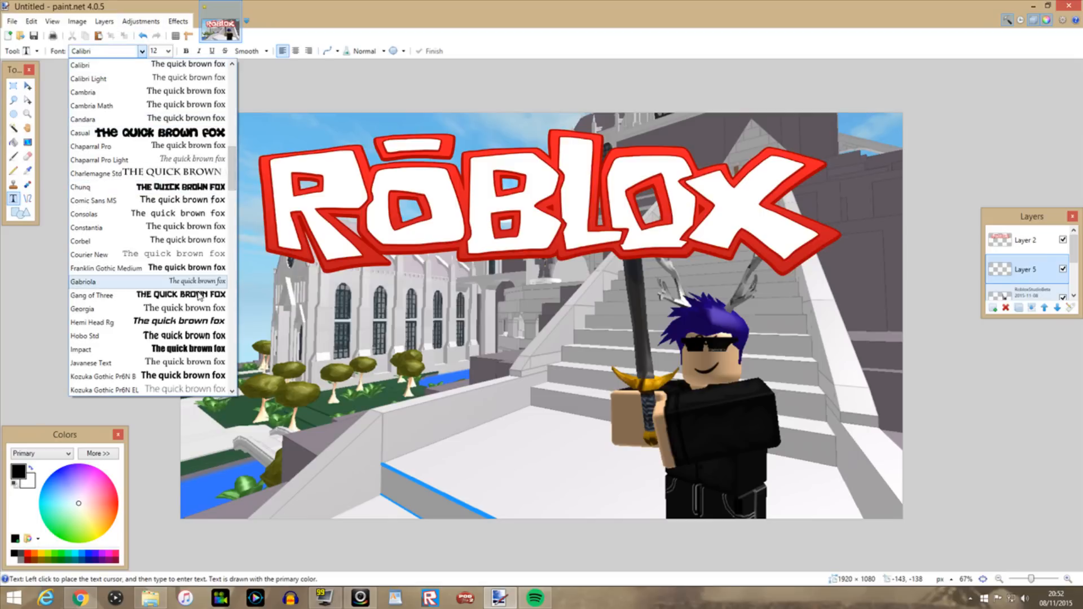
click(92, 295)
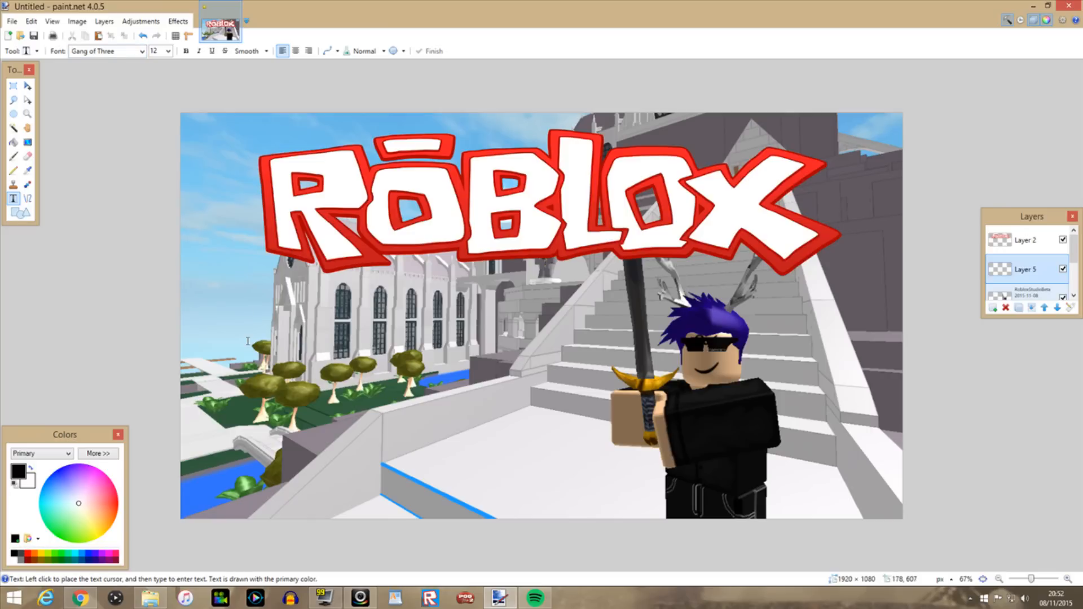
click(168, 51)
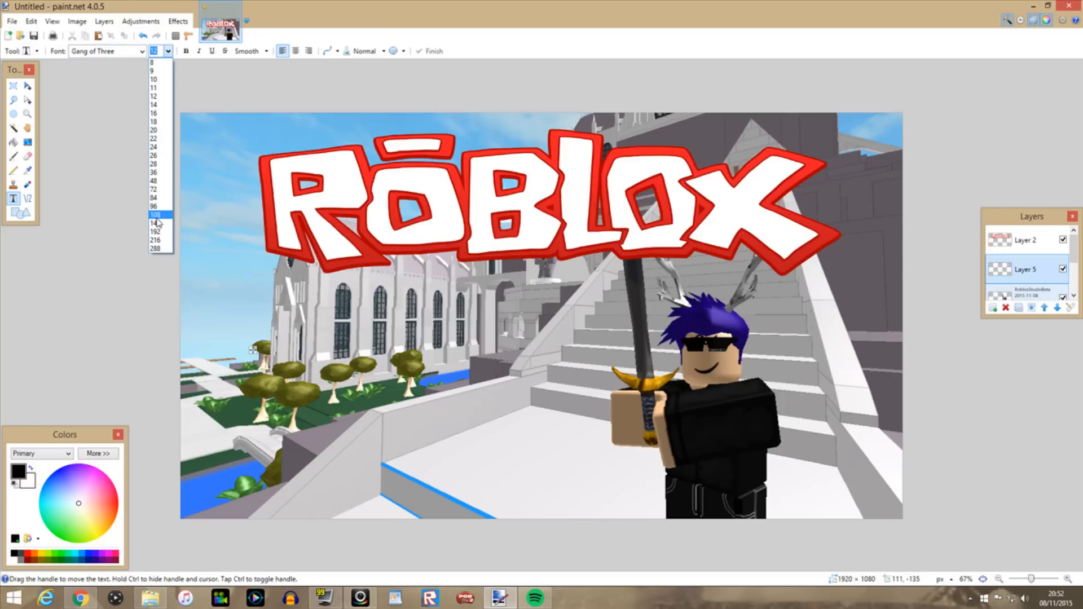
click(156, 214)
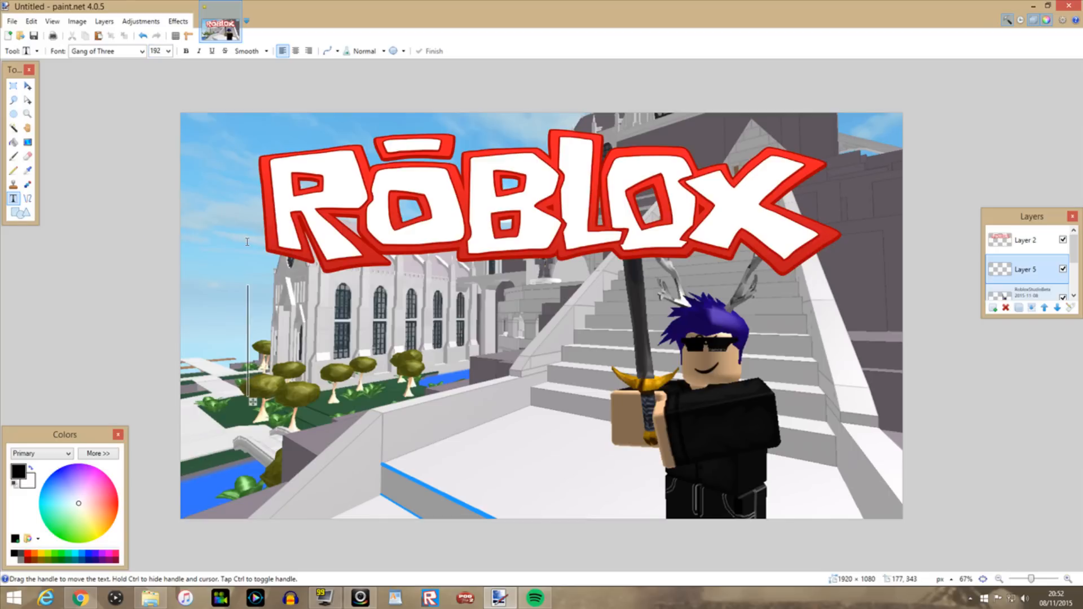
Type 'HOW TO MAKE' on one line and 'A THUMBNAIL' on the next
text(HOW)
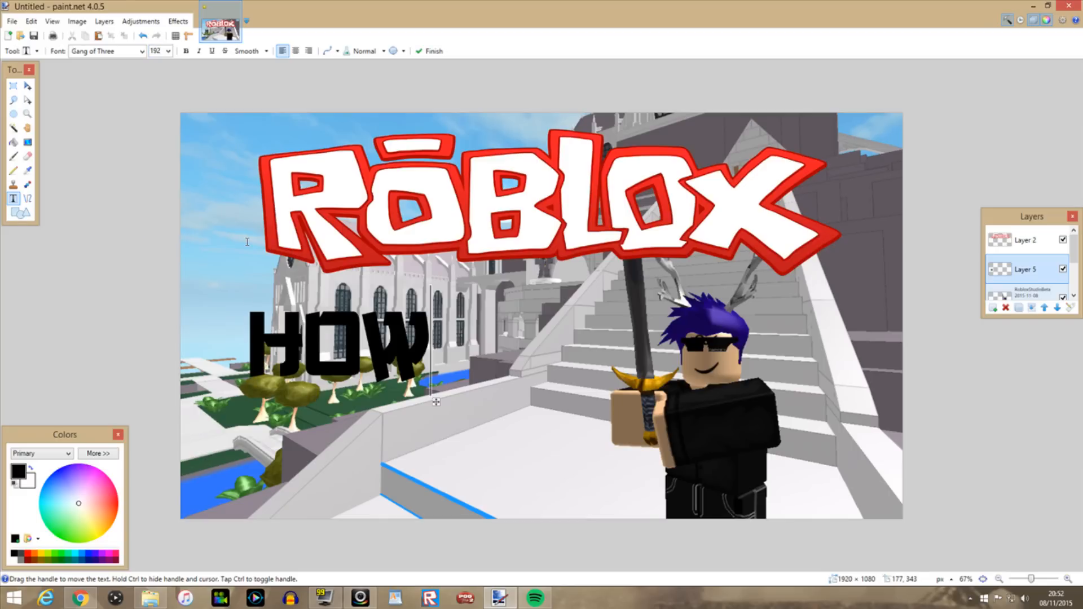
text(TO MAKE)
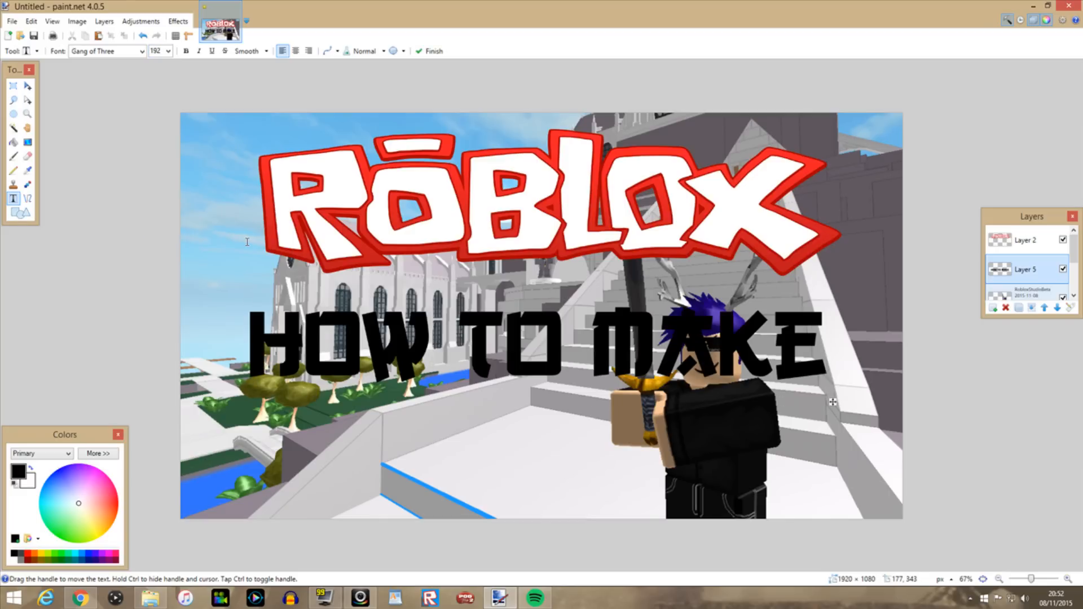
mouse_move(253, 528)
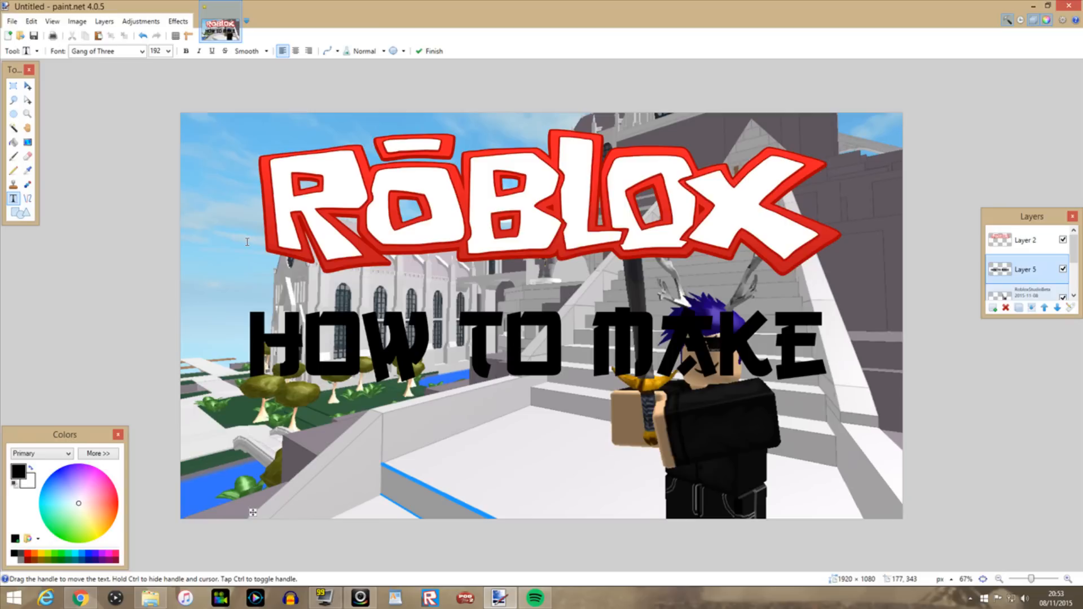
text(A THUMBNAIL)
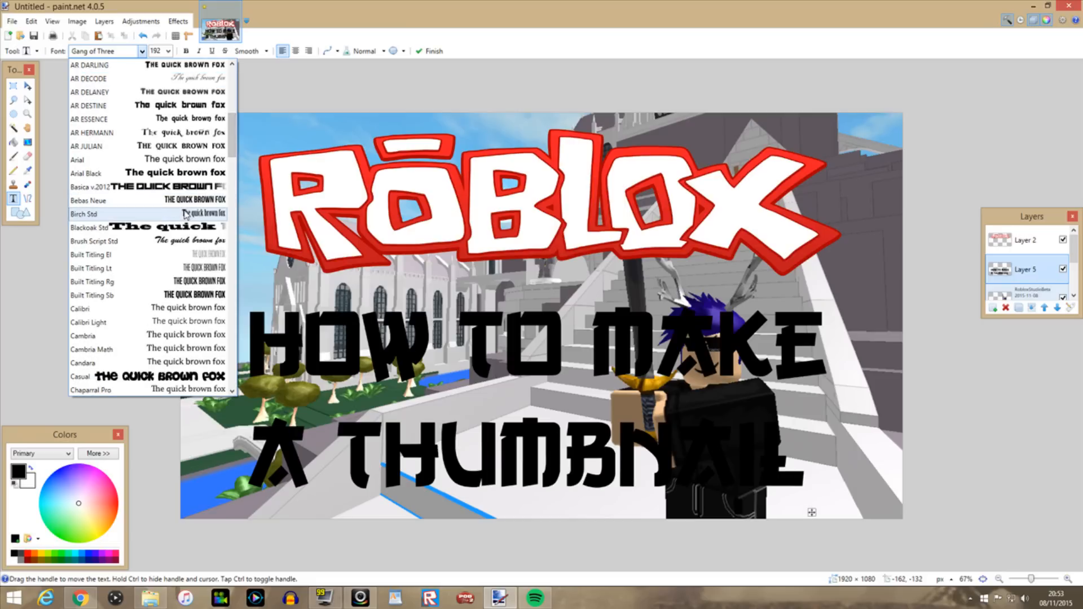
Switch the text to Bebas Neue, centre the two lines, and enlarge to size 216
click(87, 201)
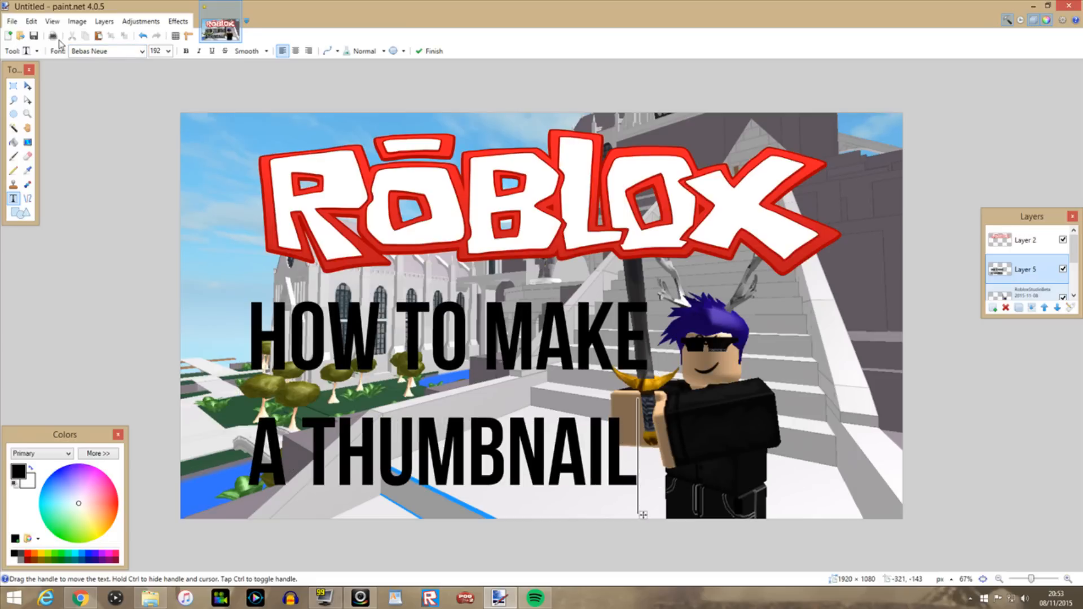
click(296, 51)
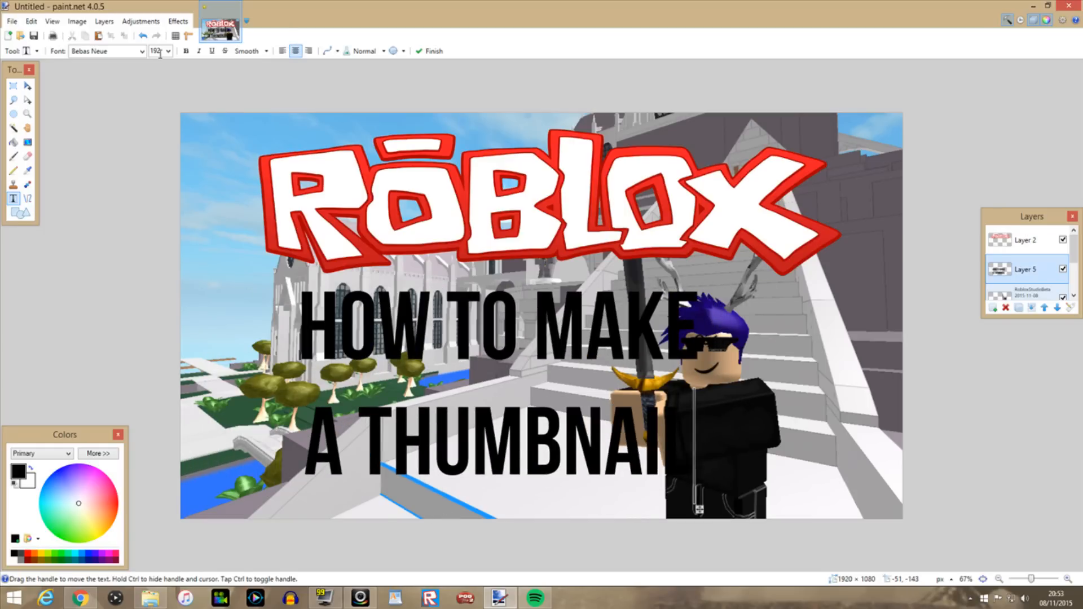
click(170, 51)
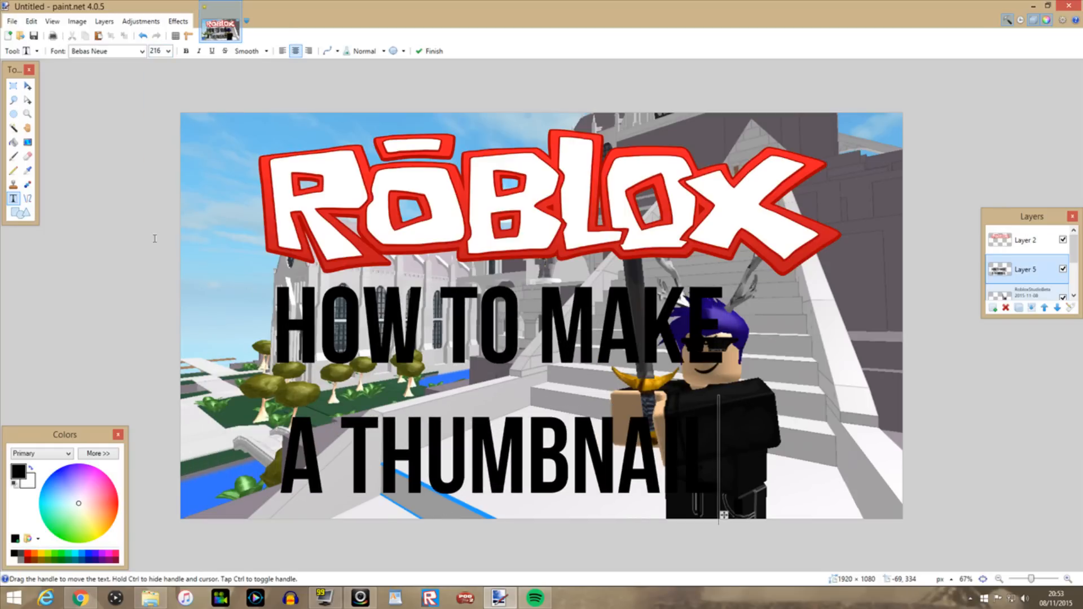
click(168, 51)
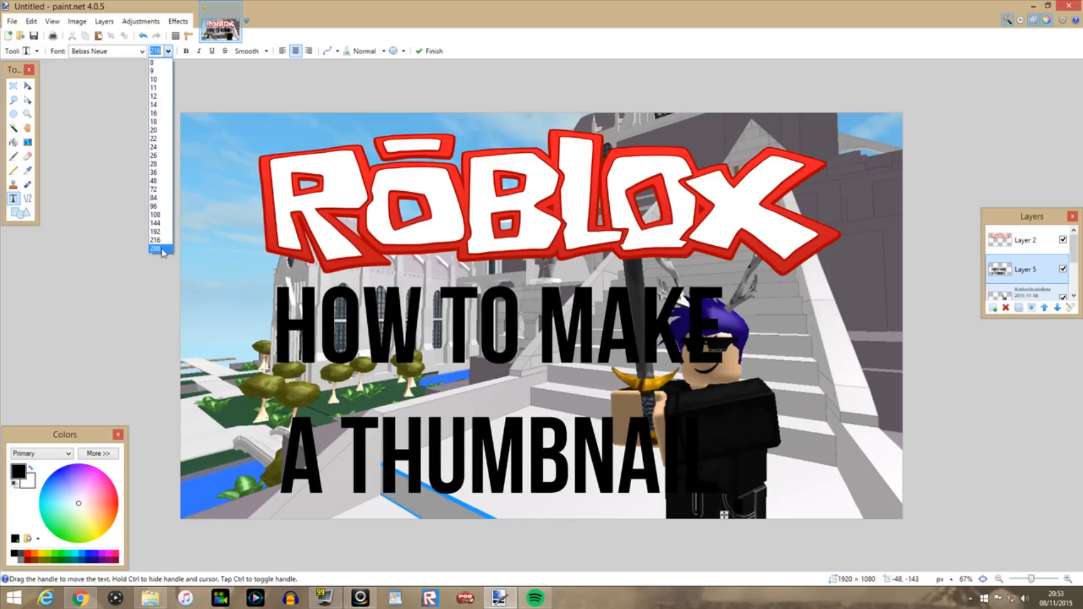
click(156, 249)
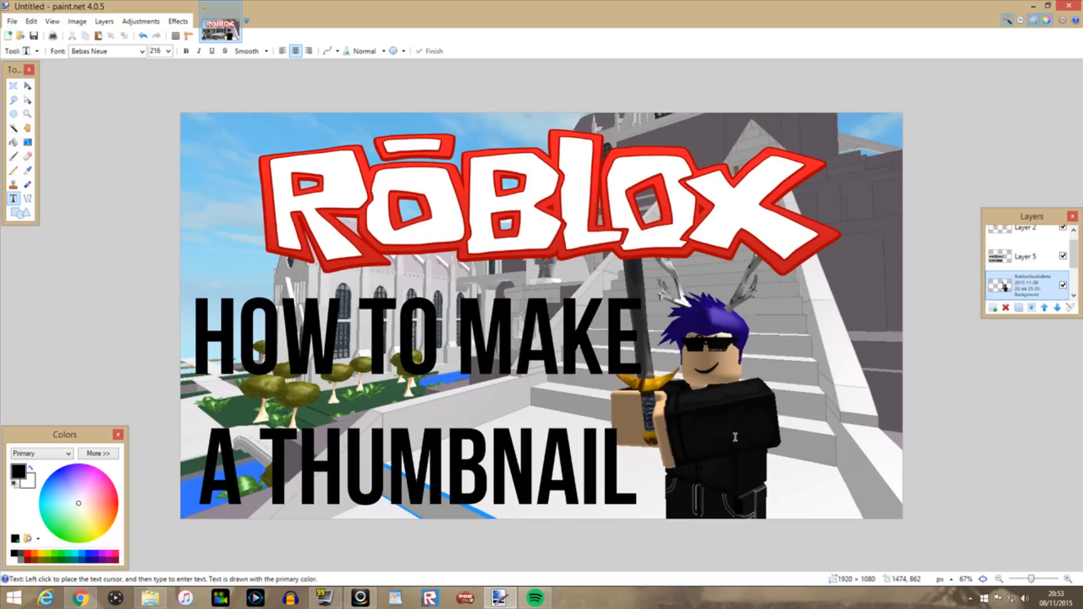
Move the avatar further right beside the text
click(28, 85)
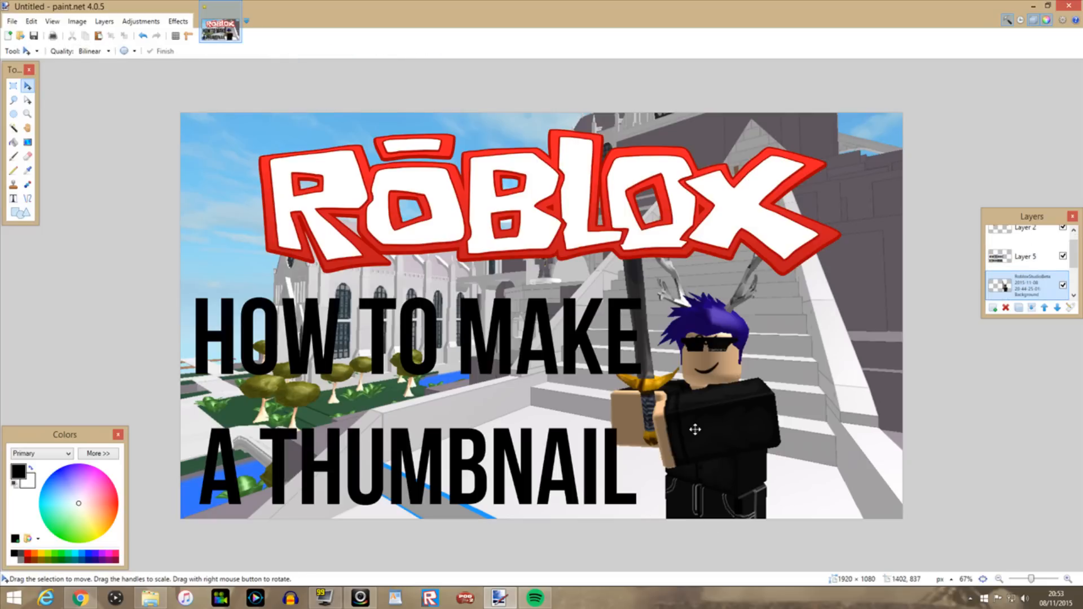
drag(696, 430, 746, 443)
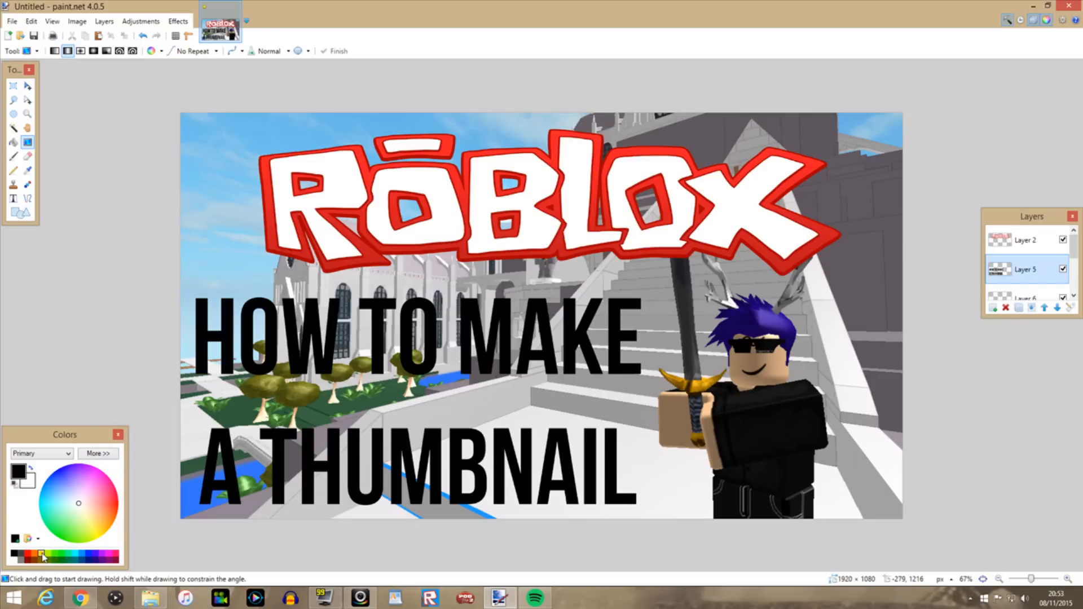
Choose yellow primary and orange secondary colours on Layer 6 for the text gradient
click(98, 453)
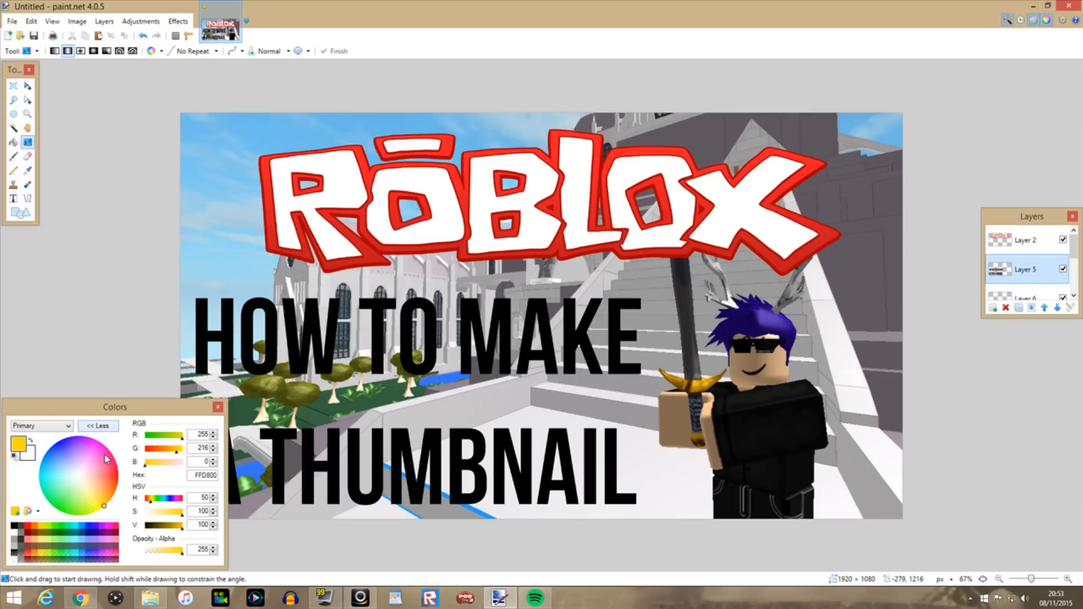
click(41, 426)
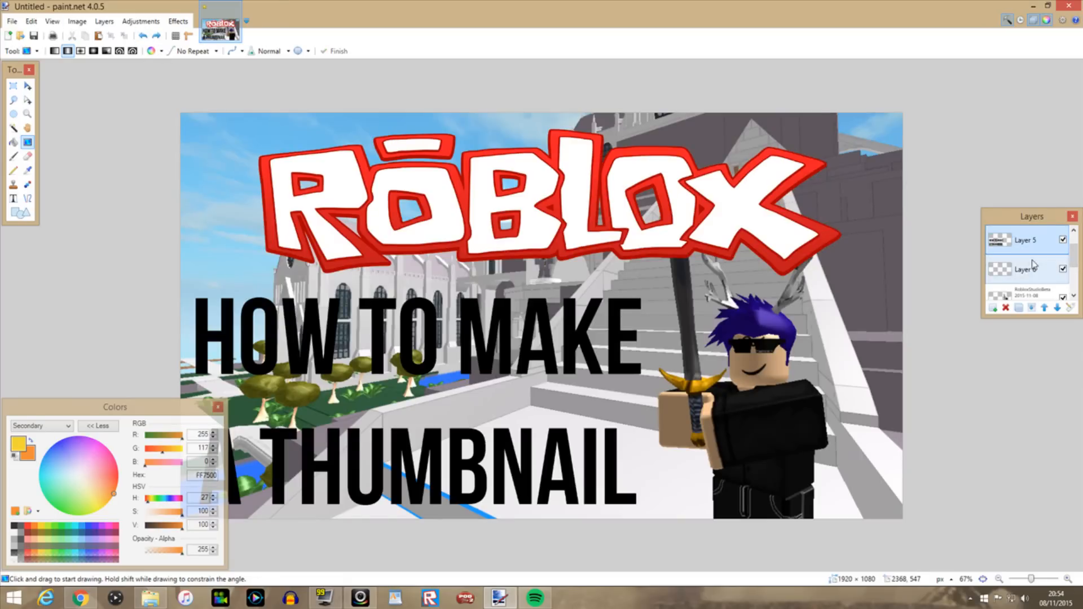
click(1028, 270)
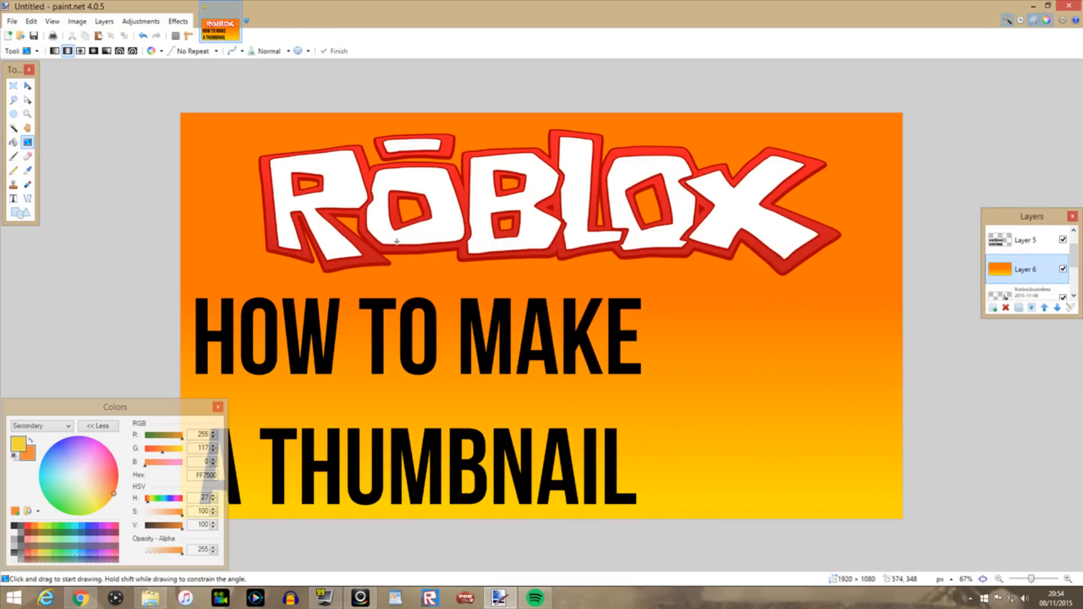
click(14, 140)
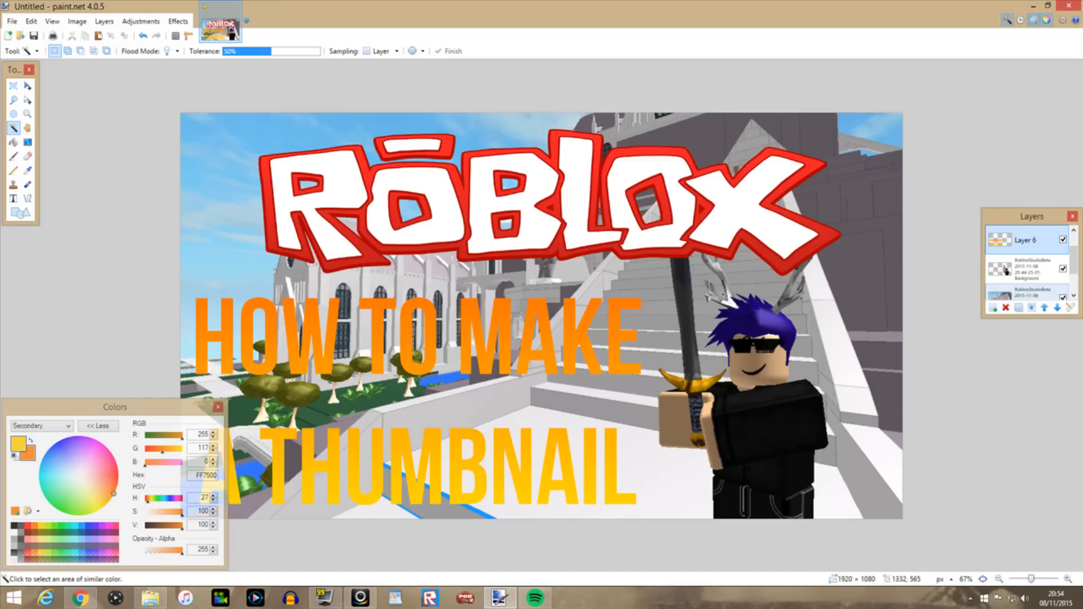
mouse_move(334, 325)
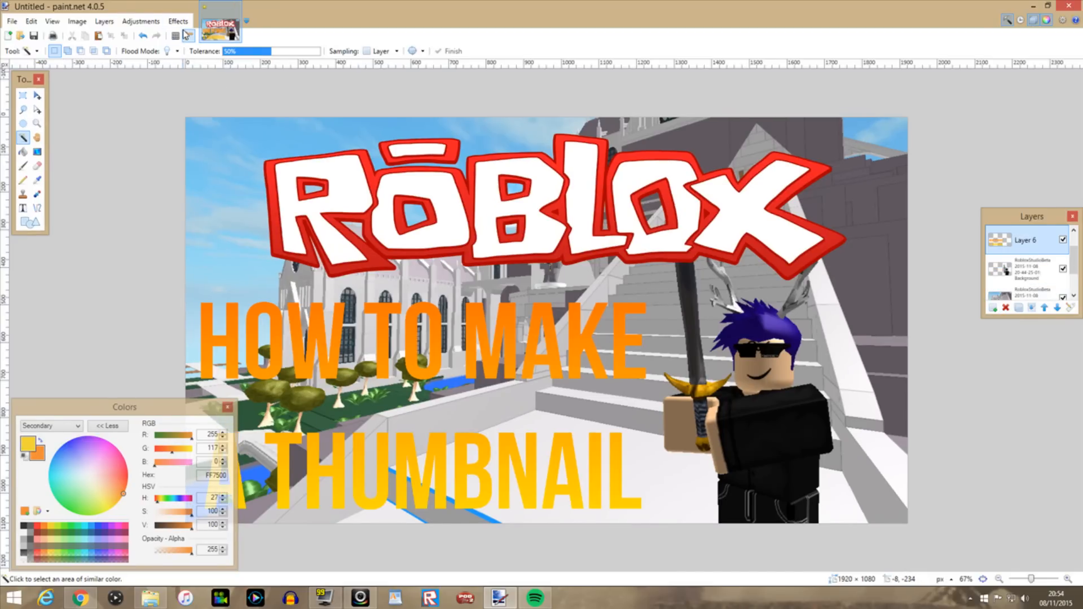
Add a thick black Outline Object effect around the gradient letters
click(178, 20)
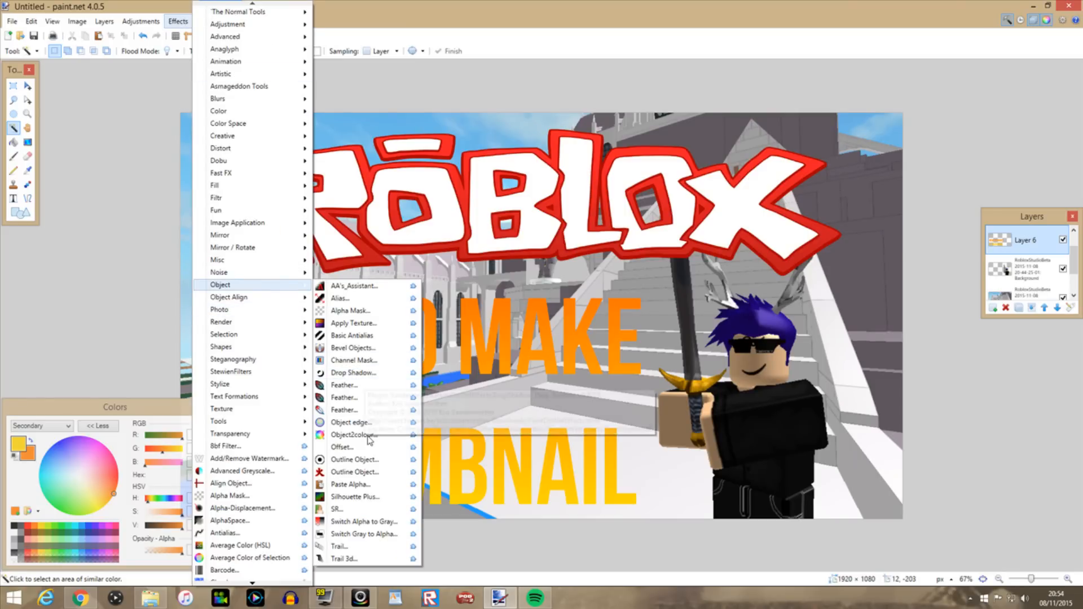
click(355, 460)
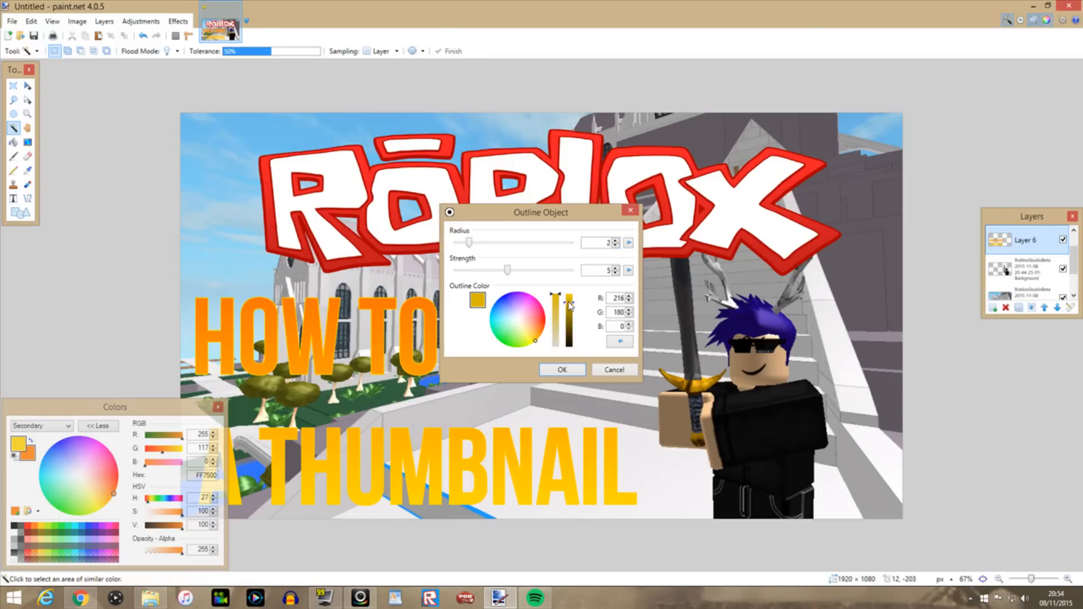
drag(468, 243, 545, 242)
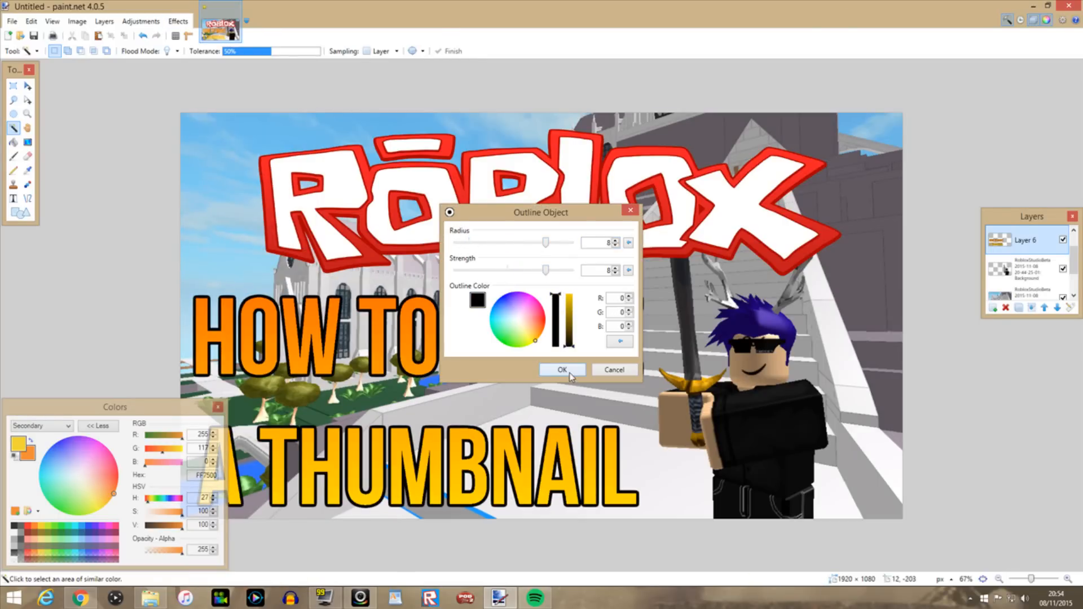
click(562, 370)
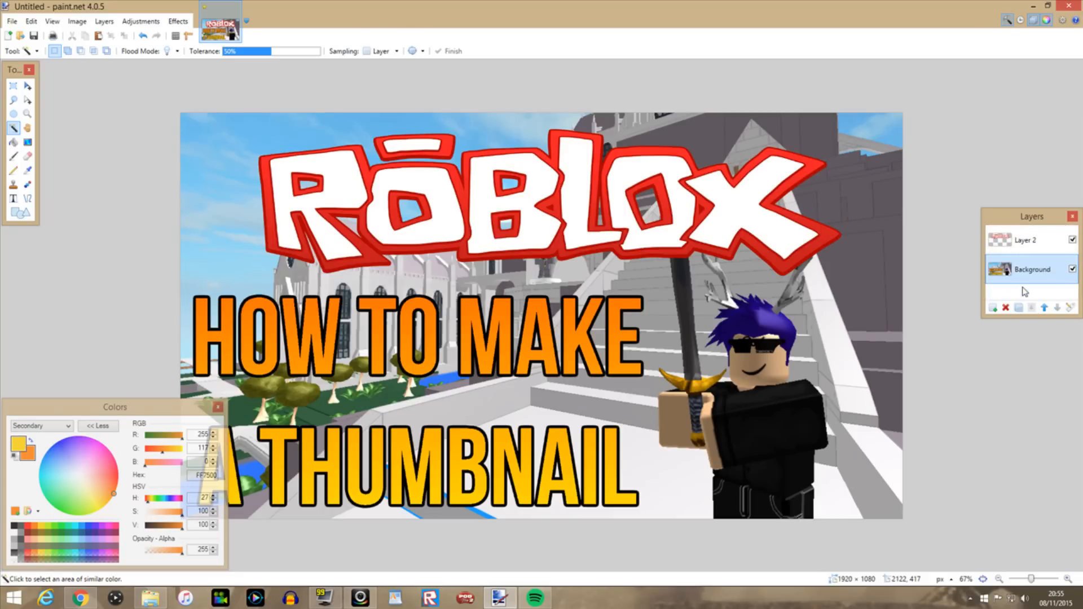
Merge the remaining layers down into the single Background layer
click(1005, 307)
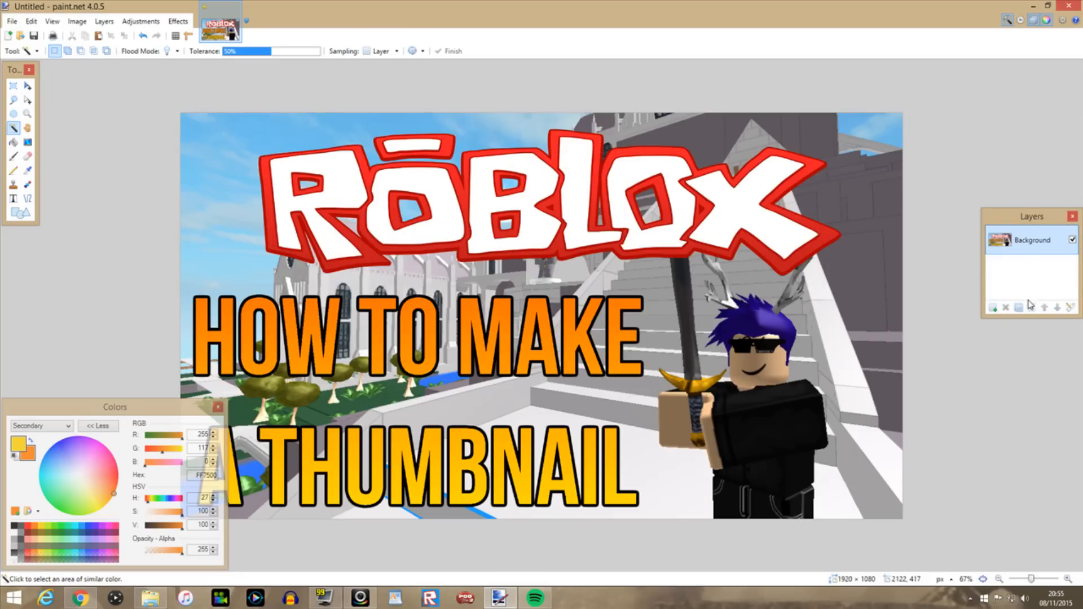
click(9, 21)
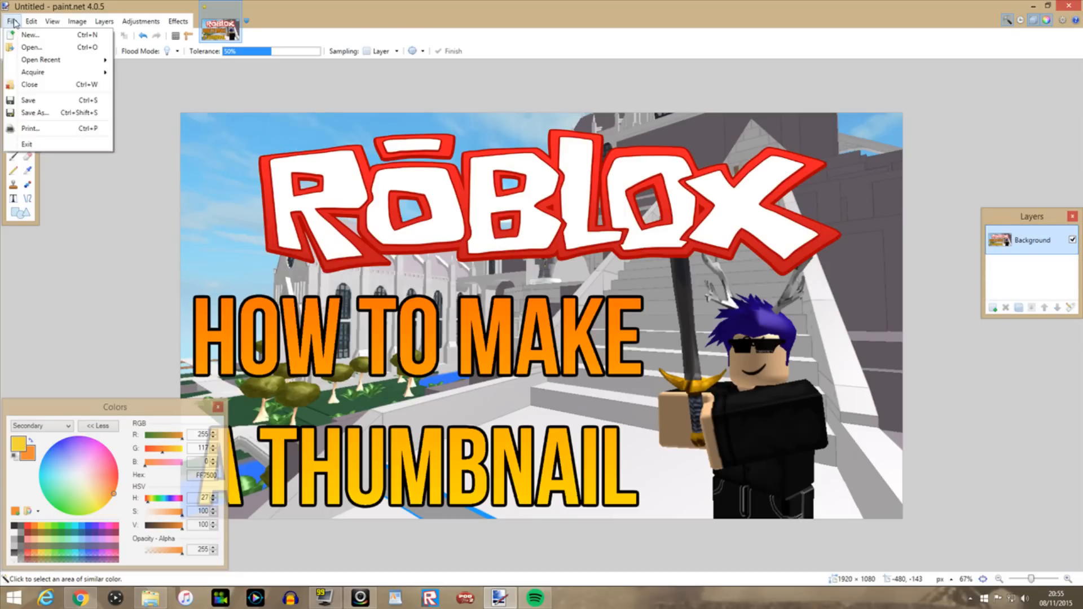
Save the image as the JPEG 'How to make a Roblox Thumbnail'
click(29, 112)
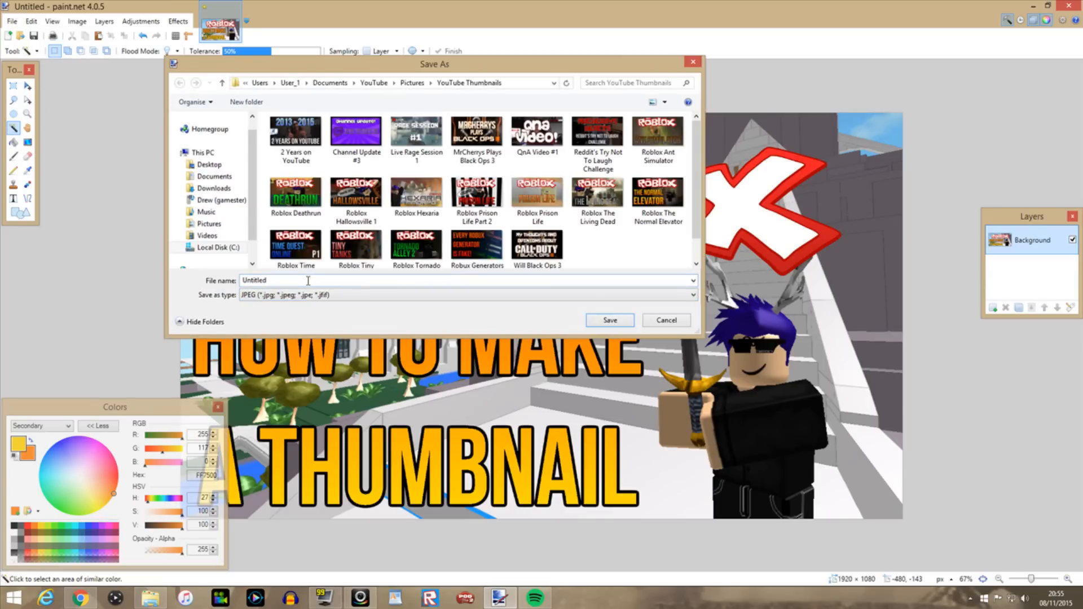
click(308, 280)
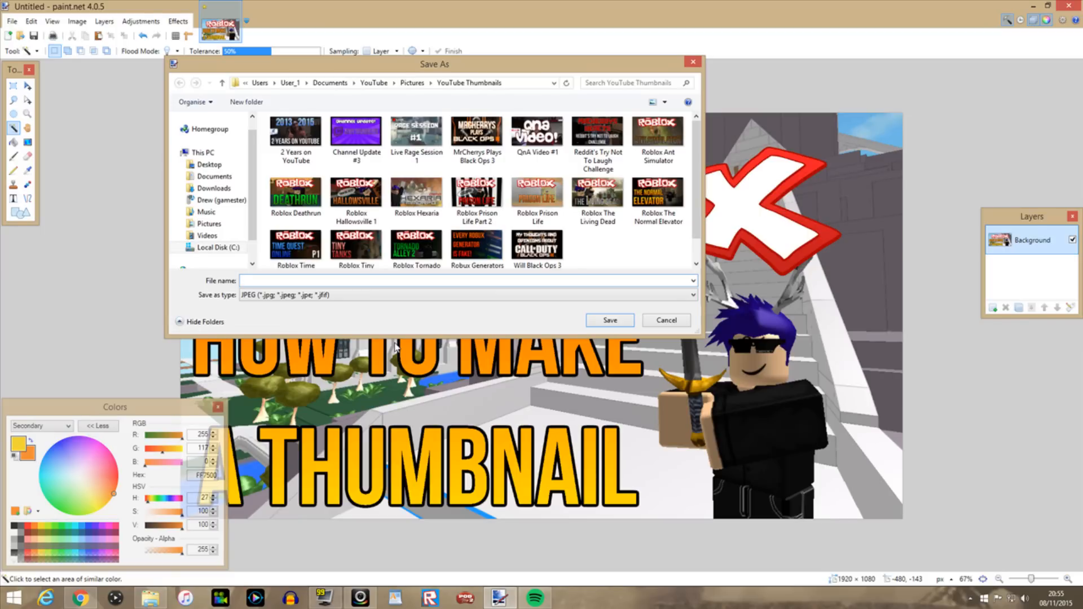
text(H)
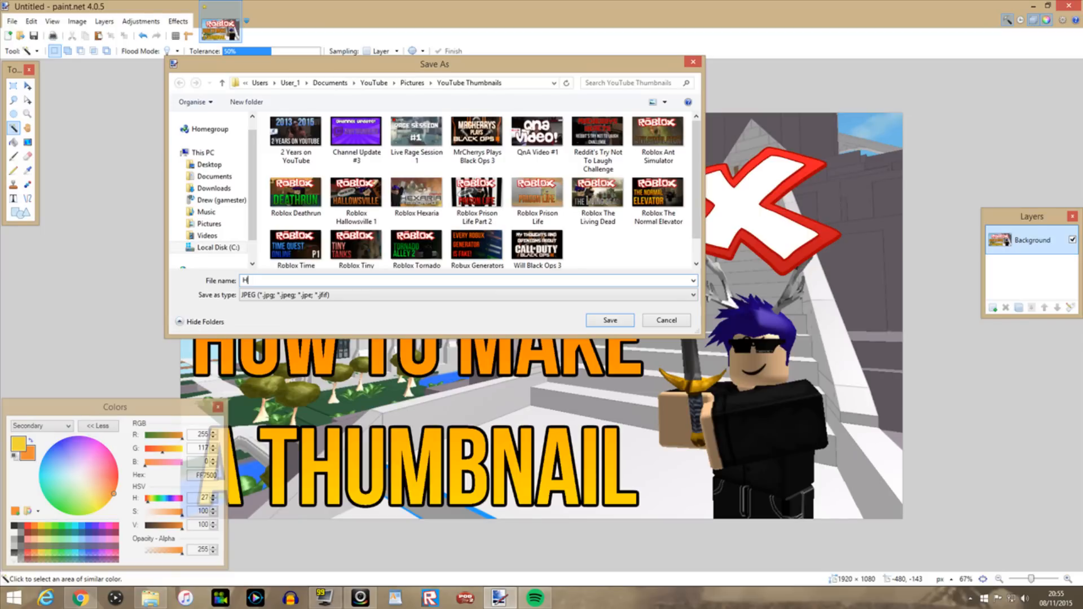
text(ow to make a Th)
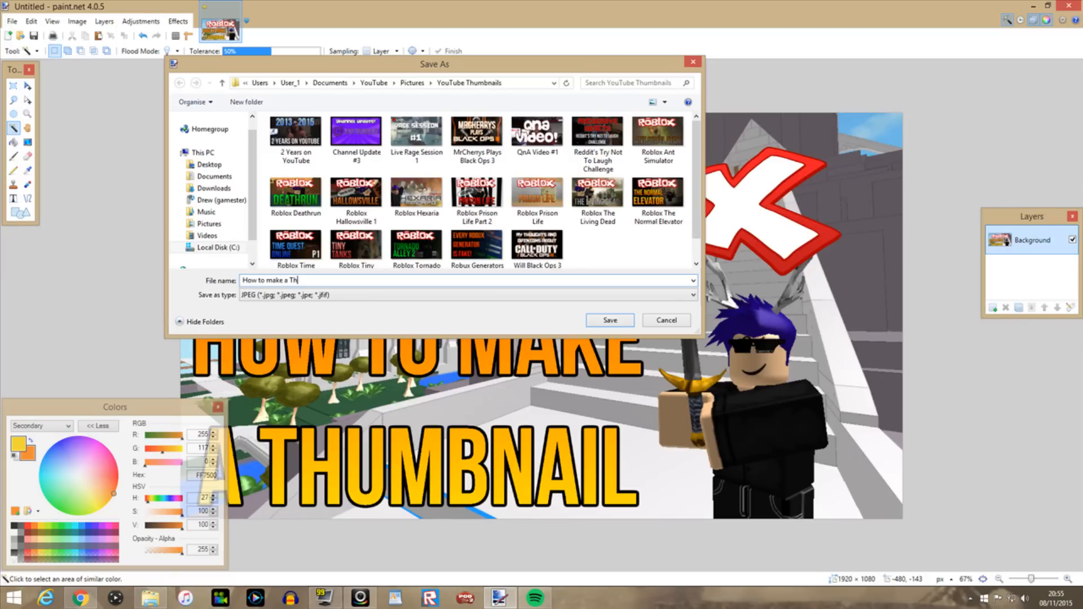
text(R)
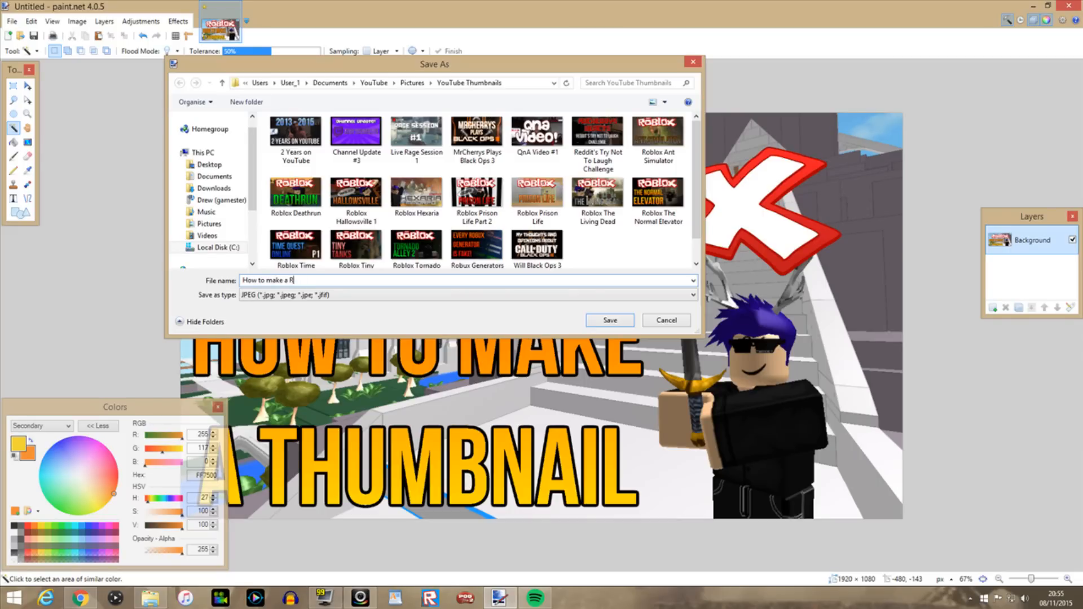
text(oblox Thum)
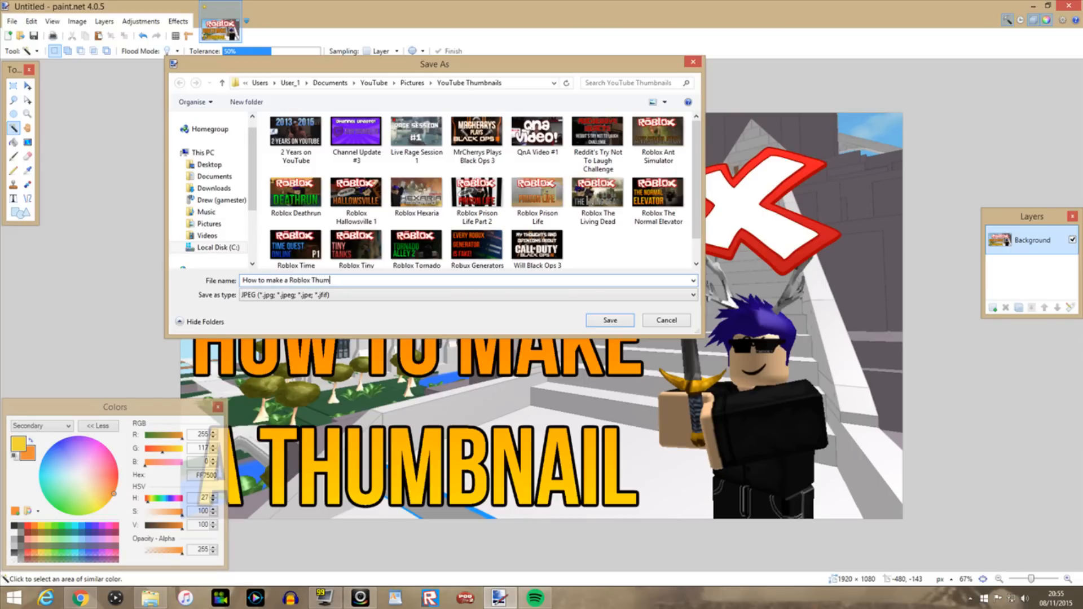
text(bnail)
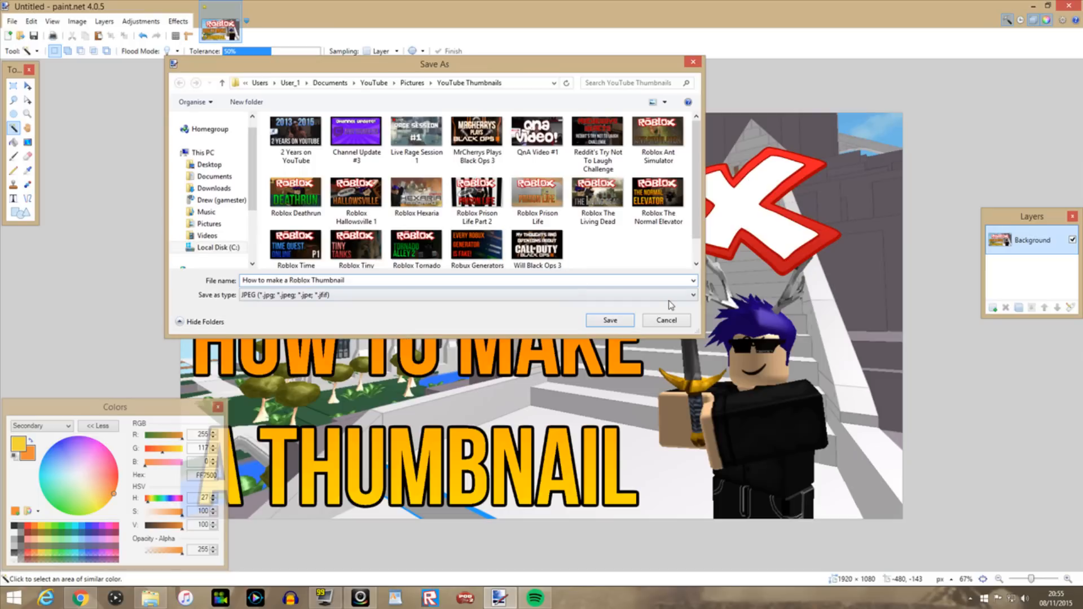
click(610, 320)
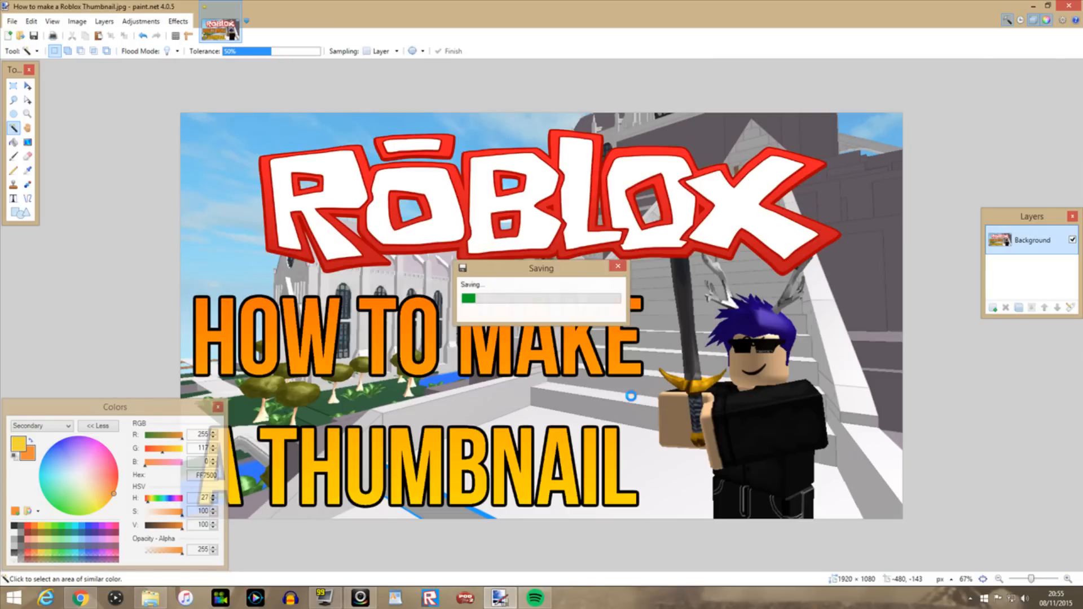